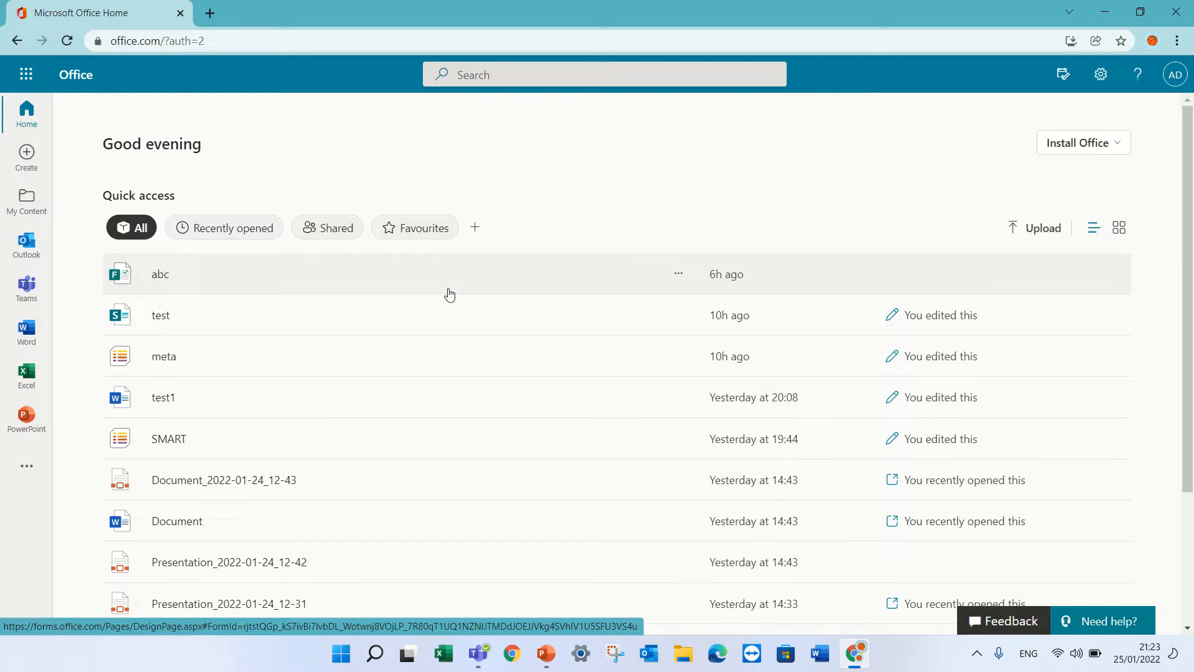
pyautogui.moveTo(126, 133)
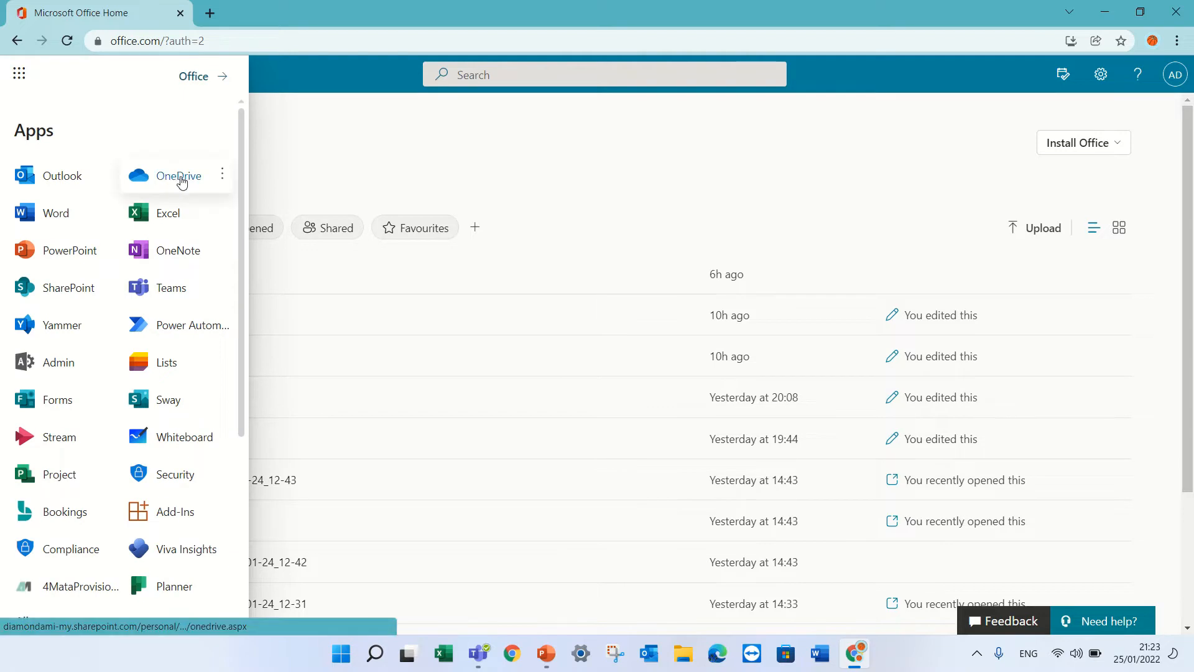
# Open OneDrive from the app launcher in a new tab, showing My files
pyautogui.click(178, 176)
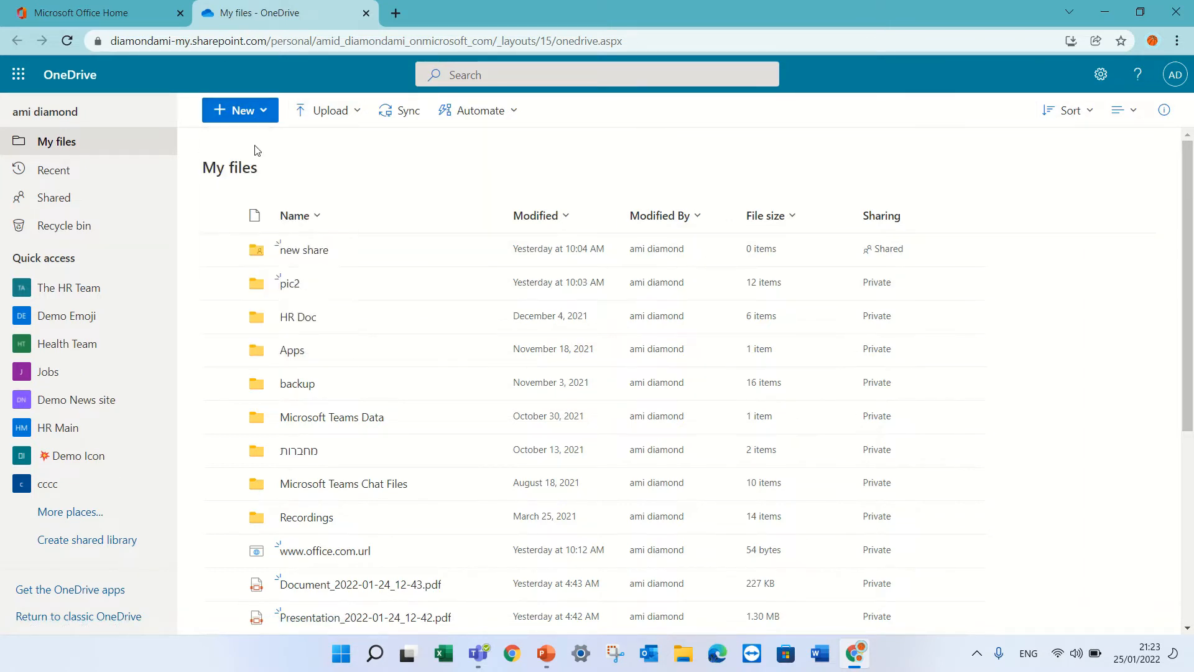
# Create a folder named 'Upload' in My files and select it
pyautogui.click(240, 109)
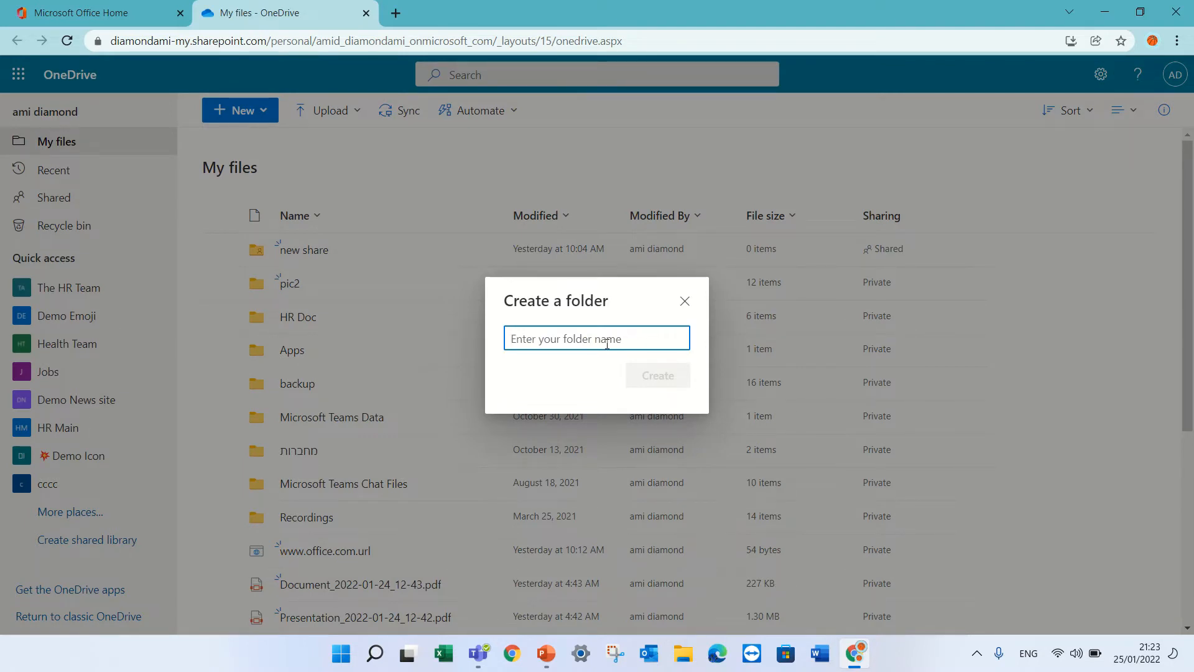
pyautogui.write('Upload')
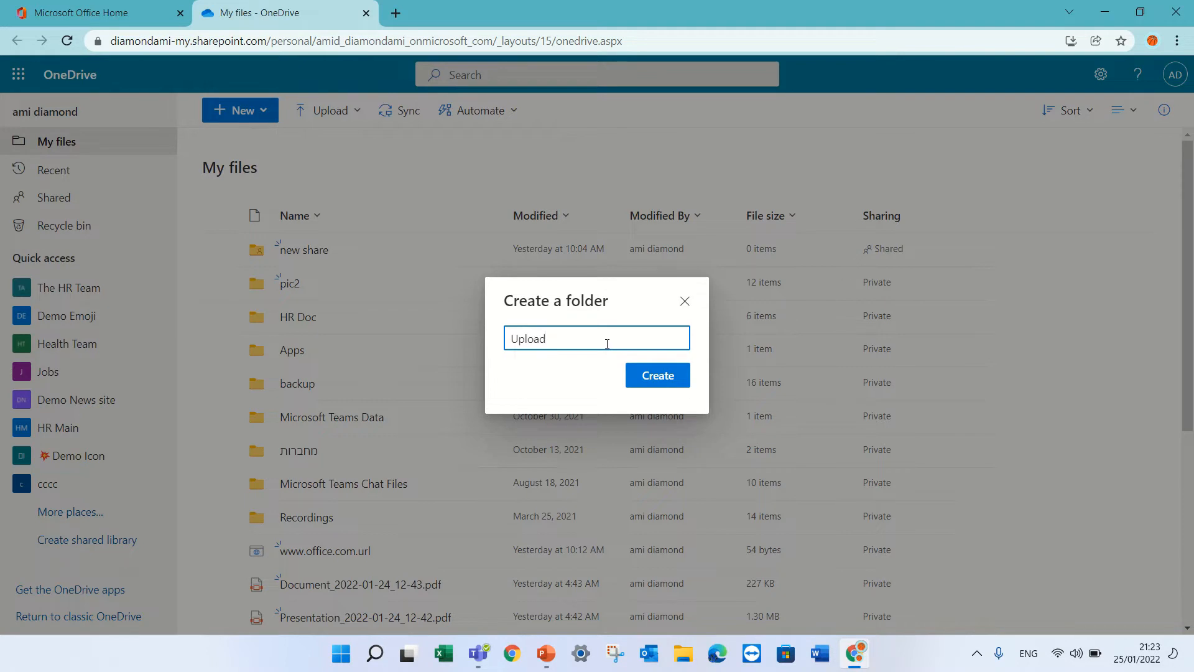
pyautogui.click(683, 300)
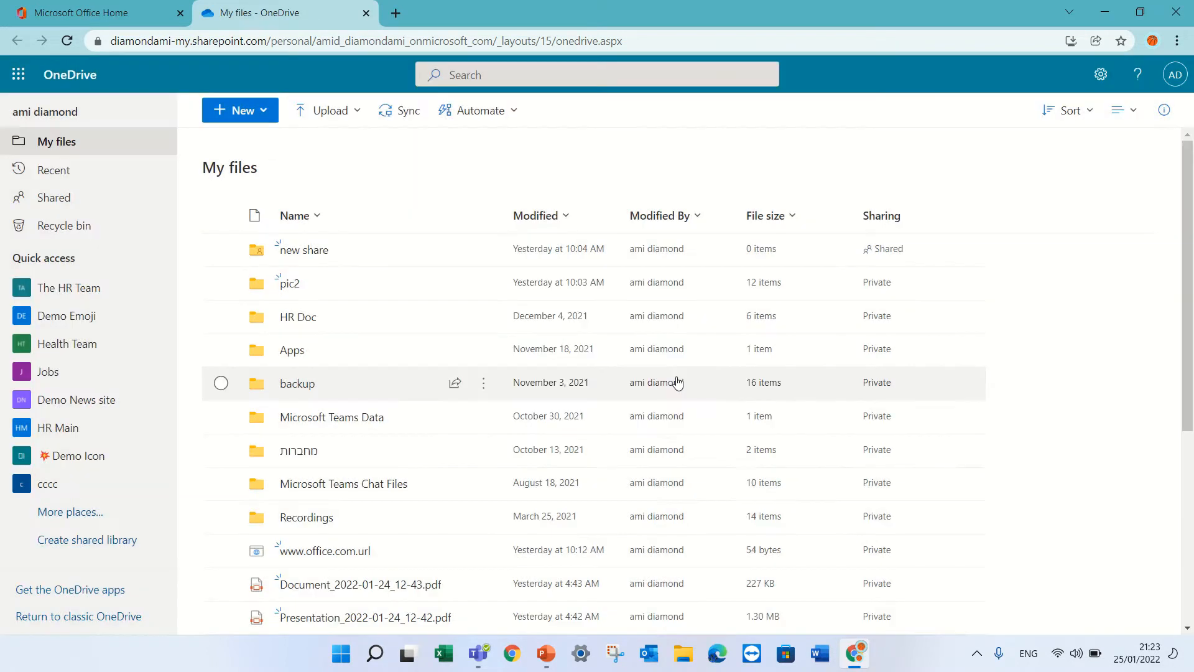
pyautogui.click(239, 109)
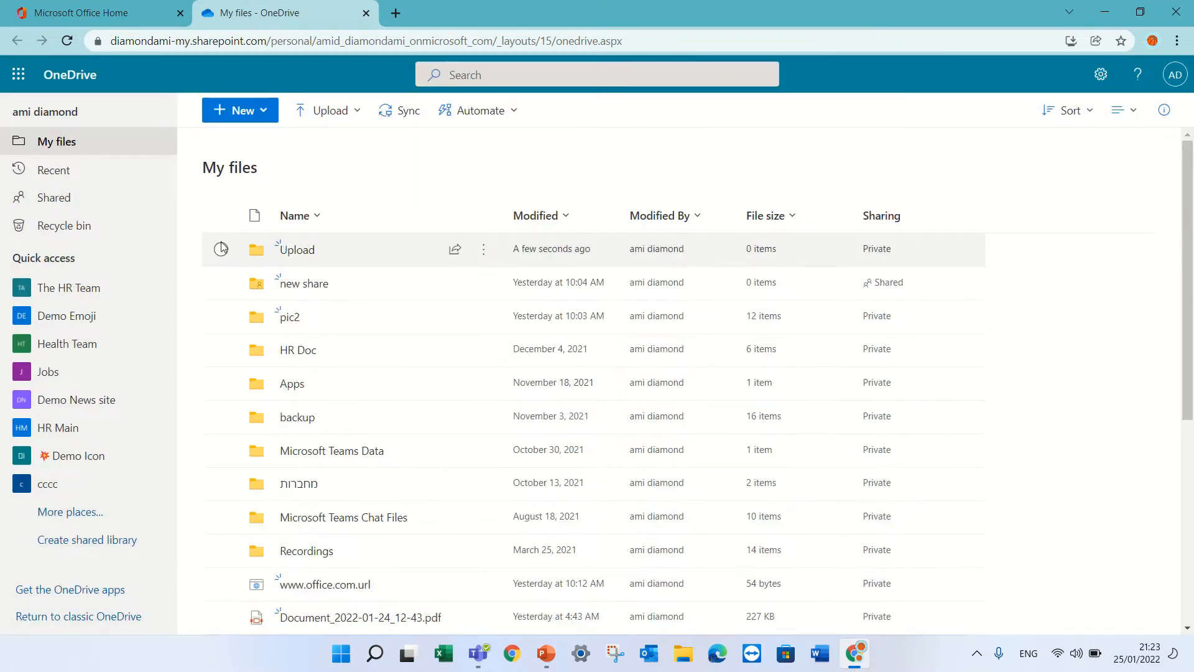
pyautogui.click(221, 249)
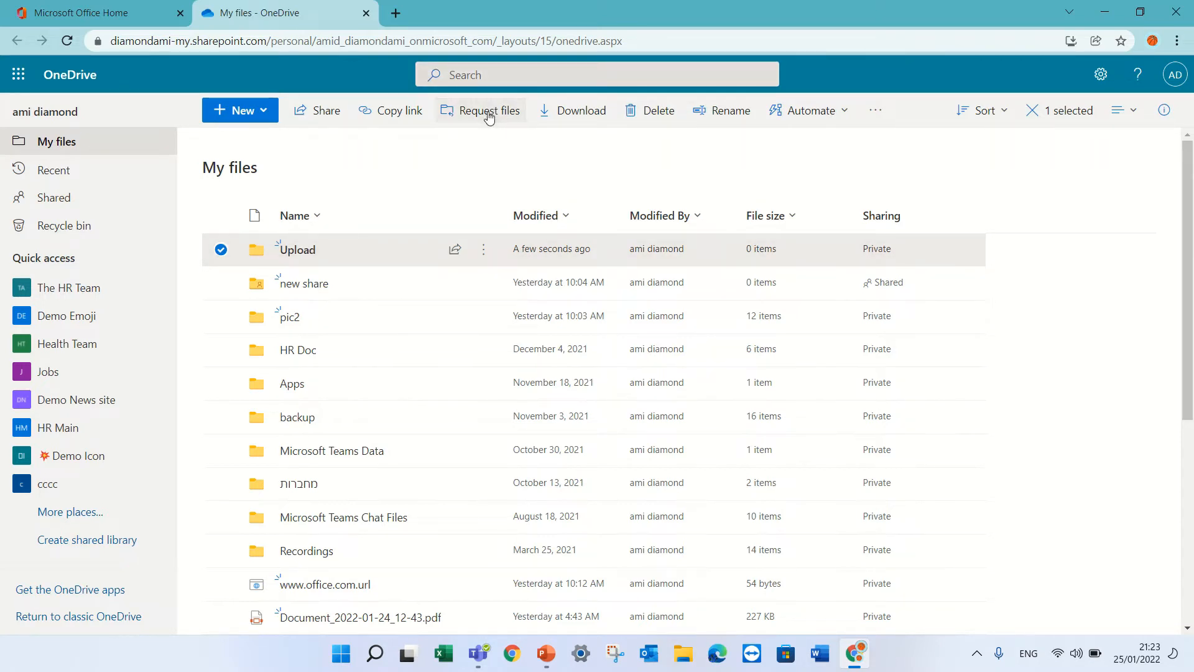
# Create a 'Contracts' file request on the Upload folder and copy its upload link
pyautogui.click(488, 110)
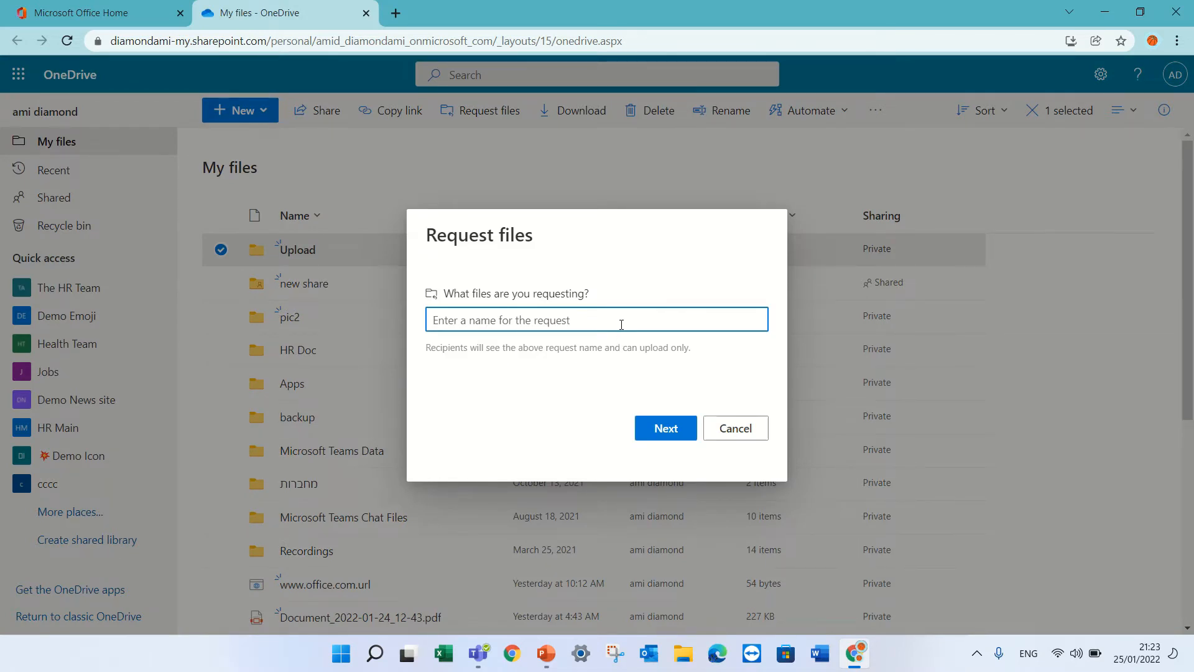
pyautogui.write('Contracts')
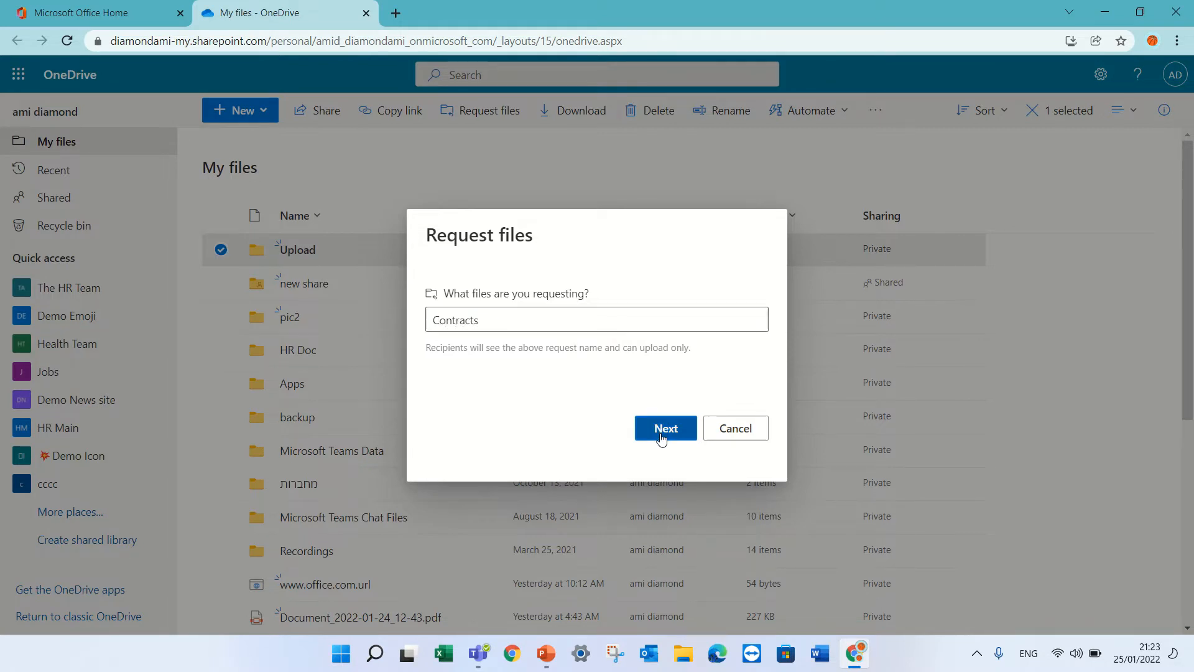
pyautogui.click(664, 427)
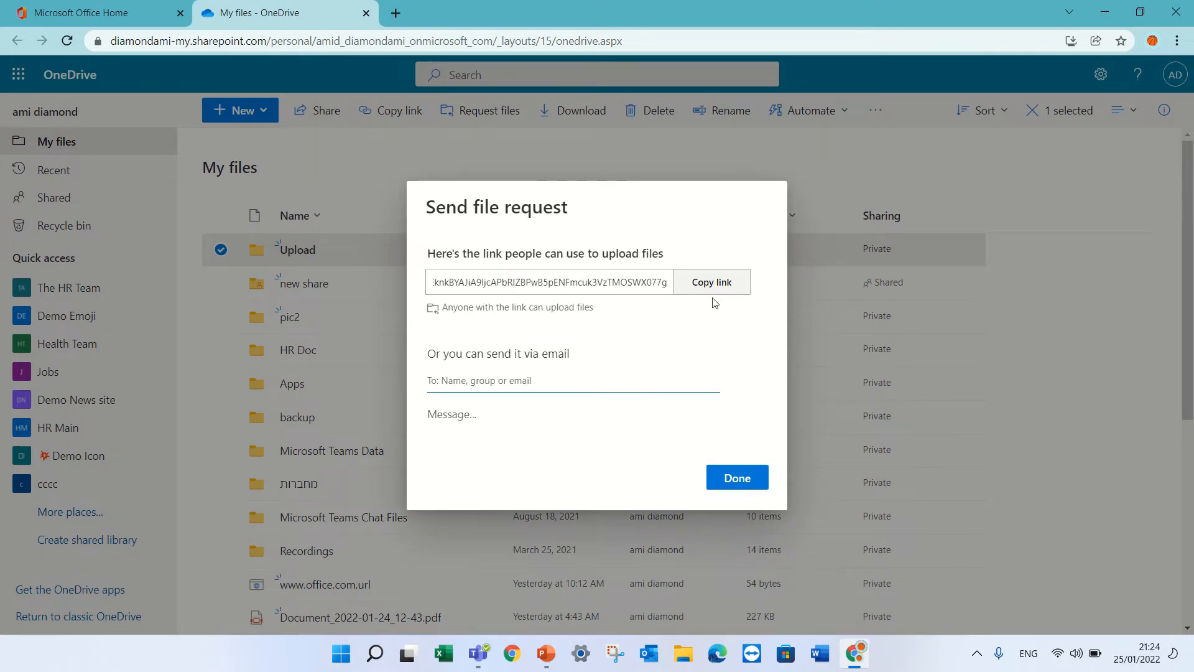
pyautogui.click(710, 282)
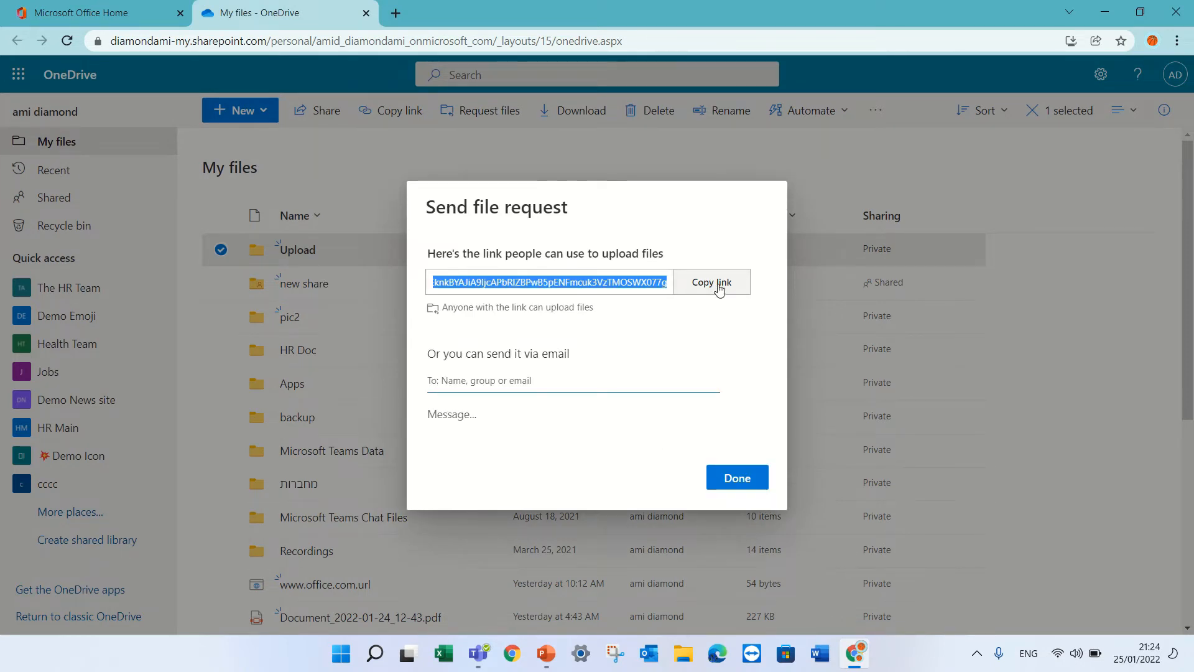
pyautogui.click(735, 478)
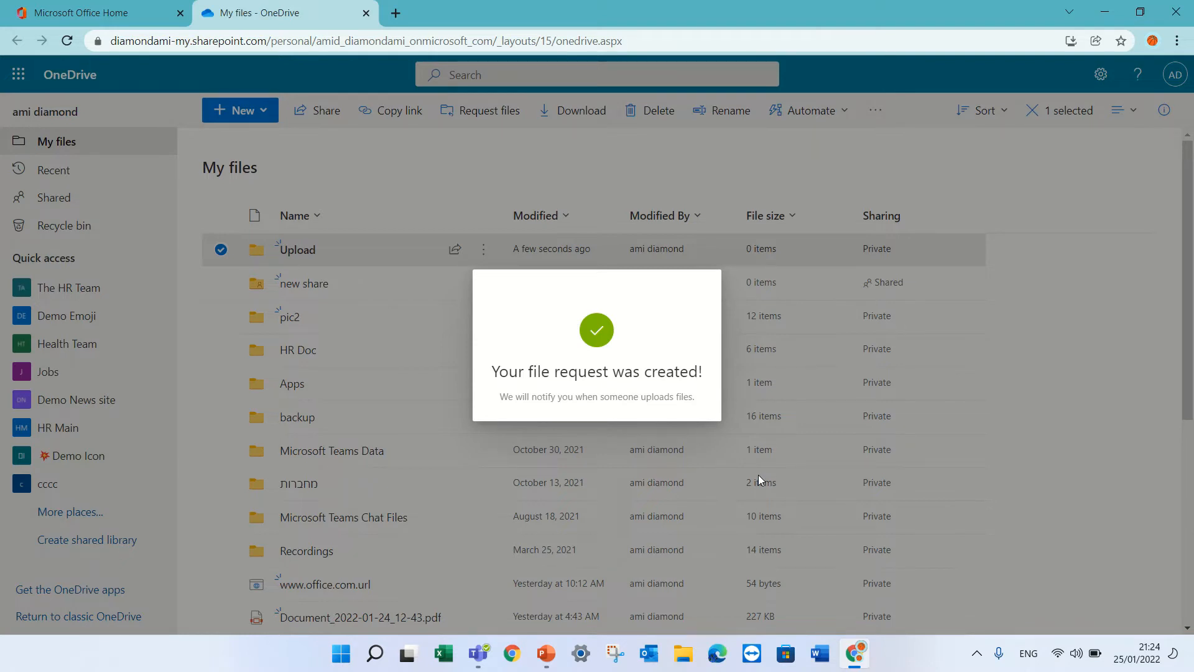
pyautogui.moveTo(514, 79)
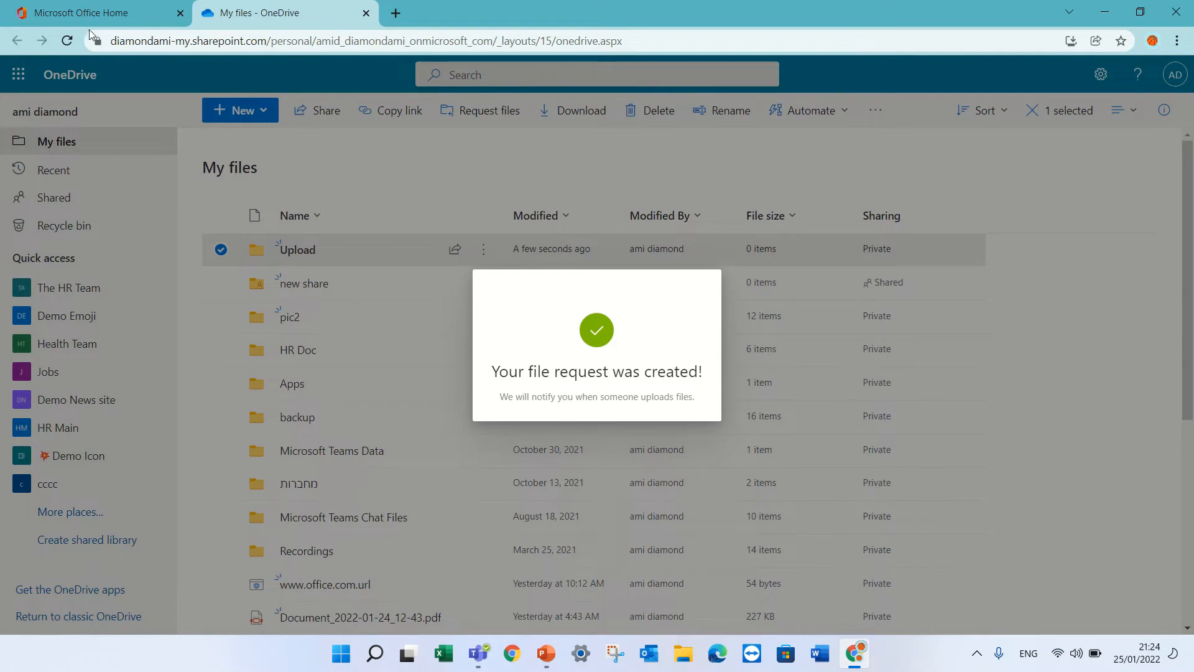
pyautogui.moveTo(175, 87)
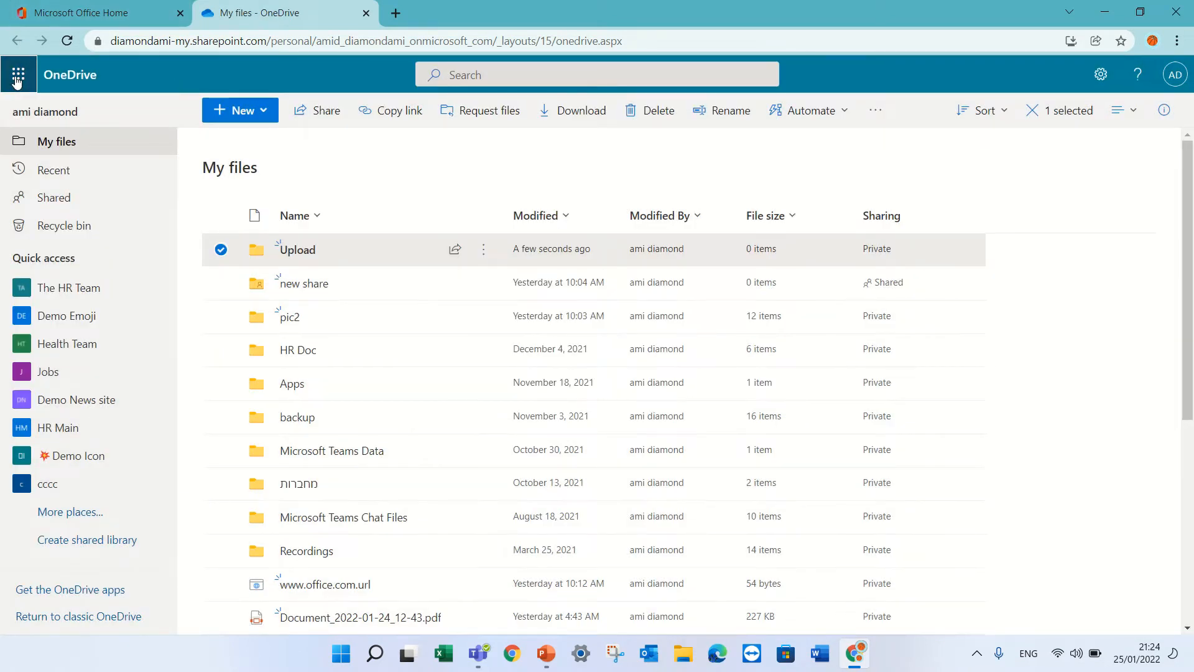
# Launch Forms from the app launcher and start a new blank form
pyautogui.click(18, 74)
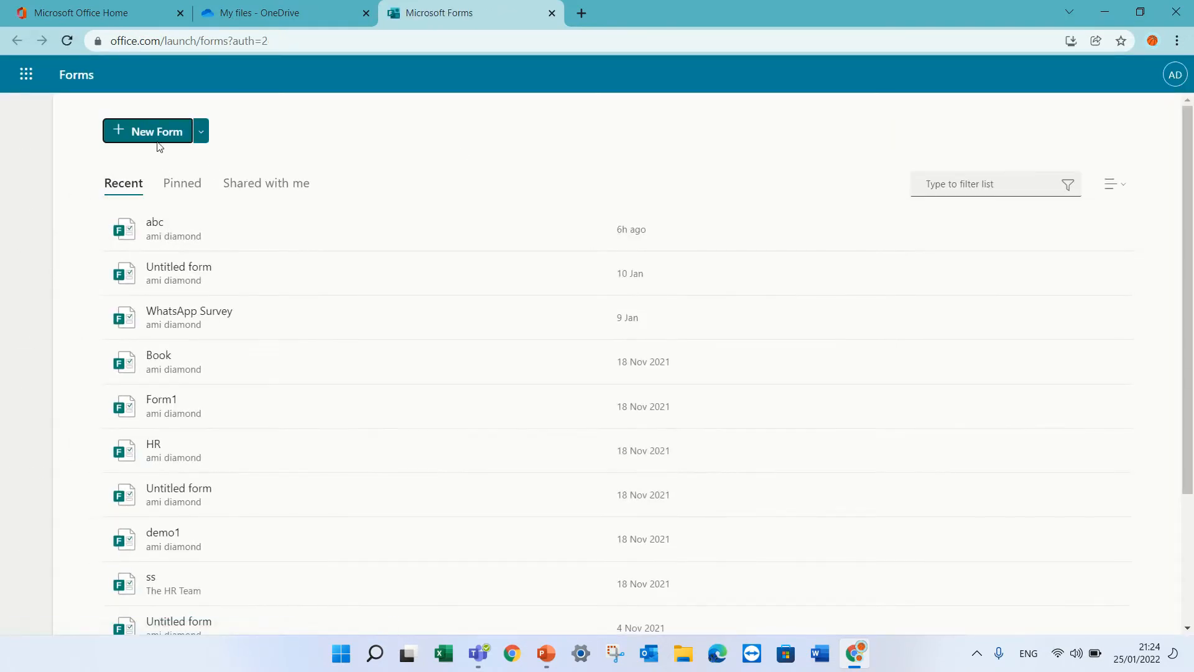
pyautogui.click(147, 130)
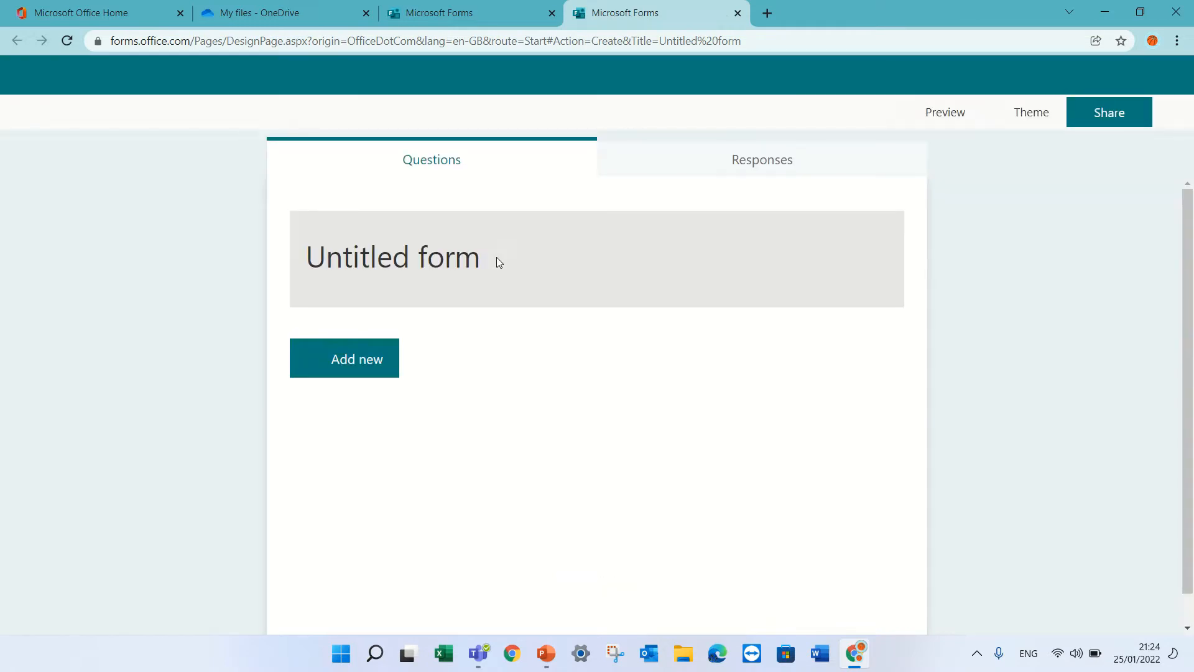
# Title the form 'Contract' and add a 'First and last name' text question
pyautogui.click(392, 257)
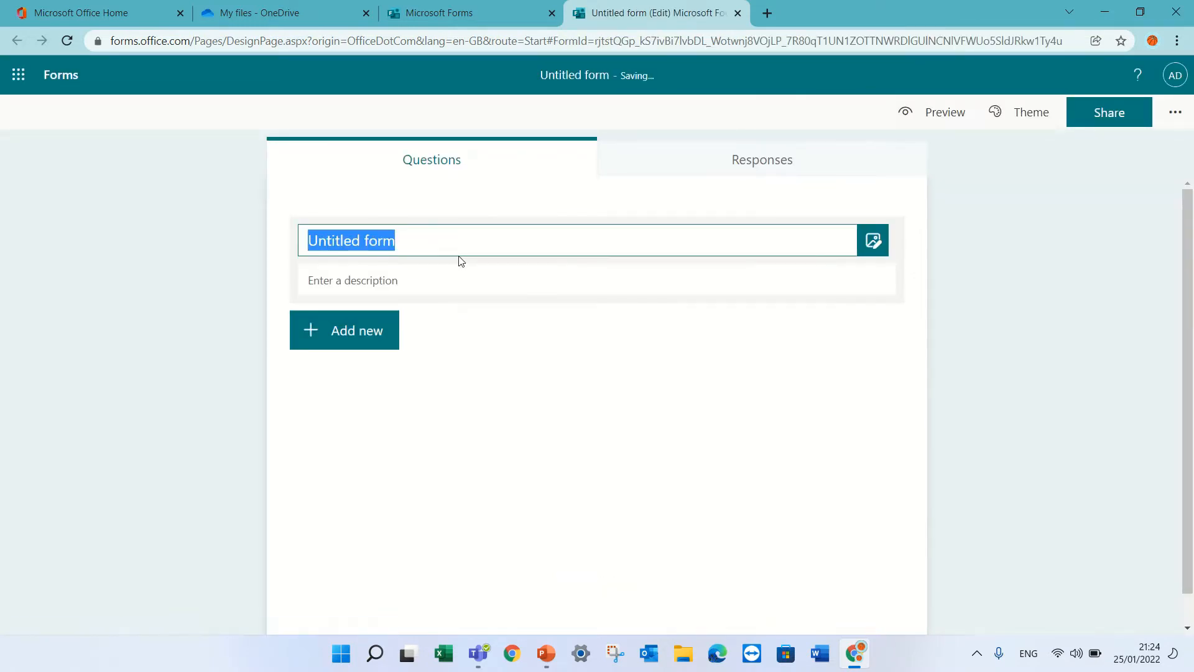
pyautogui.write('Contrac')
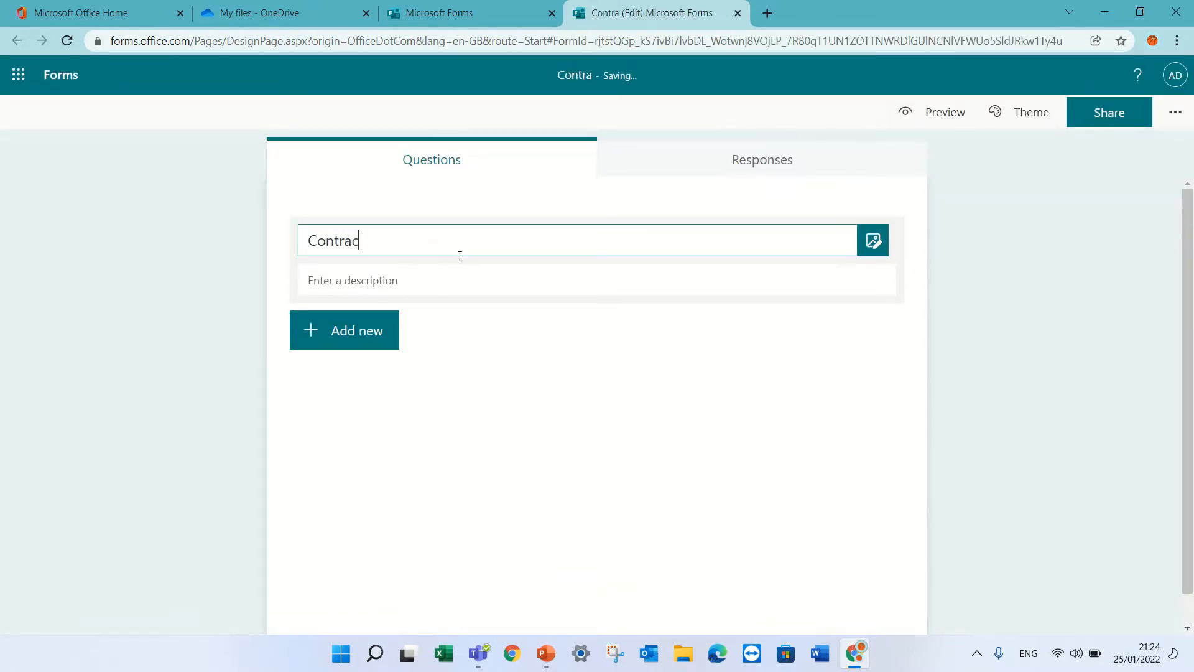
pyautogui.click(343, 329)
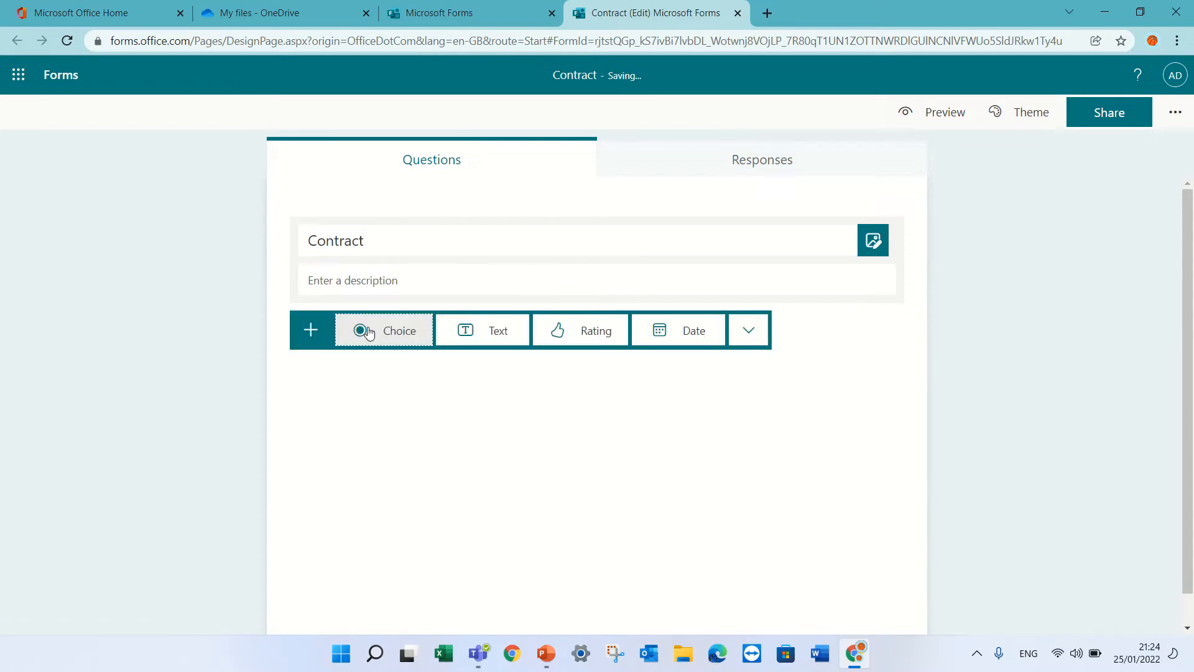
pyautogui.click(399, 330)
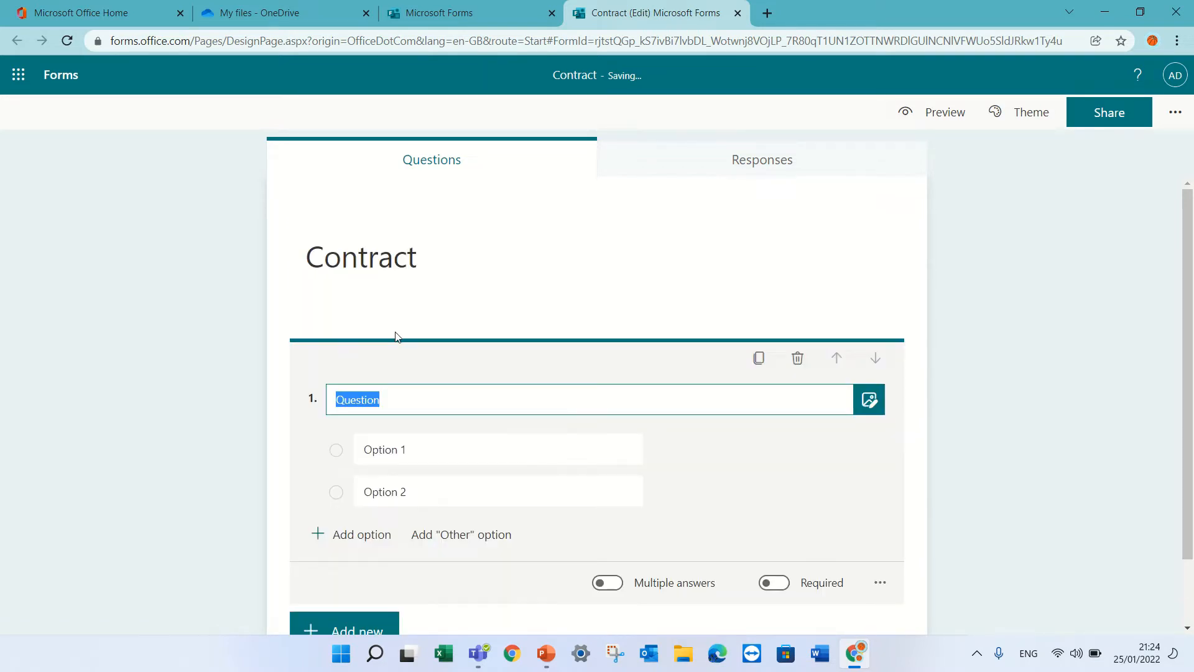
pyautogui.write('First name')
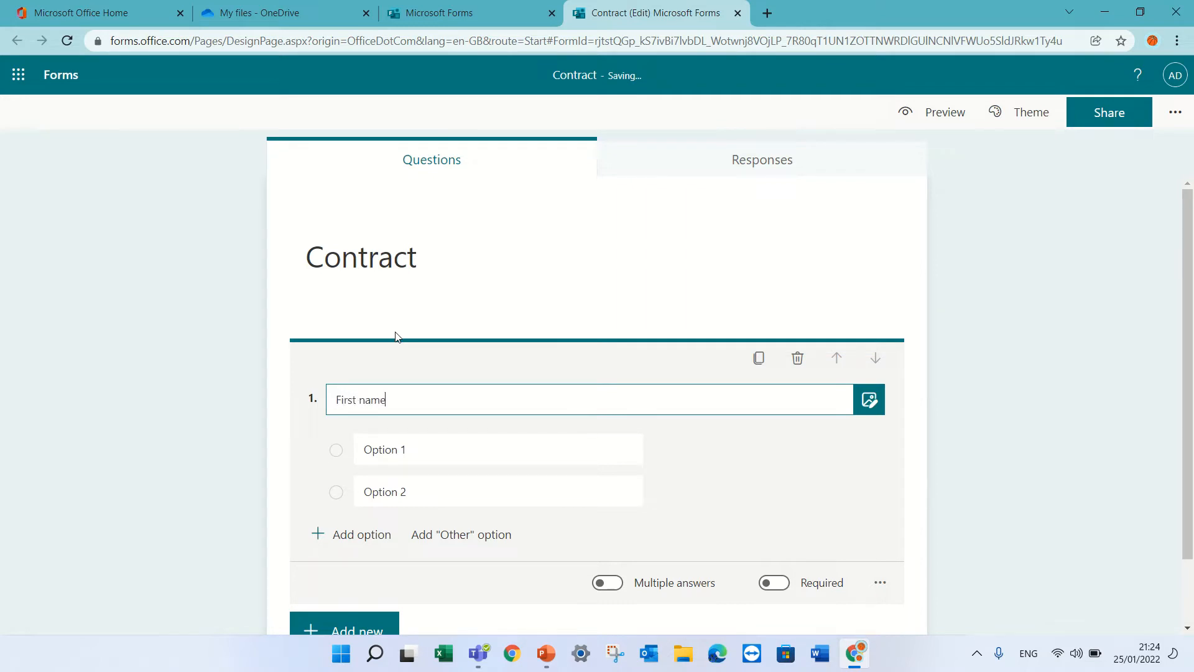
pyautogui.click(797, 358)
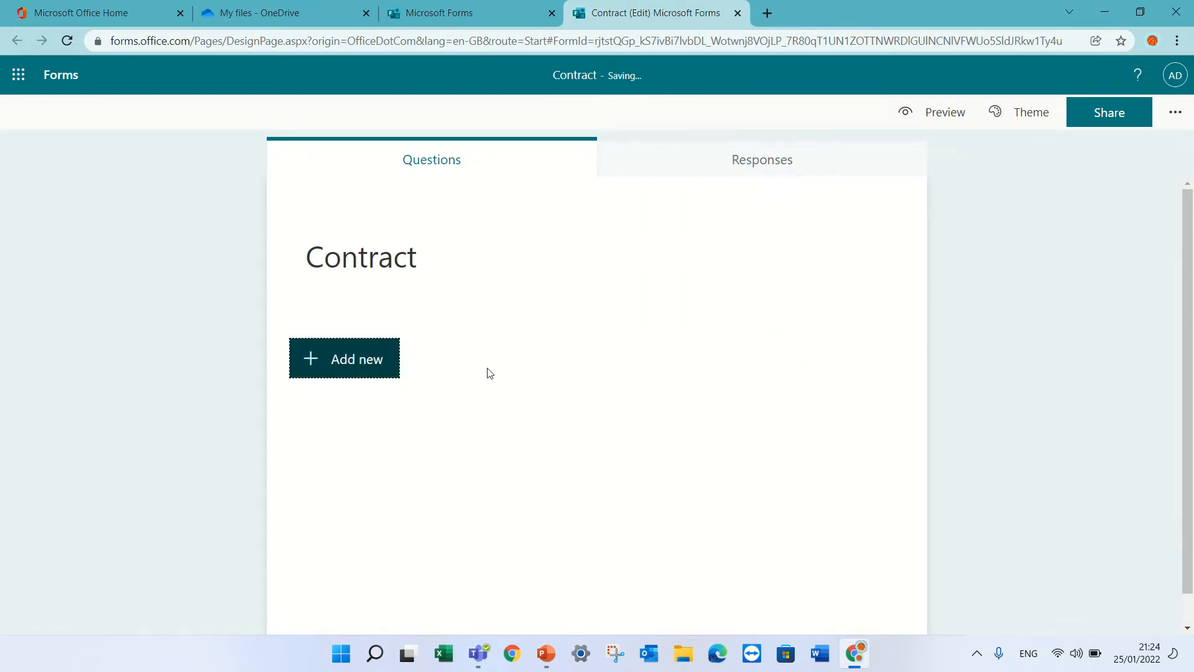
pyautogui.click(344, 358)
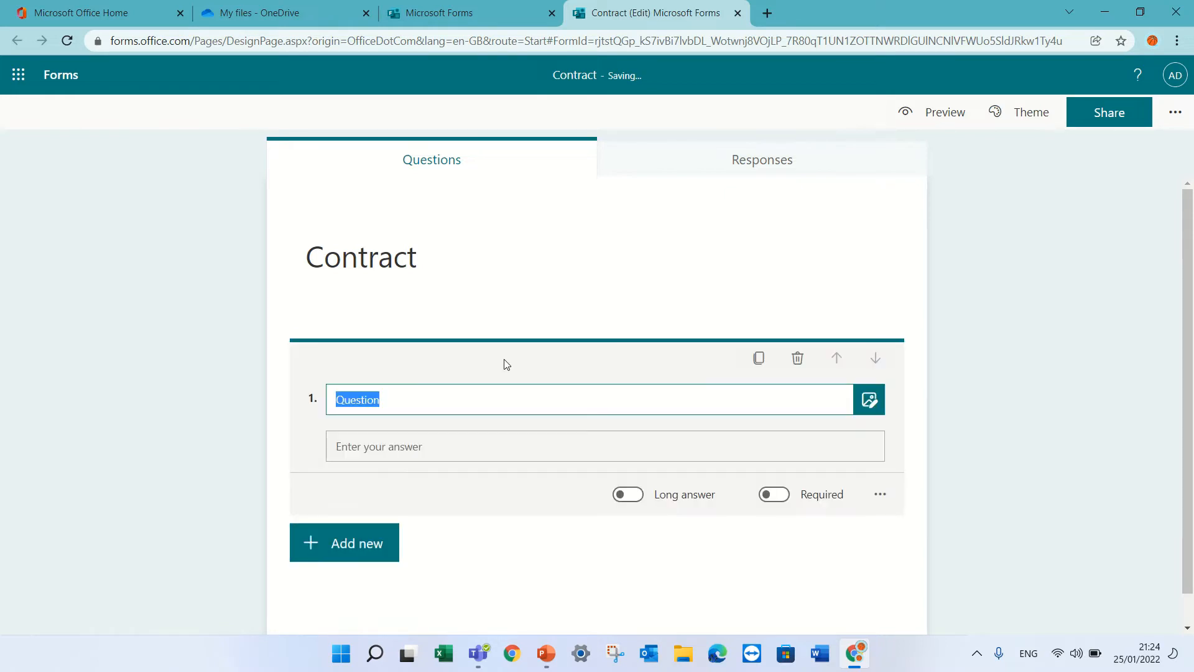
pyautogui.write('first na')
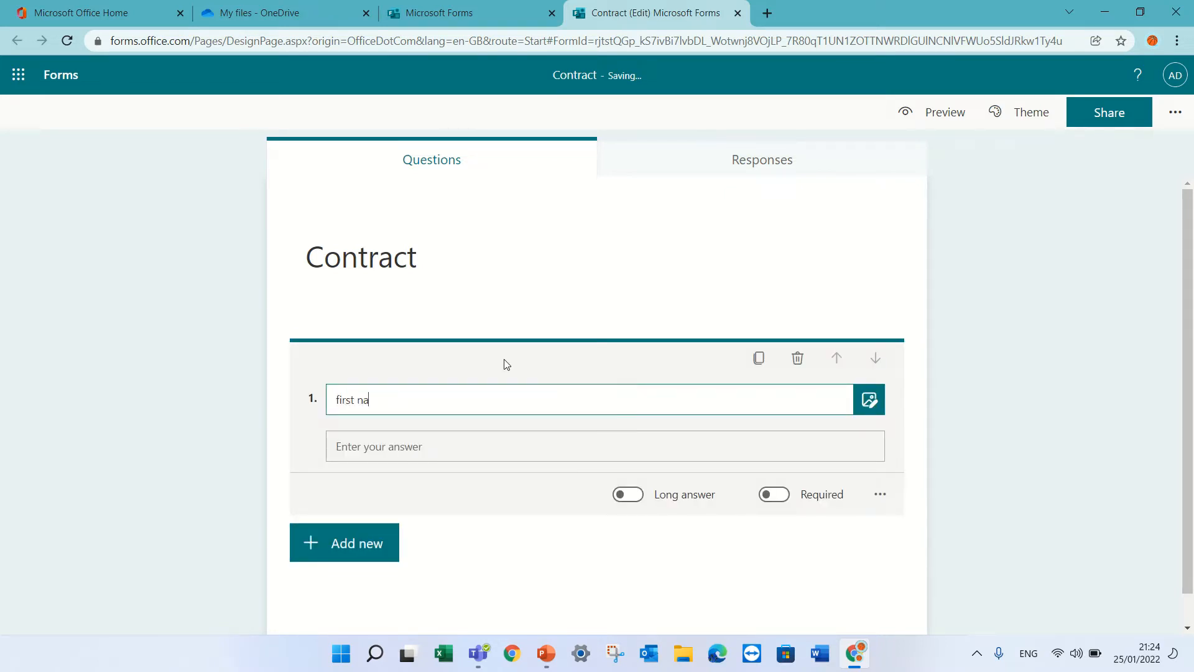
pyautogui.write('Fir')
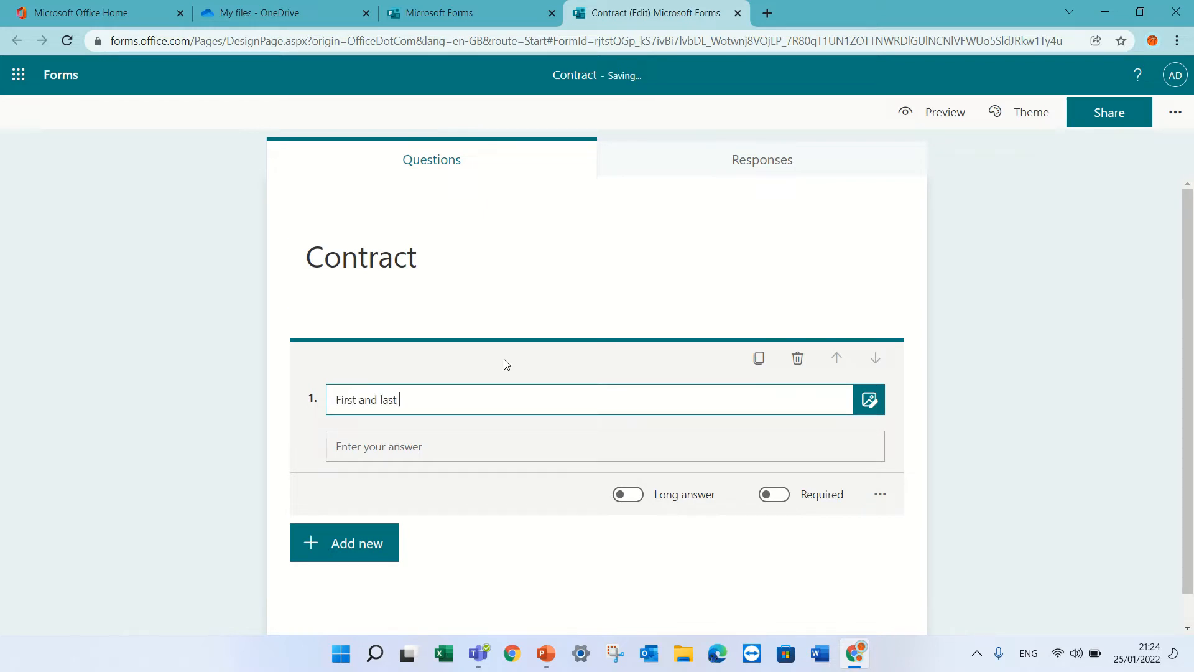
pyautogui.write('name')
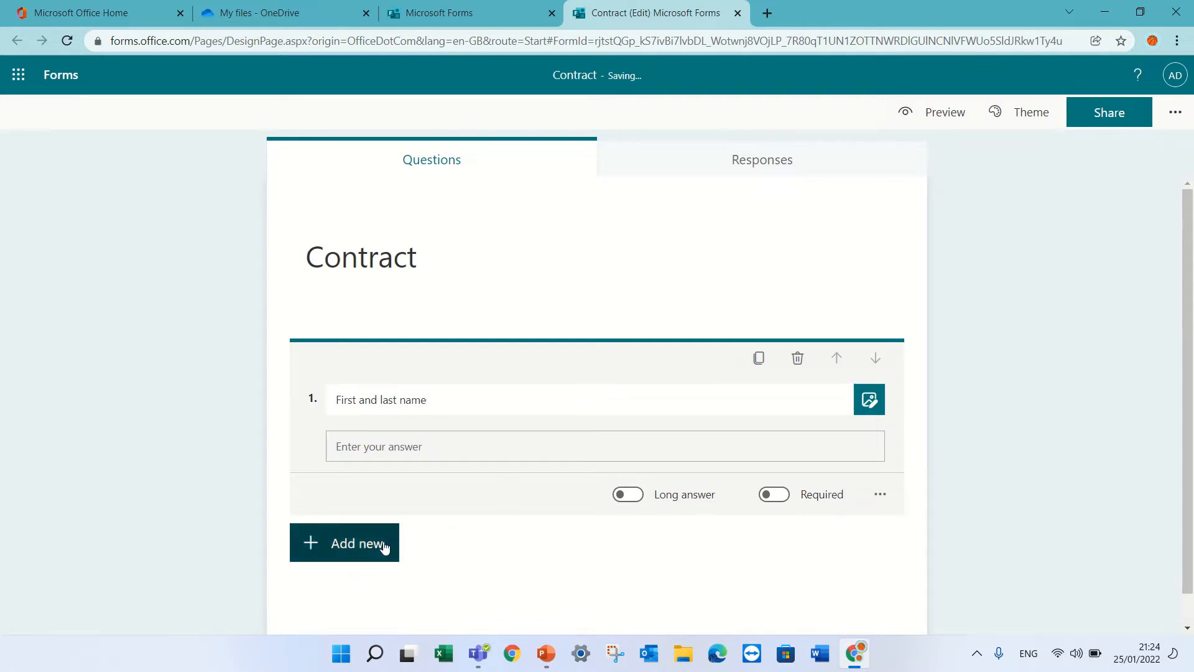
pyautogui.click(343, 542)
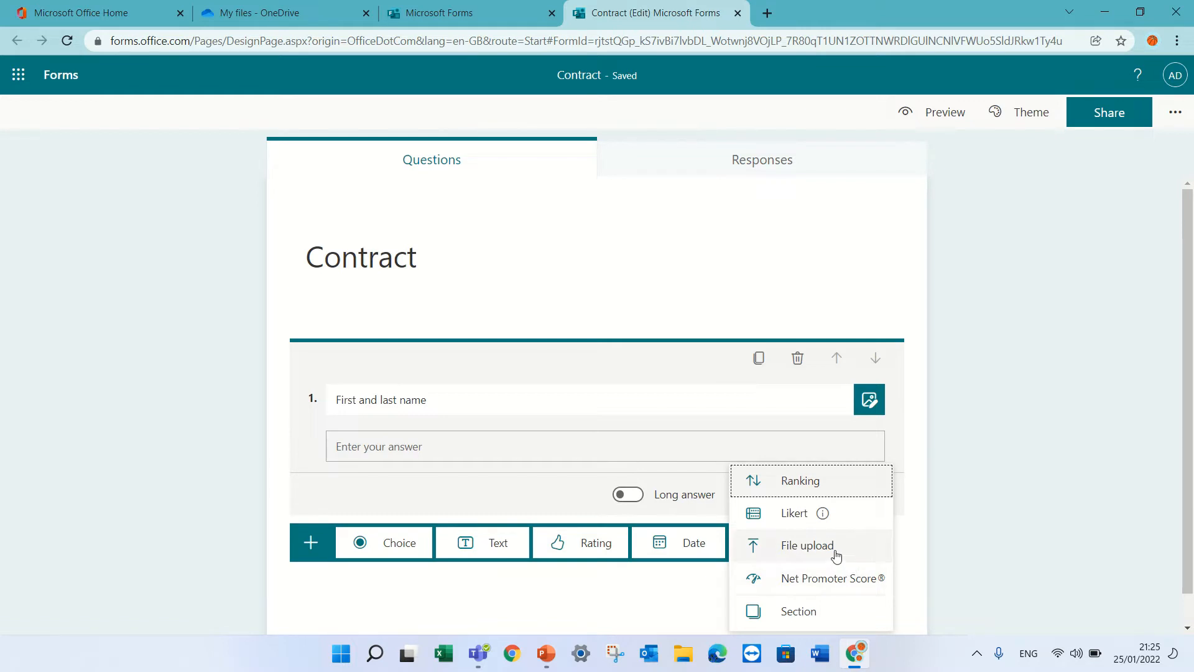
pyautogui.moveTo(806, 545)
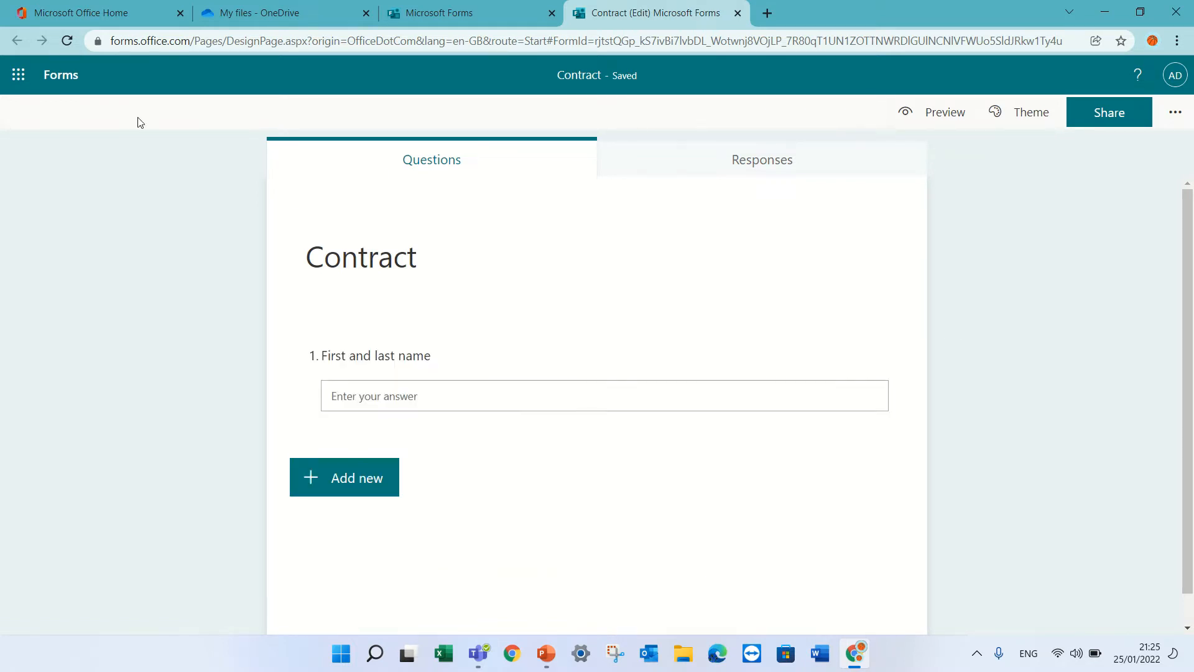
pyautogui.moveTo(1036, 172)
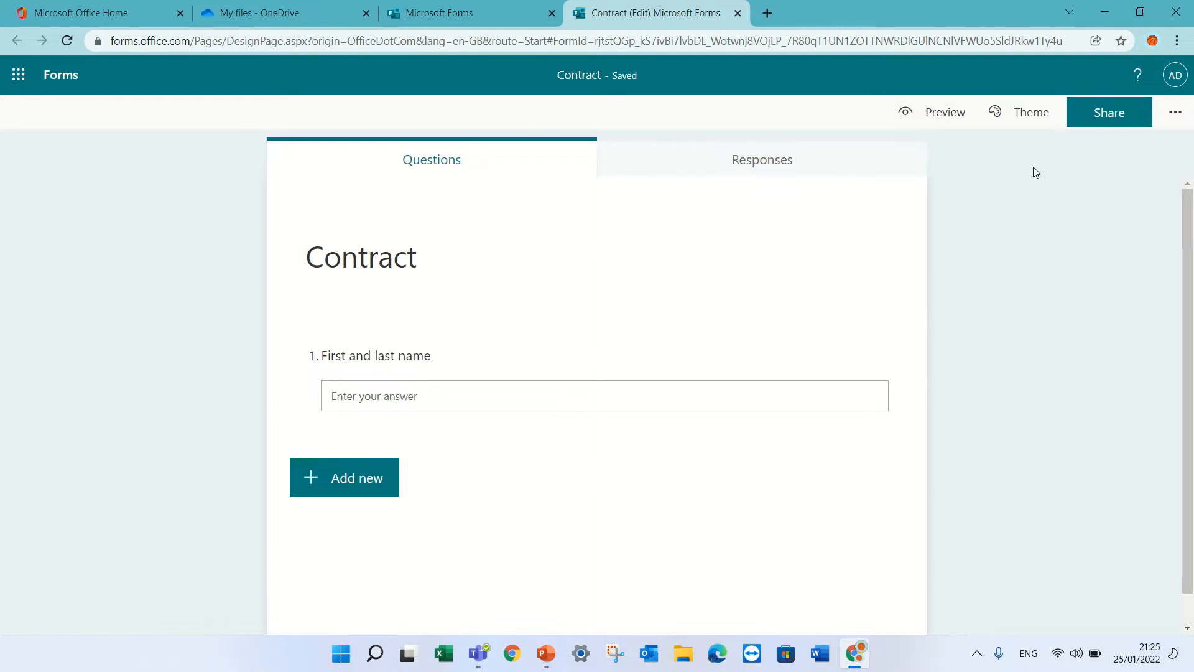
# Change the form's sharing setting so anyone can respond
pyautogui.click(1108, 112)
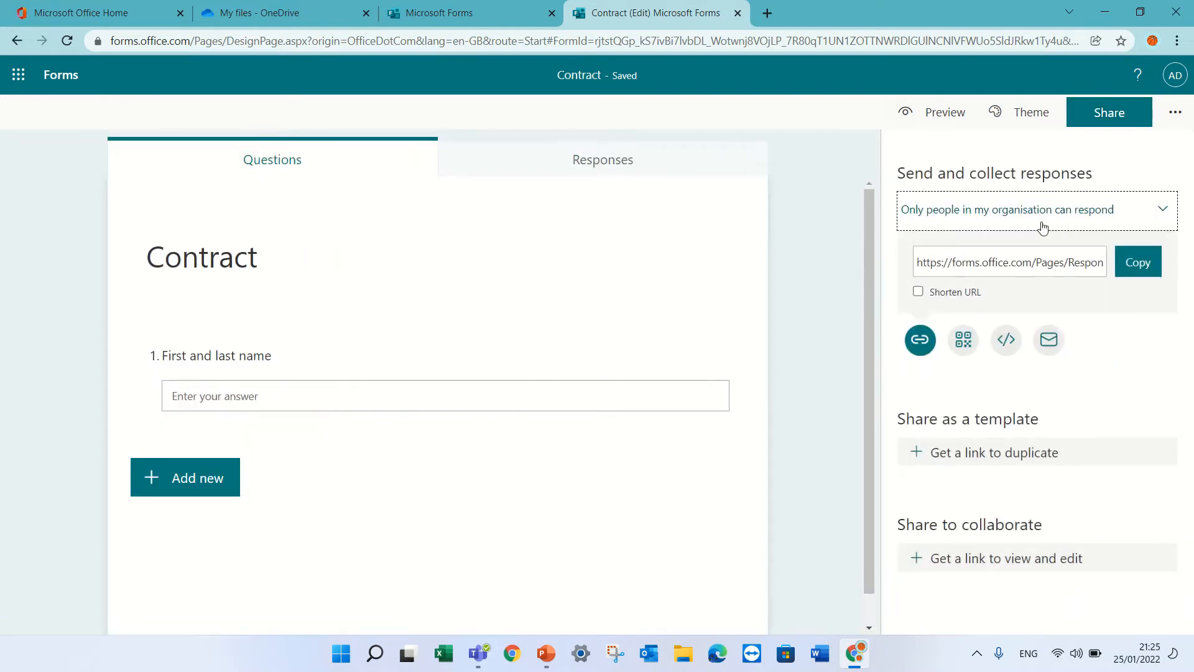
pyautogui.click(1035, 210)
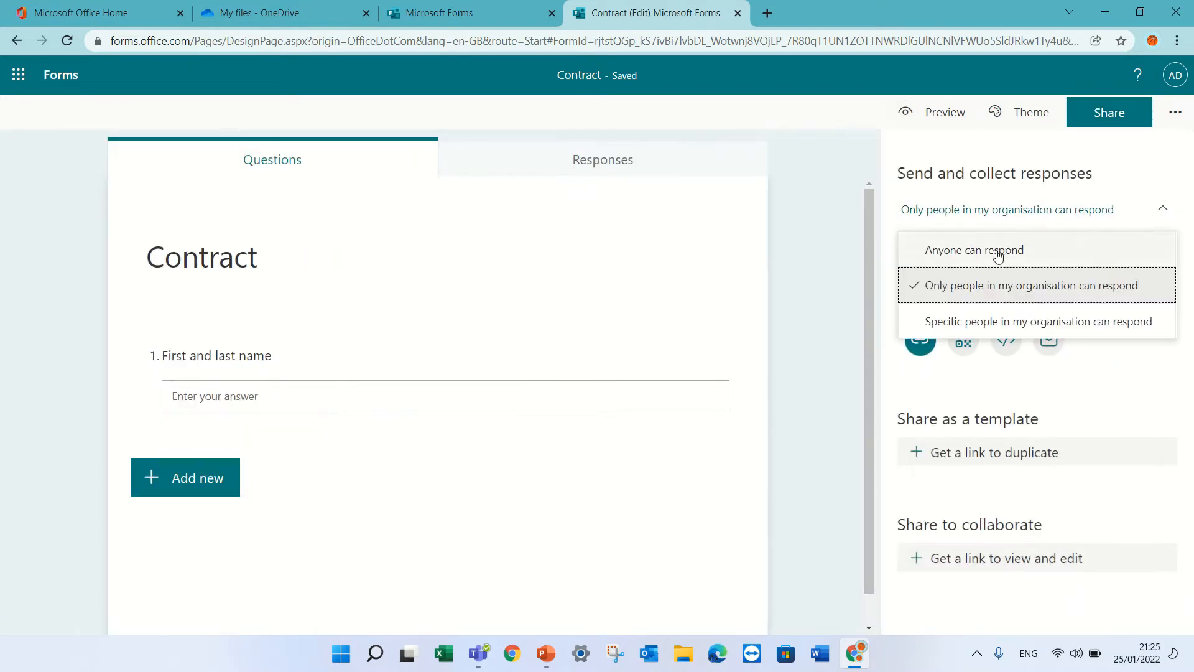
pyautogui.click(974, 250)
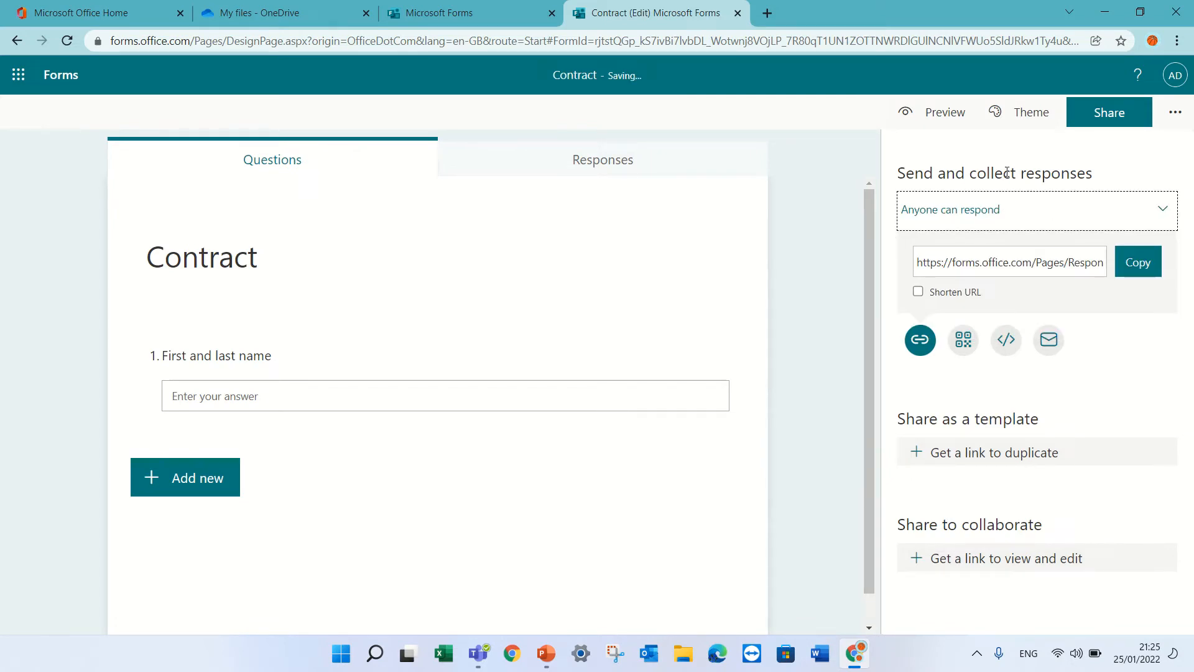
# Add a text question: 'please upload file to this' link 'and then type ok'
pyautogui.click(184, 477)
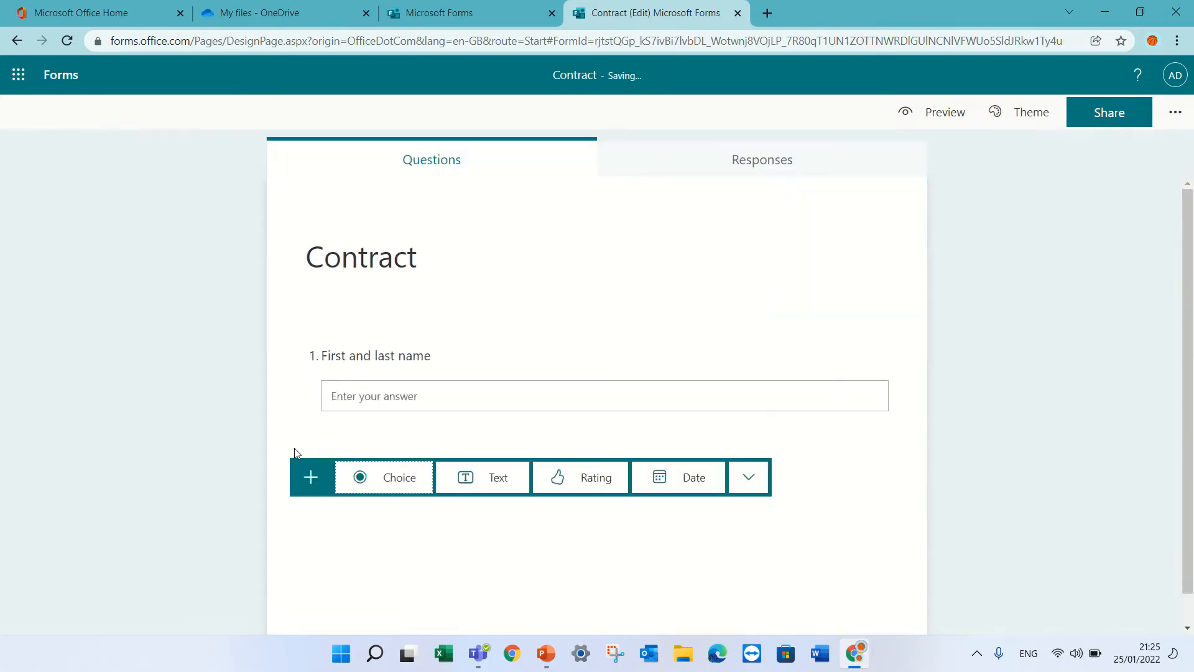
pyautogui.click(748, 477)
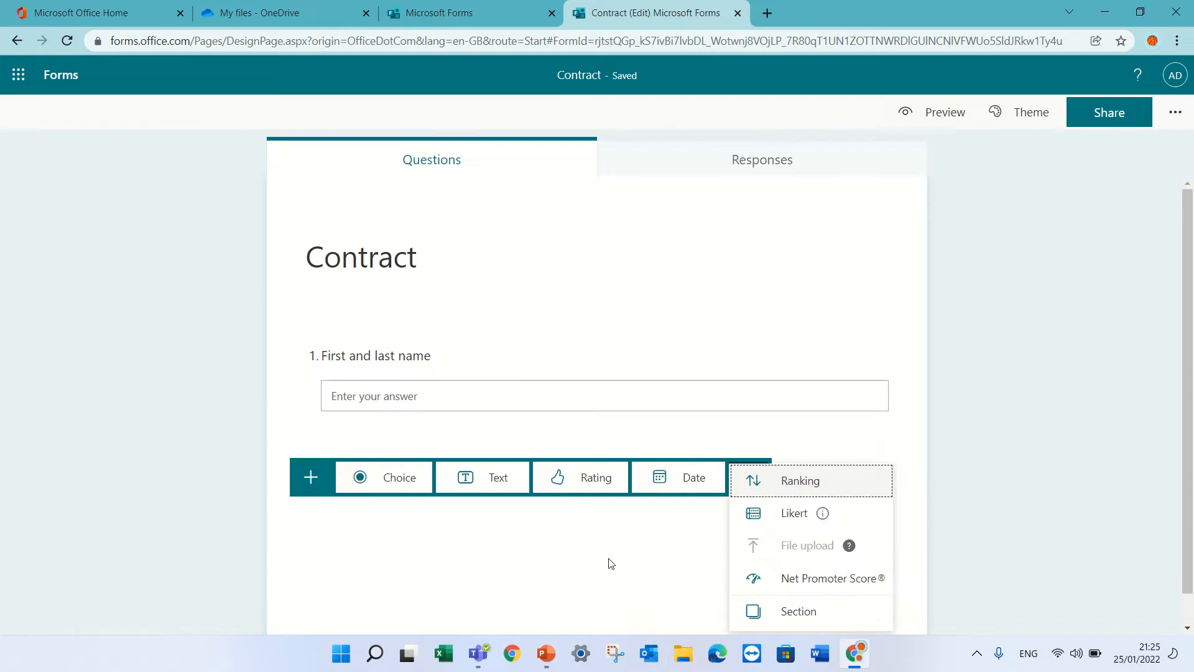
pyautogui.click(481, 477)
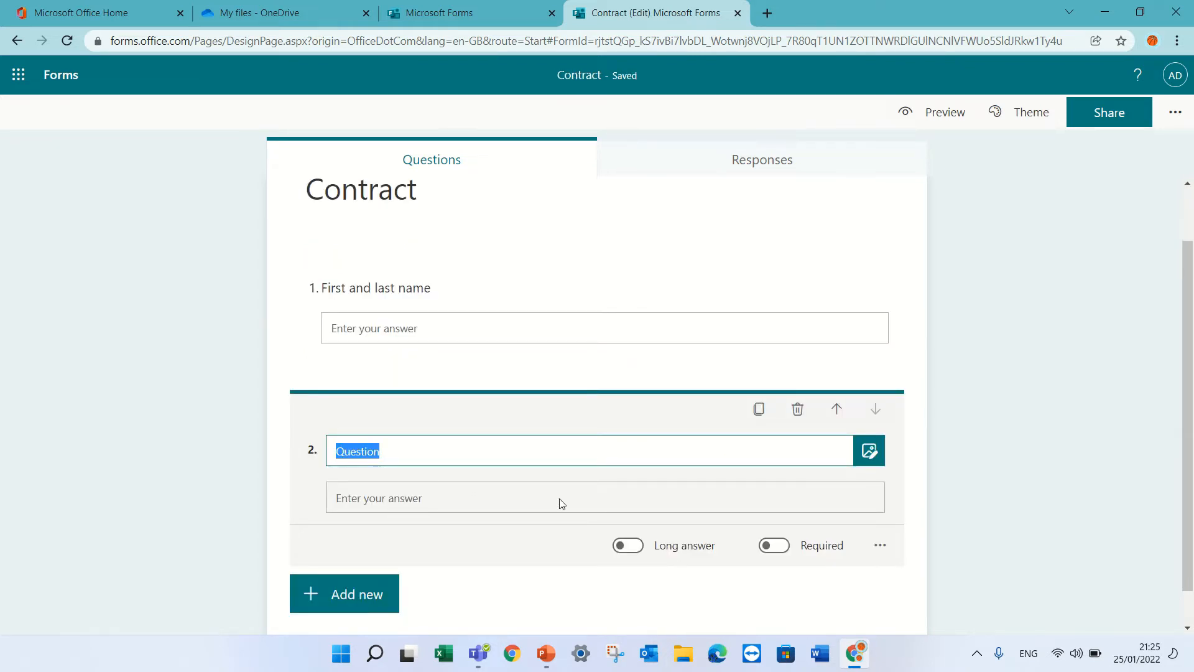
pyautogui.write('please')
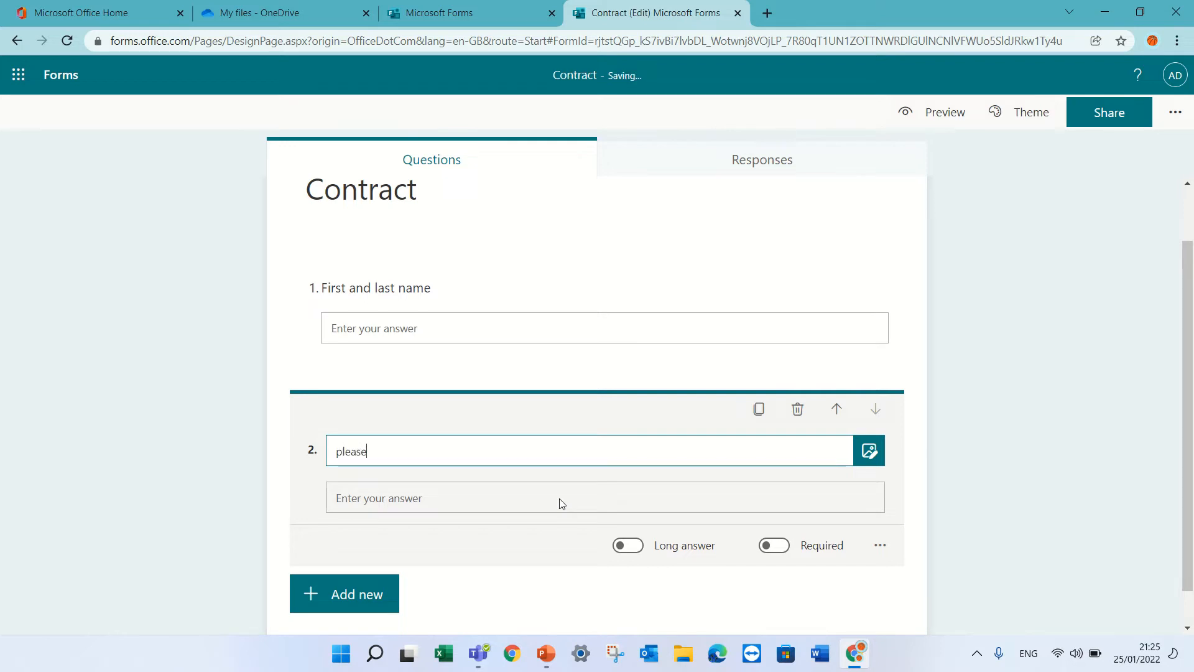
pyautogui.write('upload the')
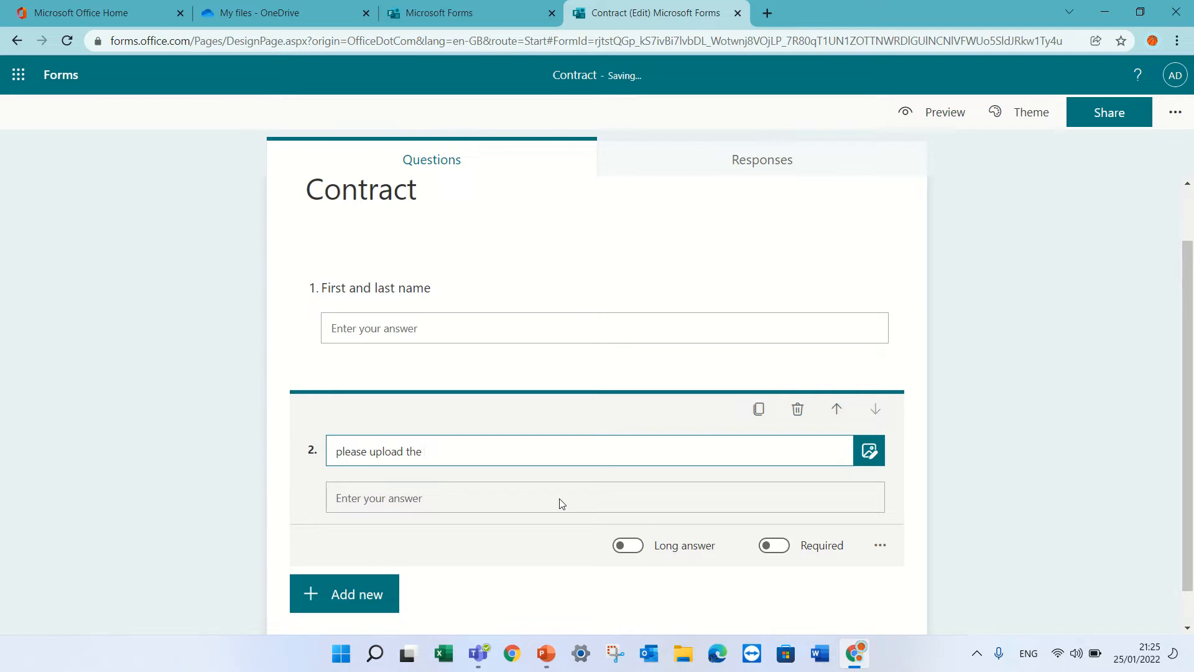
pyautogui.write('file to this')
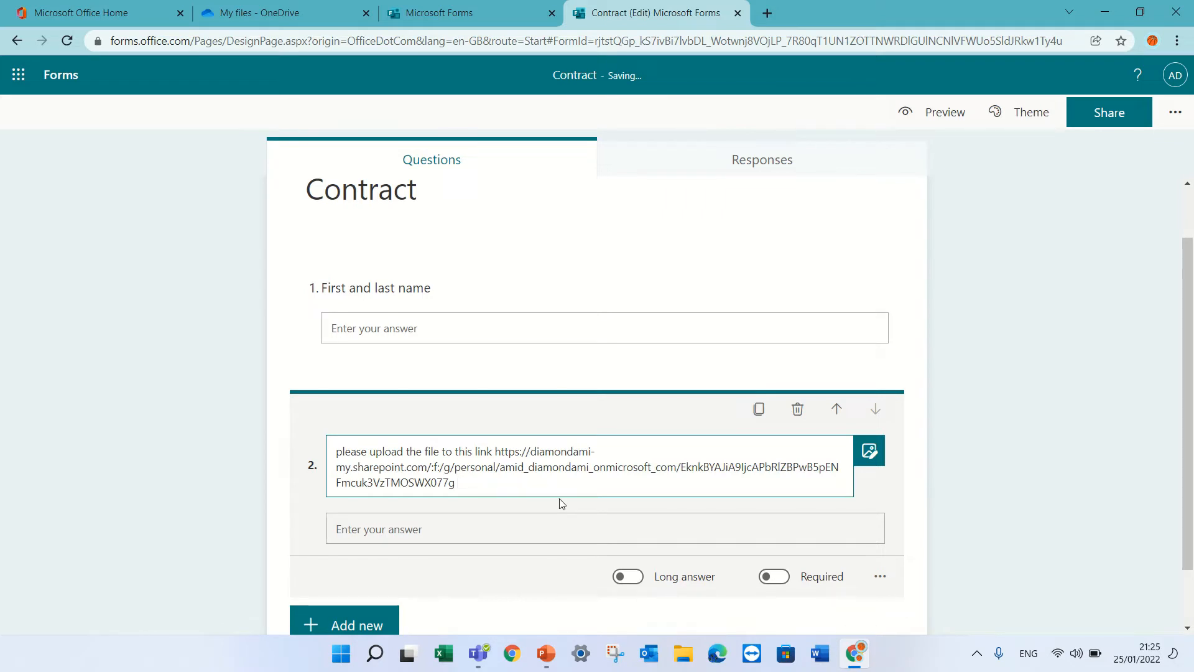
pyautogui.write('a')
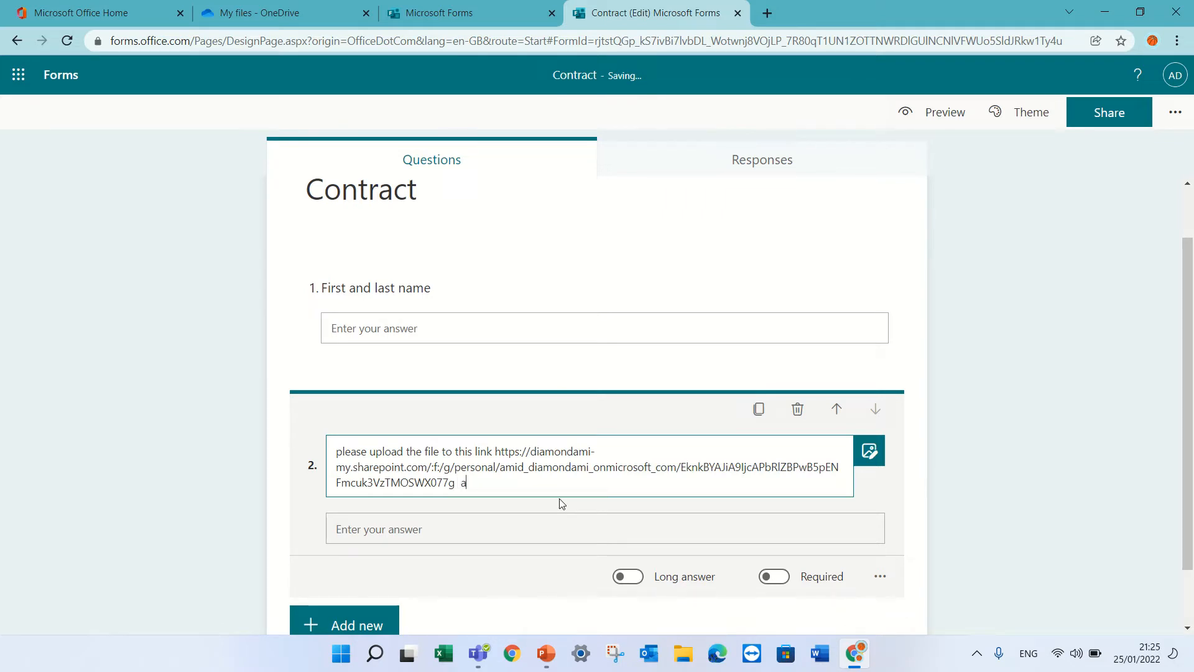
pyautogui.write('nd th')
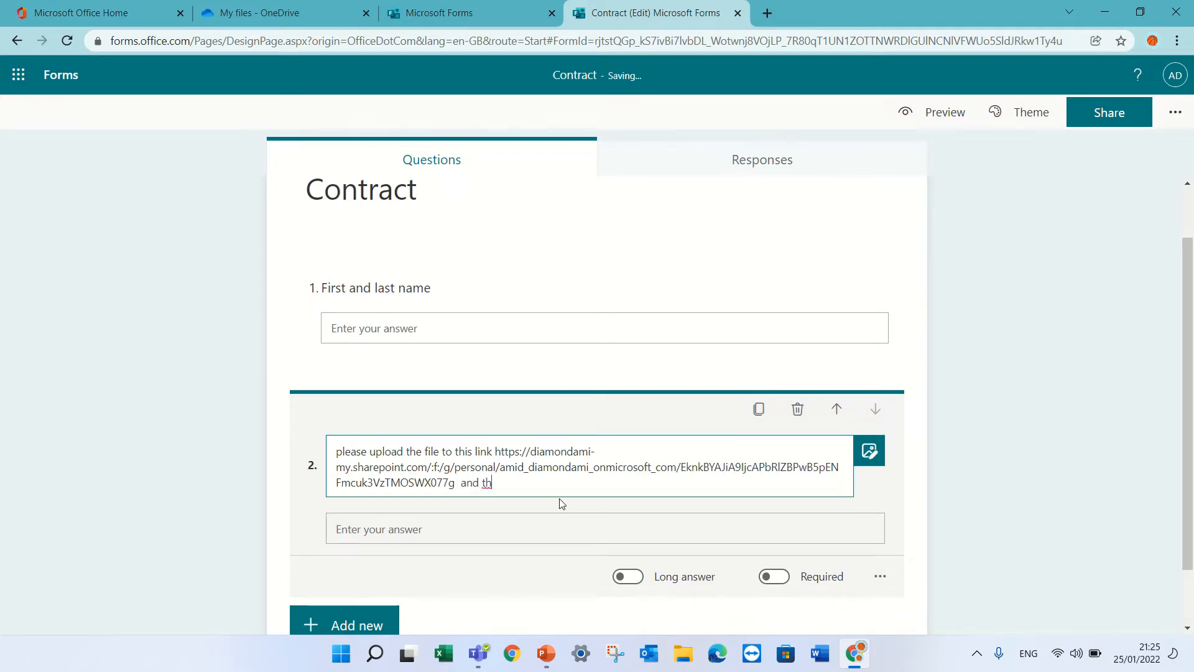
pyautogui.write('en type')
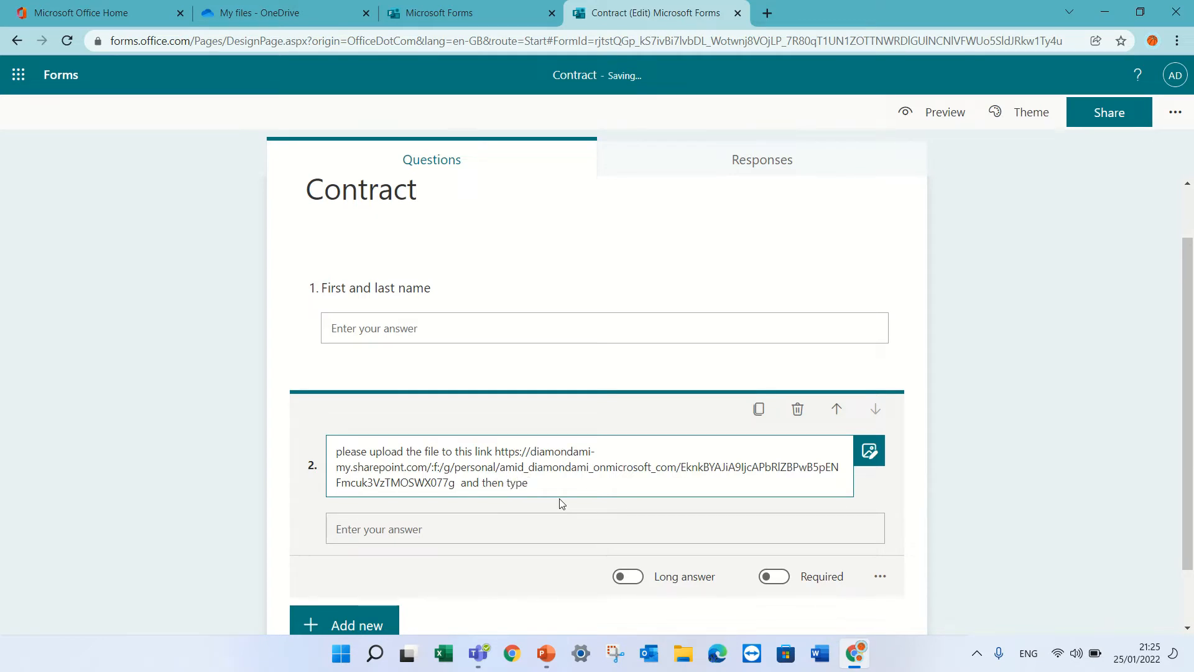
pyautogui.write('t')
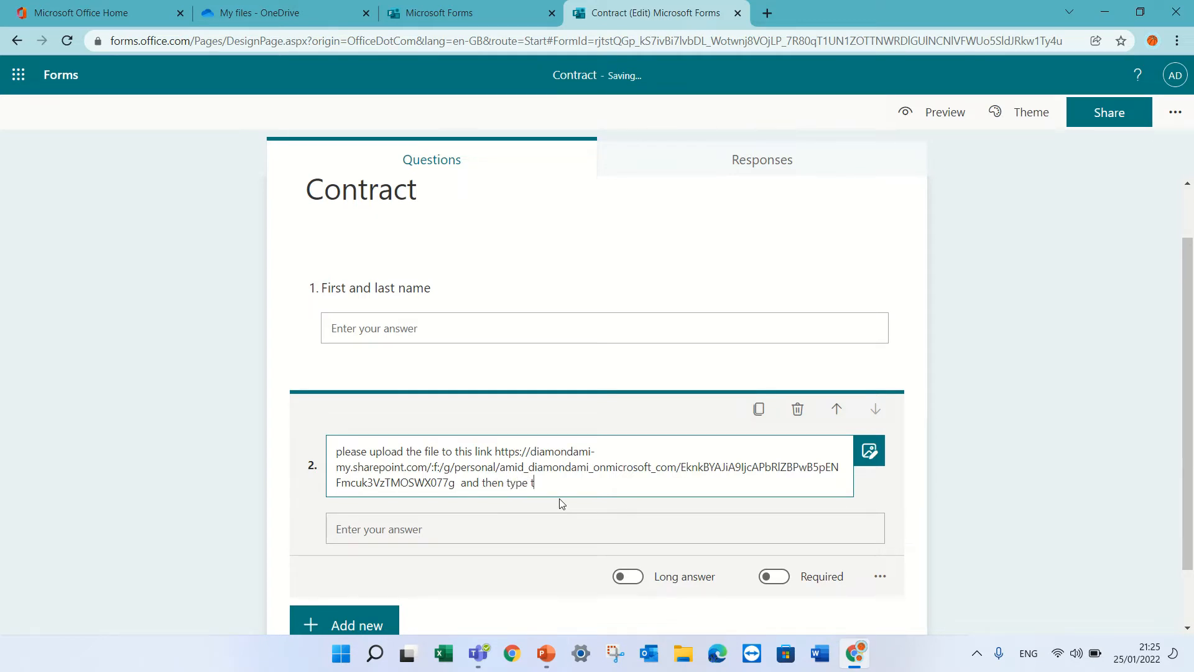
pyautogui.write('ok')
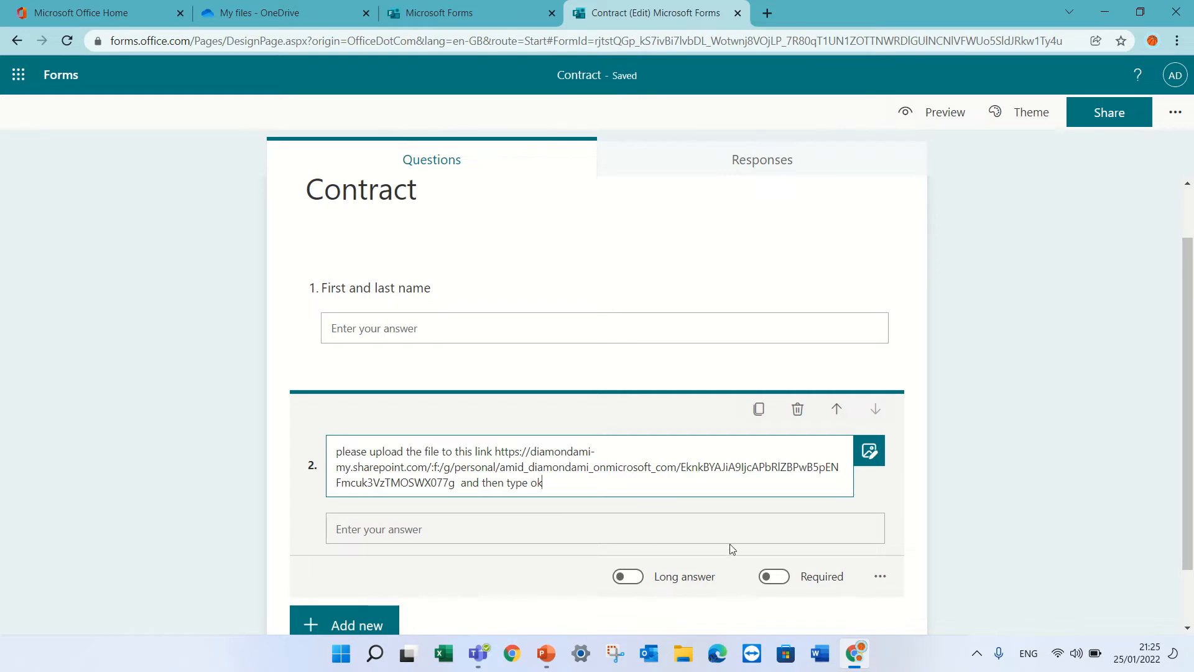
pyautogui.moveTo(940, 531)
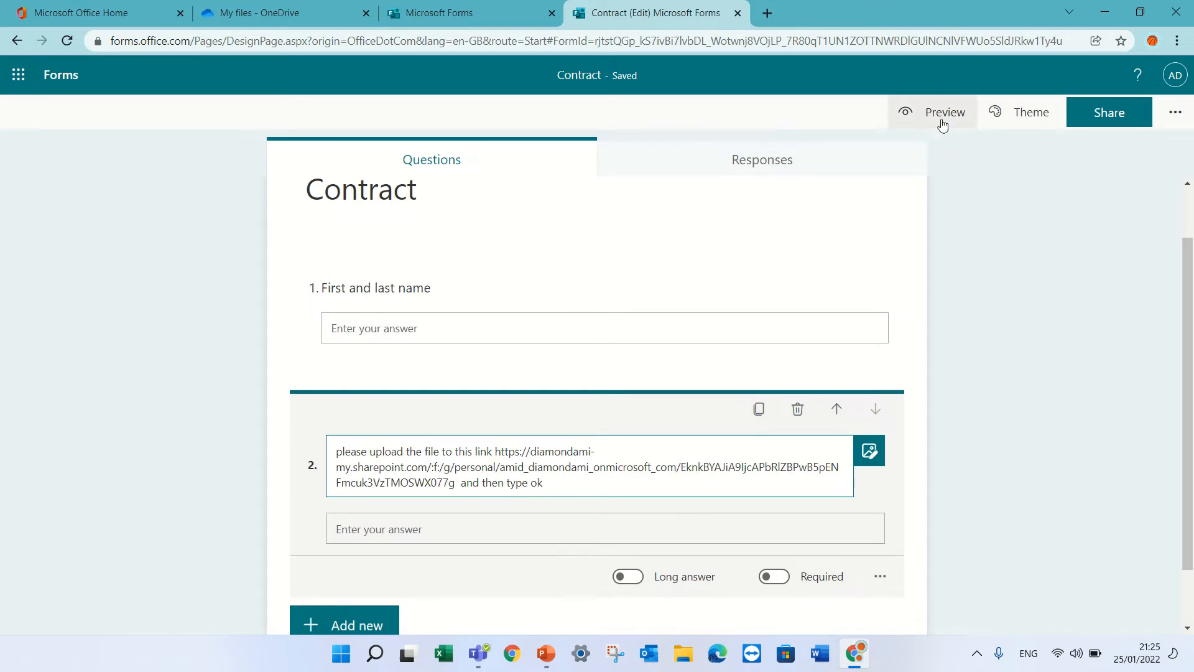
# Preview the Contract form and type 'ami di' into the name field
pyautogui.click(944, 112)
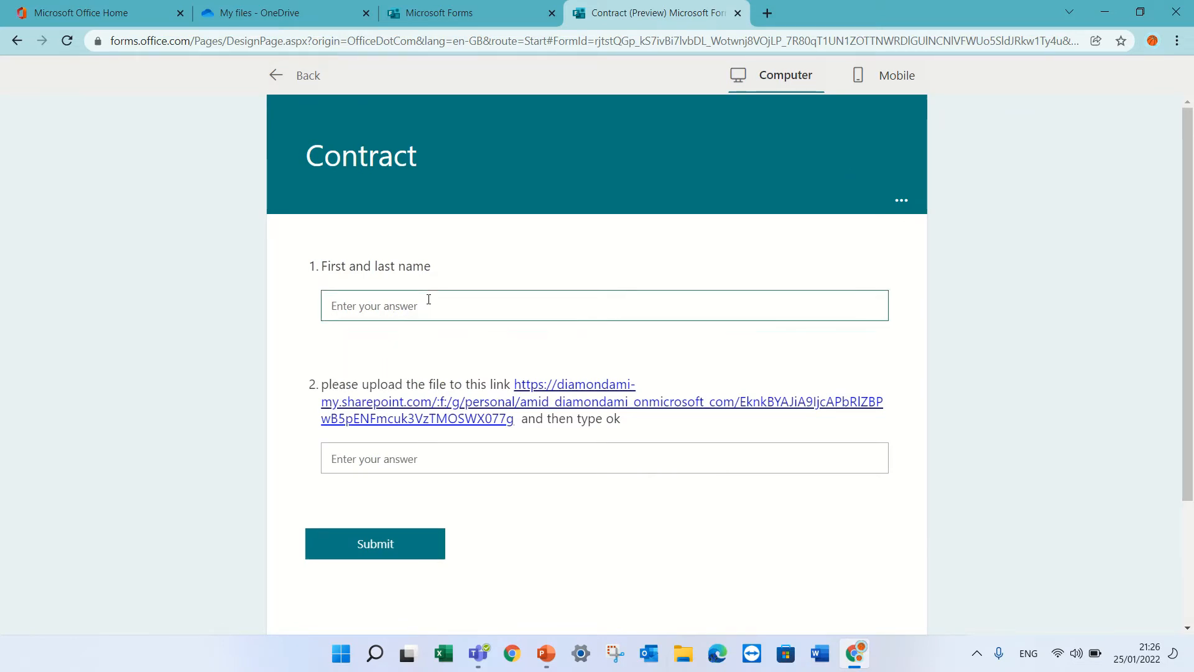
pyautogui.write('ami di')
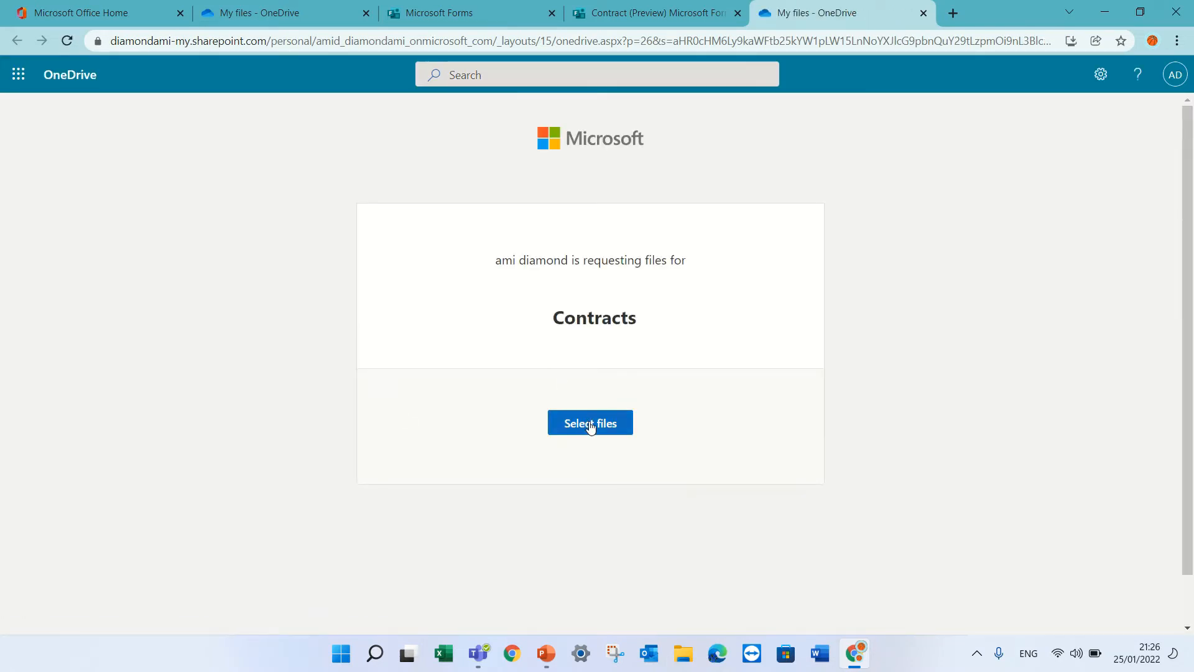
pyautogui.moveTo(682, 328)
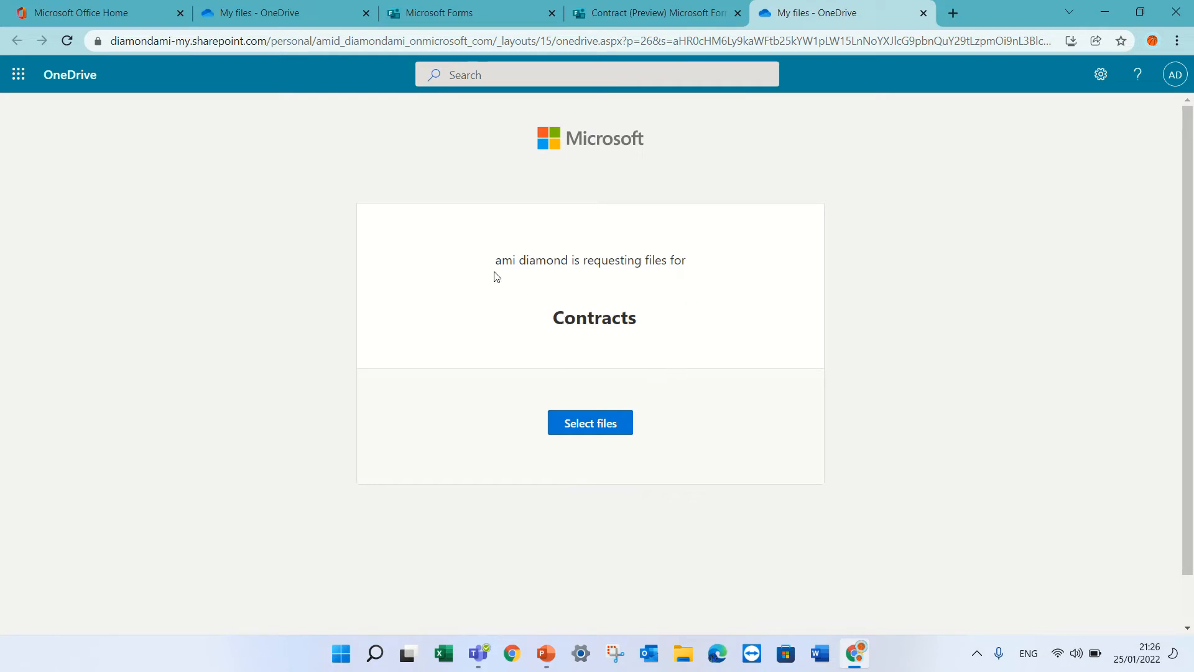
pyautogui.moveTo(638, 365)
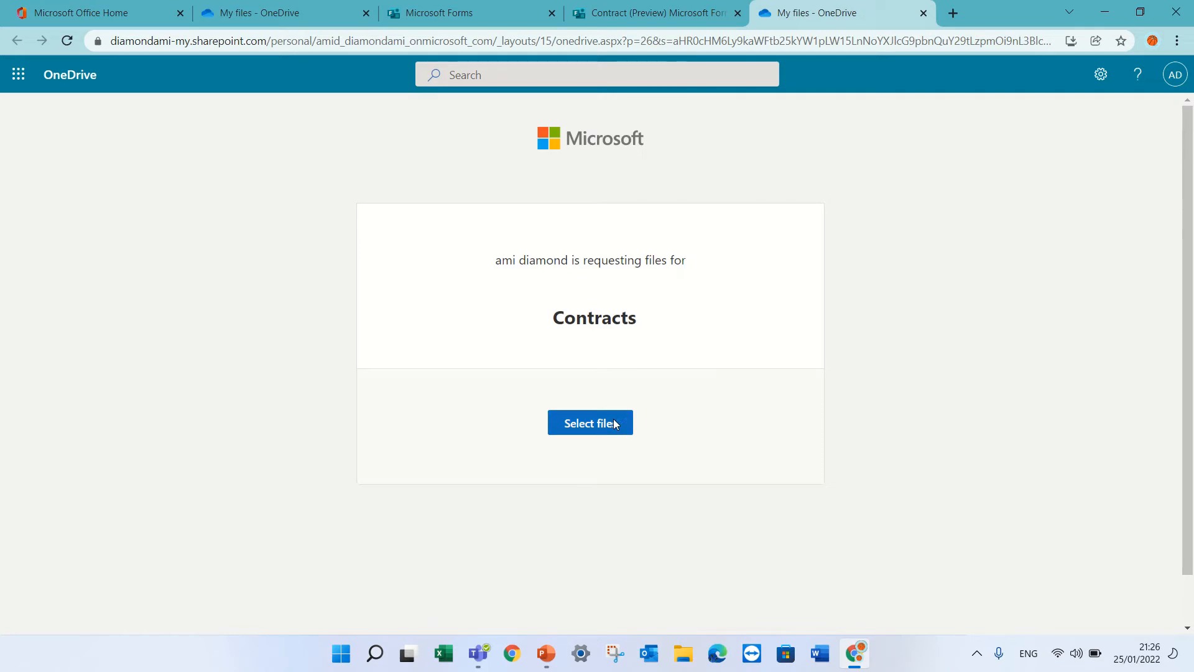
# Choose six slide images and upload them to the Contracts file request
pyautogui.click(590, 423)
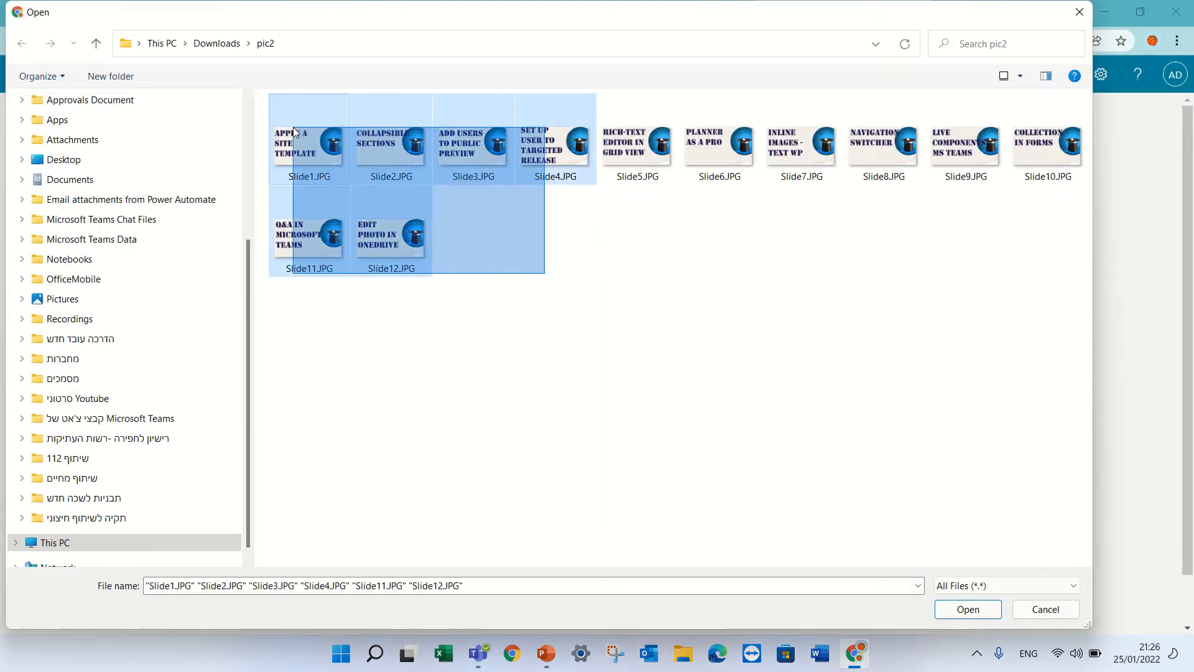
pyautogui.click(967, 608)
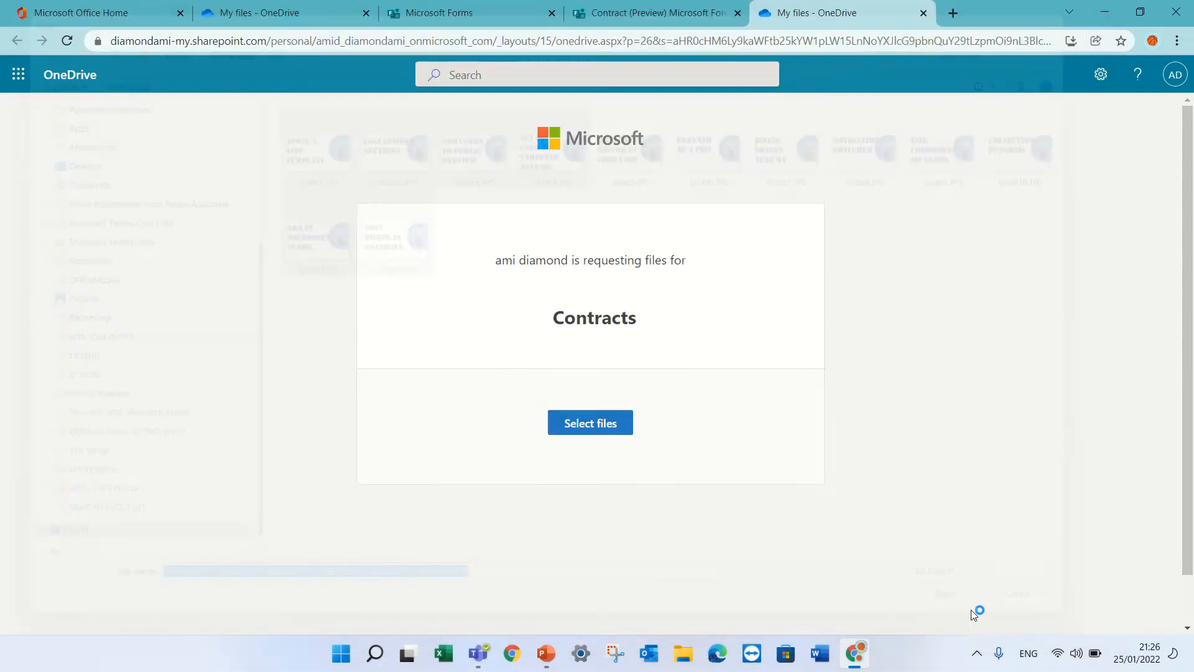
pyautogui.click(589, 423)
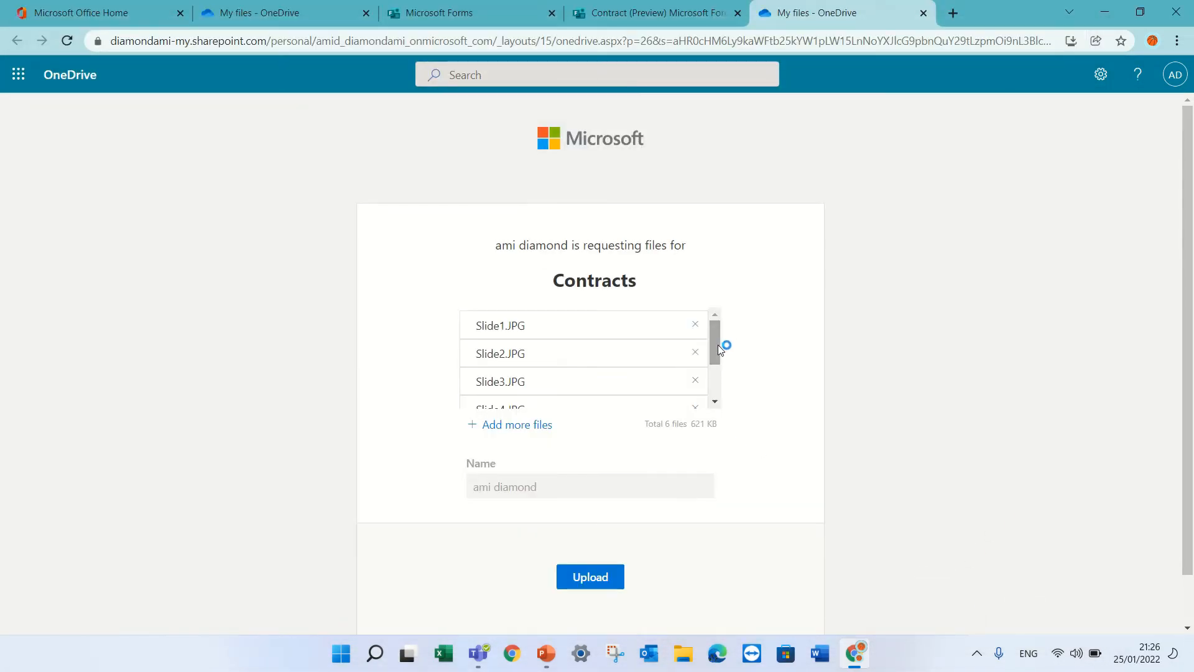
pyautogui.scroll(-3)
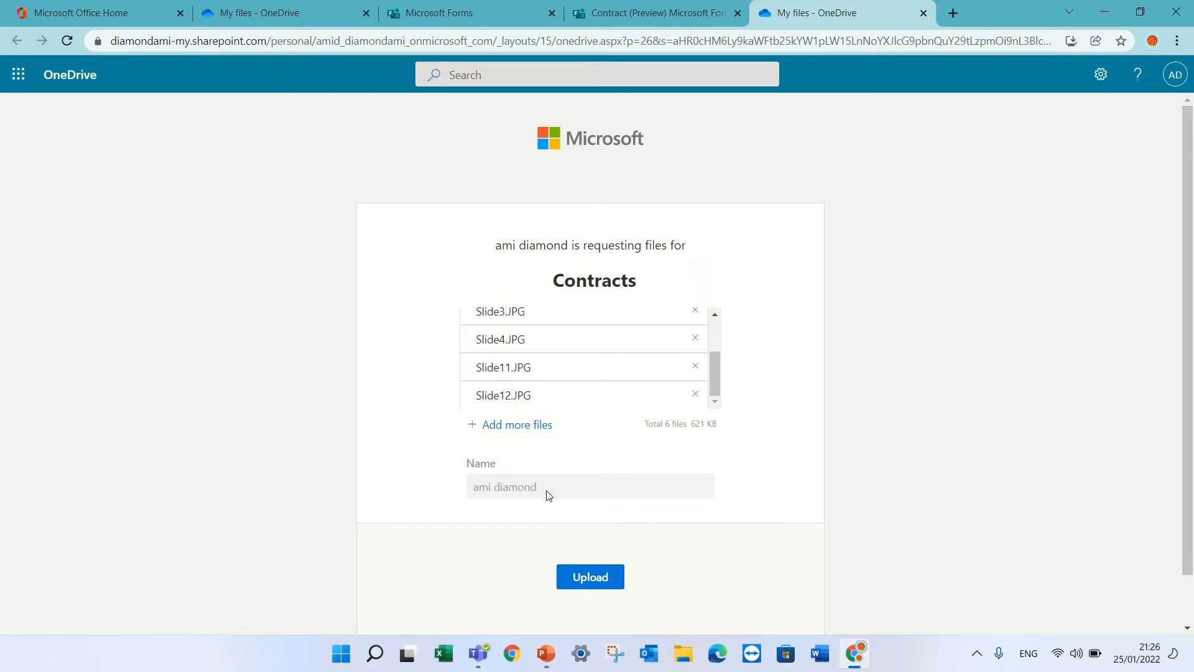
pyautogui.moveTo(601, 502)
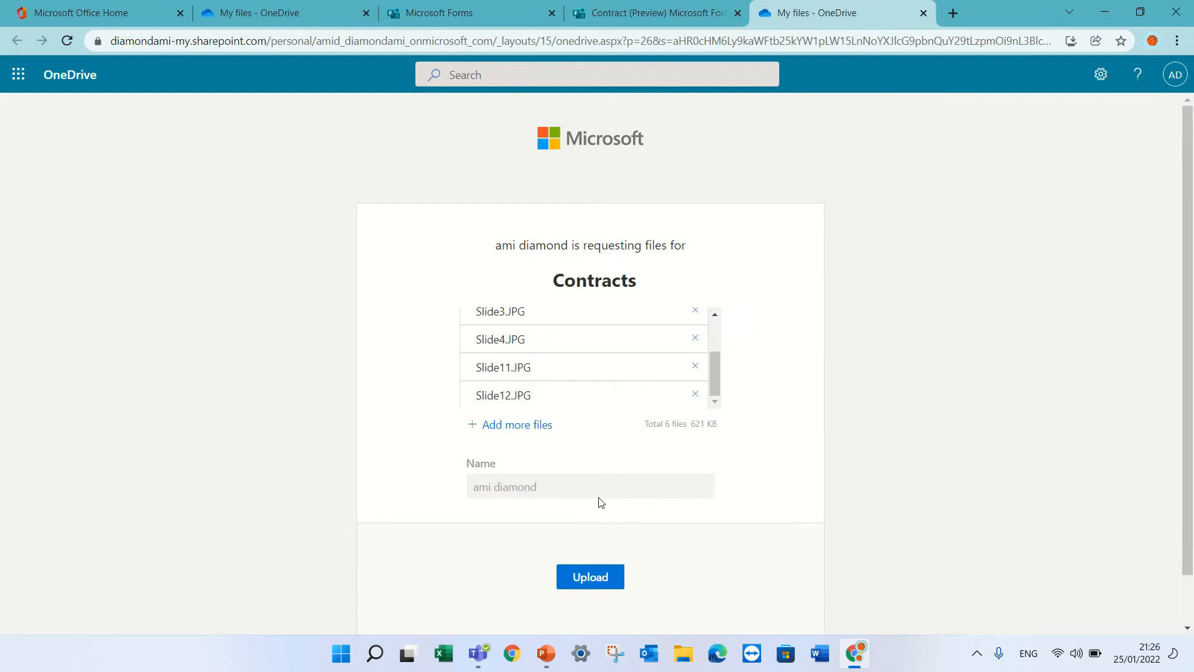
pyautogui.moveTo(543, 474)
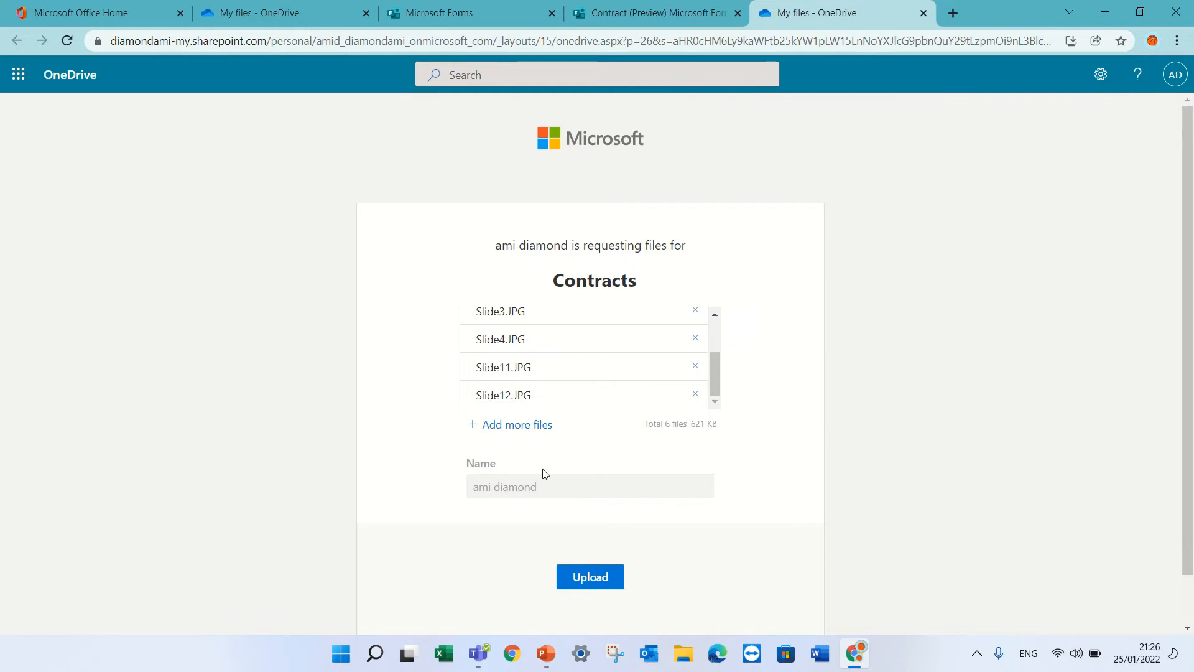
pyautogui.moveTo(538, 462)
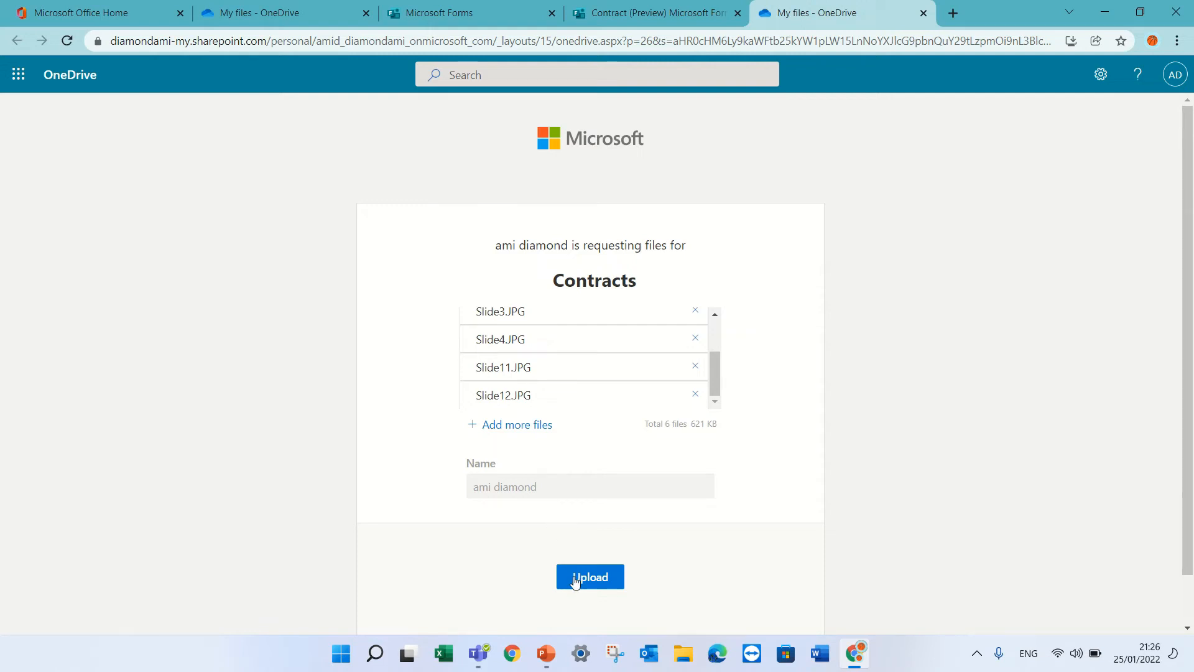
pyautogui.click(588, 576)
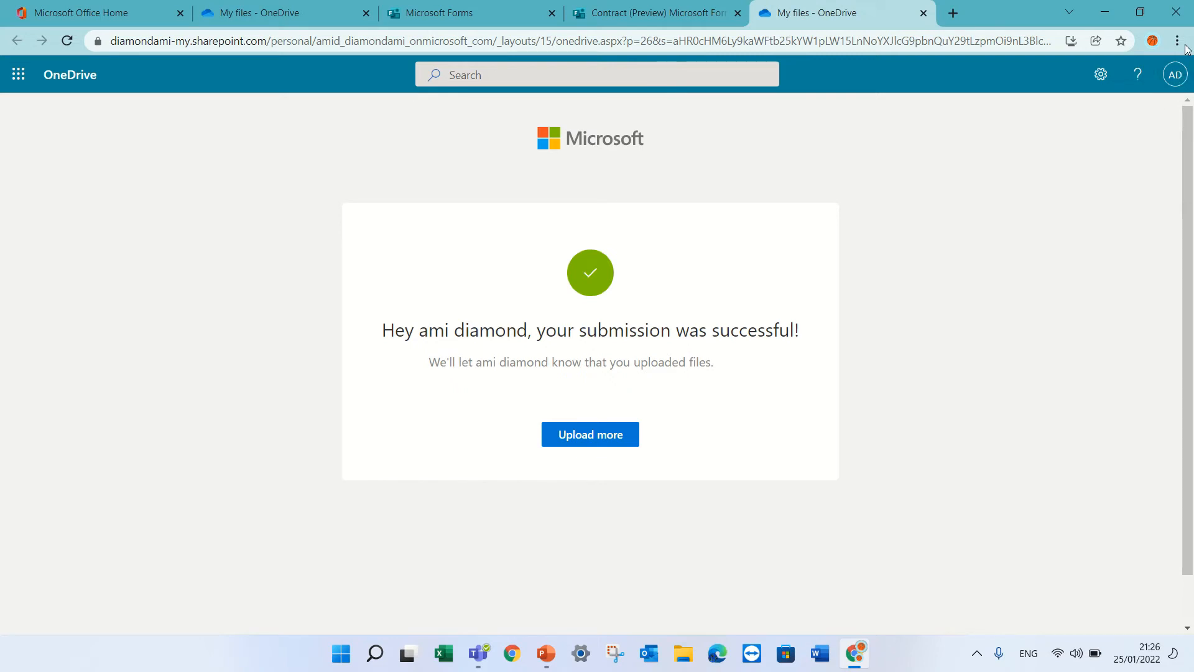
# Copy the Contract form's respondent link and open a new incognito window
pyautogui.click(653, 14)
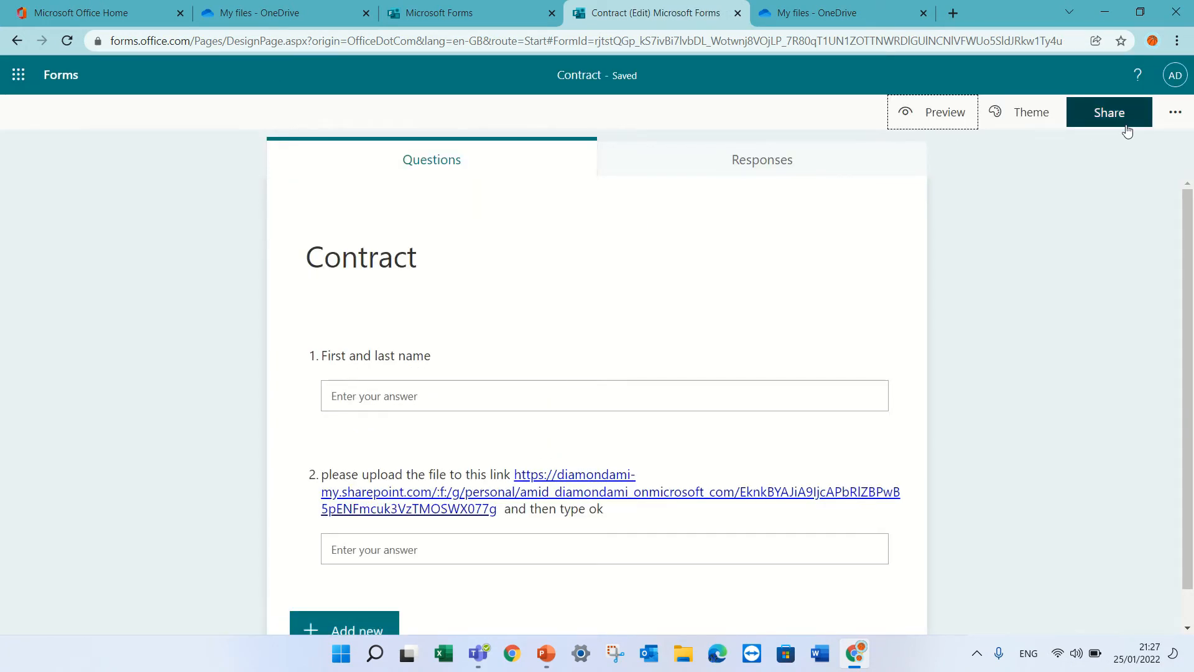
pyautogui.click(1109, 112)
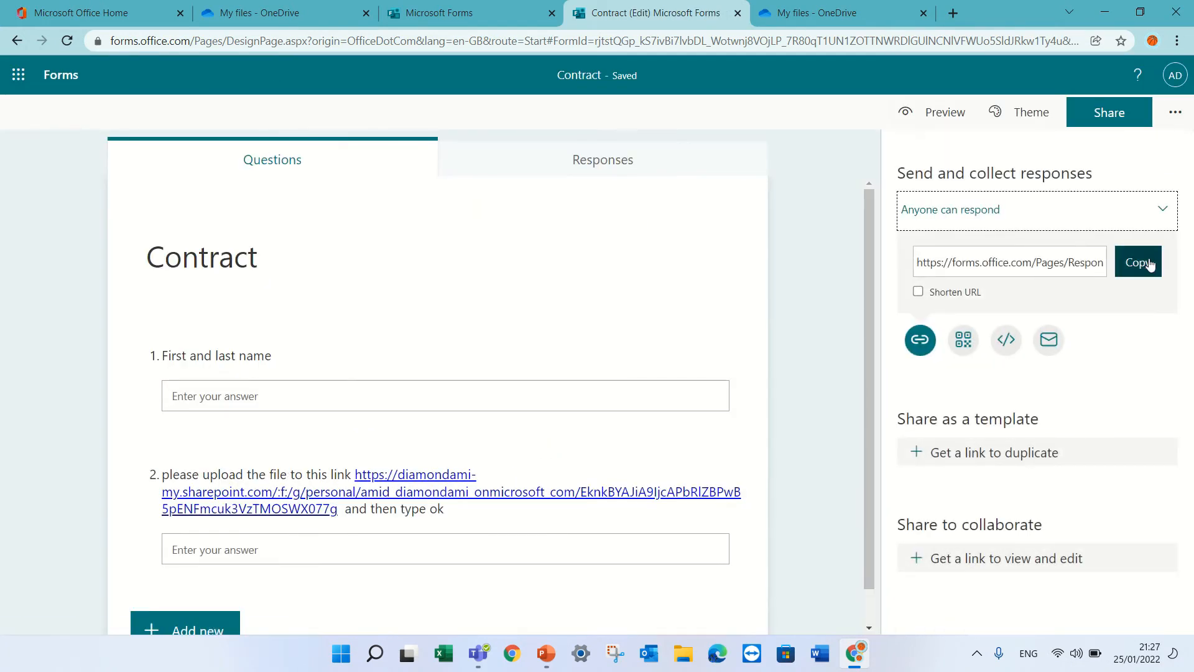
pyautogui.click(1178, 40)
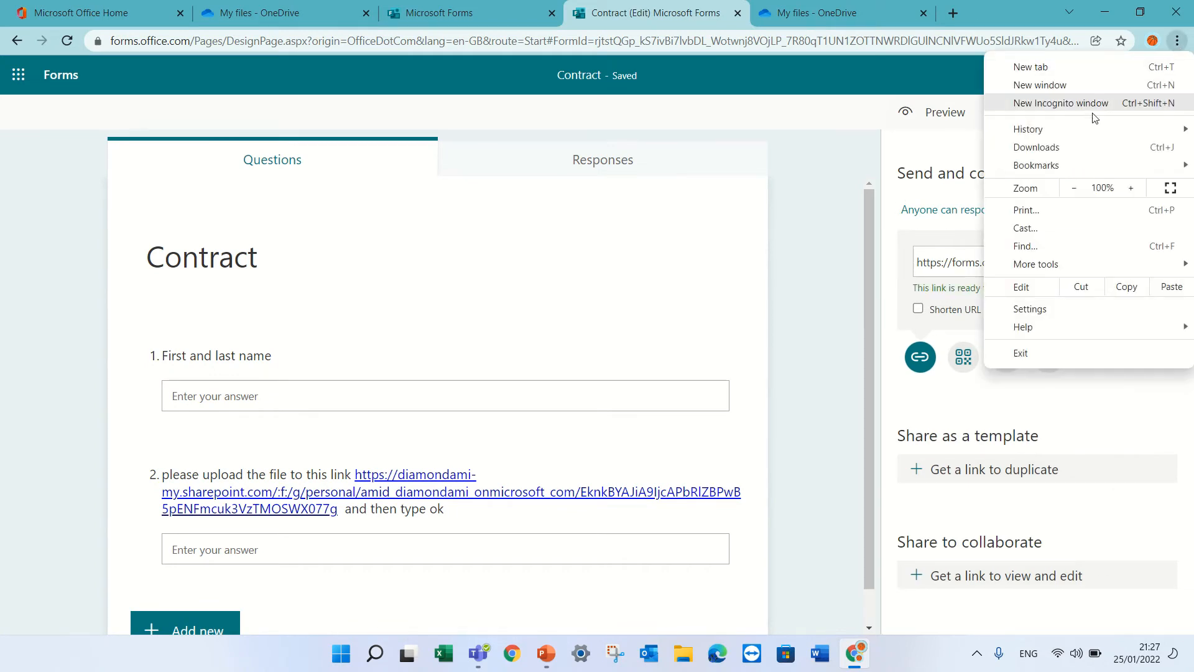
pyautogui.click(1059, 102)
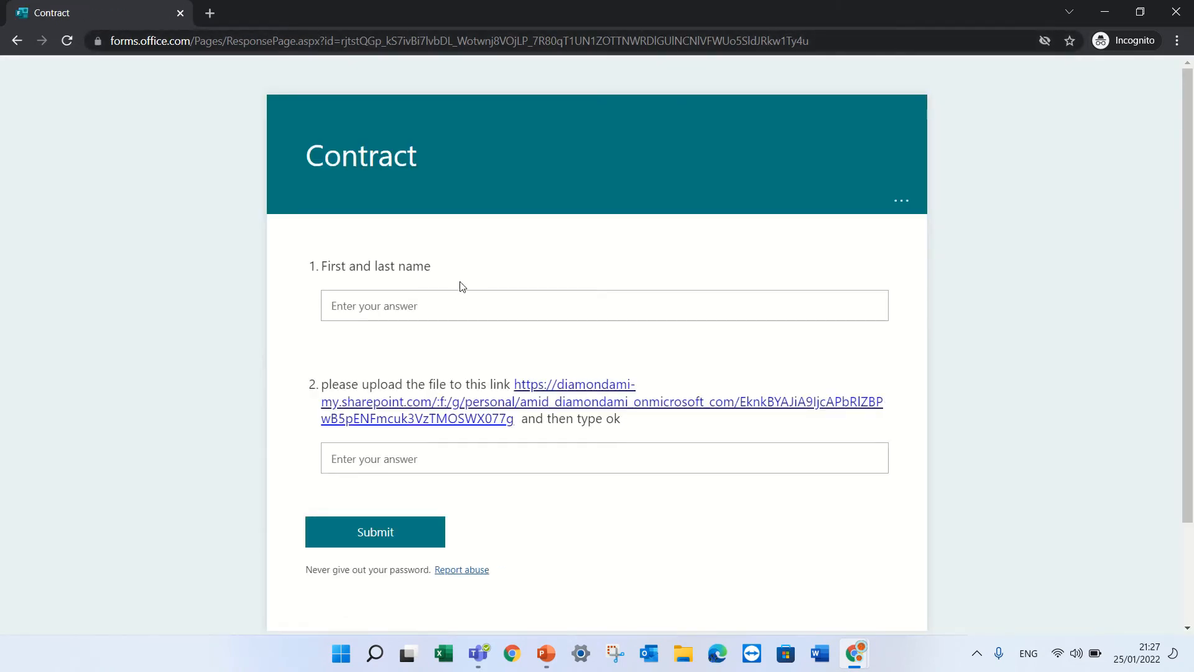
pyautogui.write('ami d')
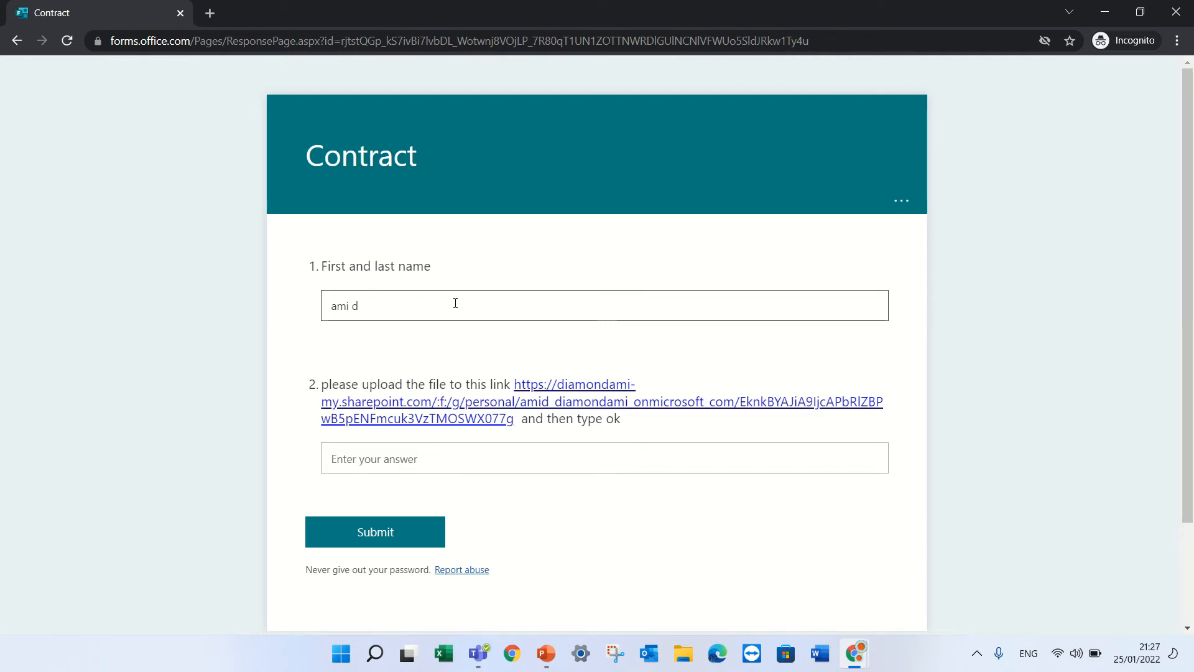
pyautogui.press('Backspace')
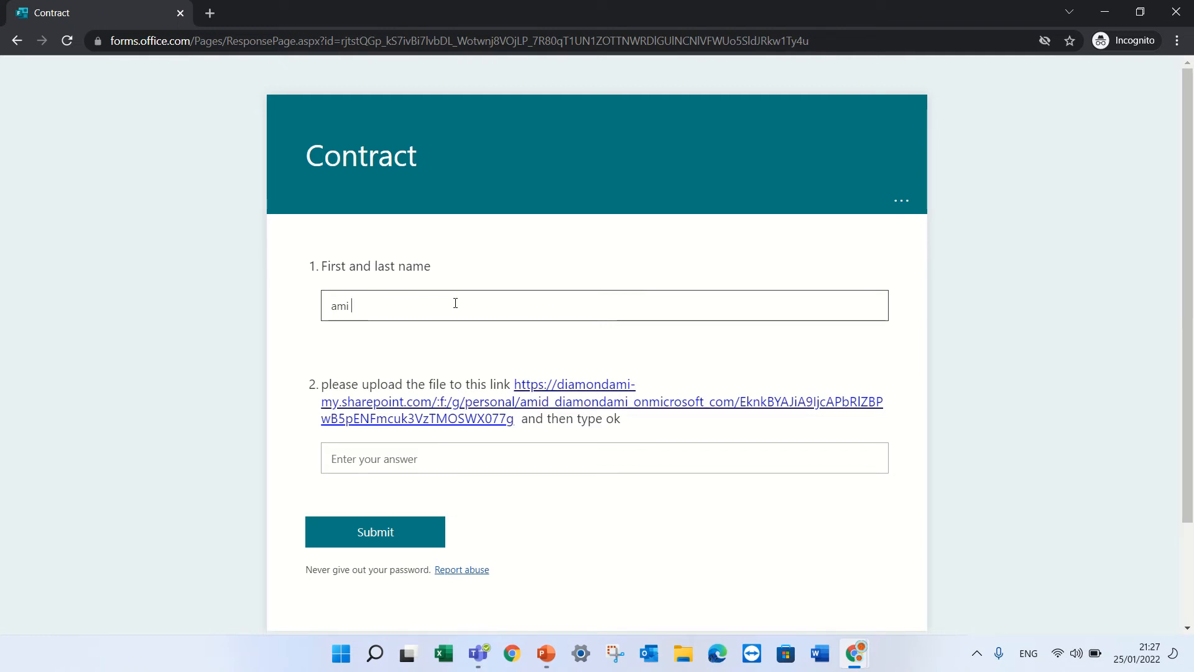
pyautogui.write('diamond')
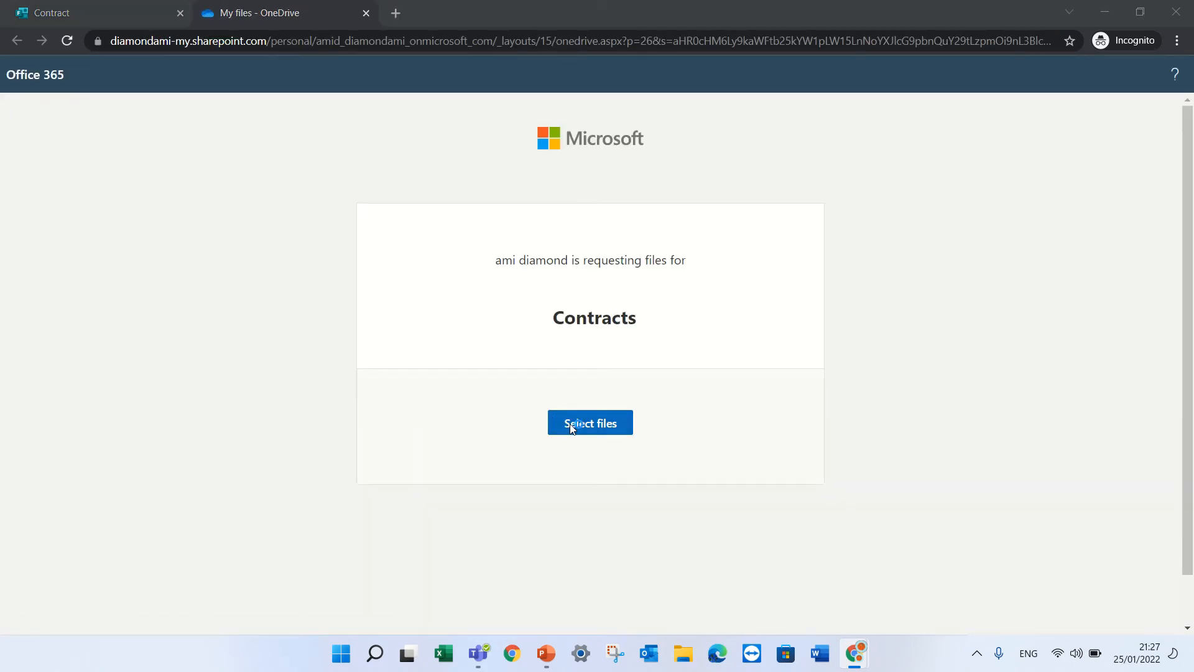
pyautogui.click(590, 423)
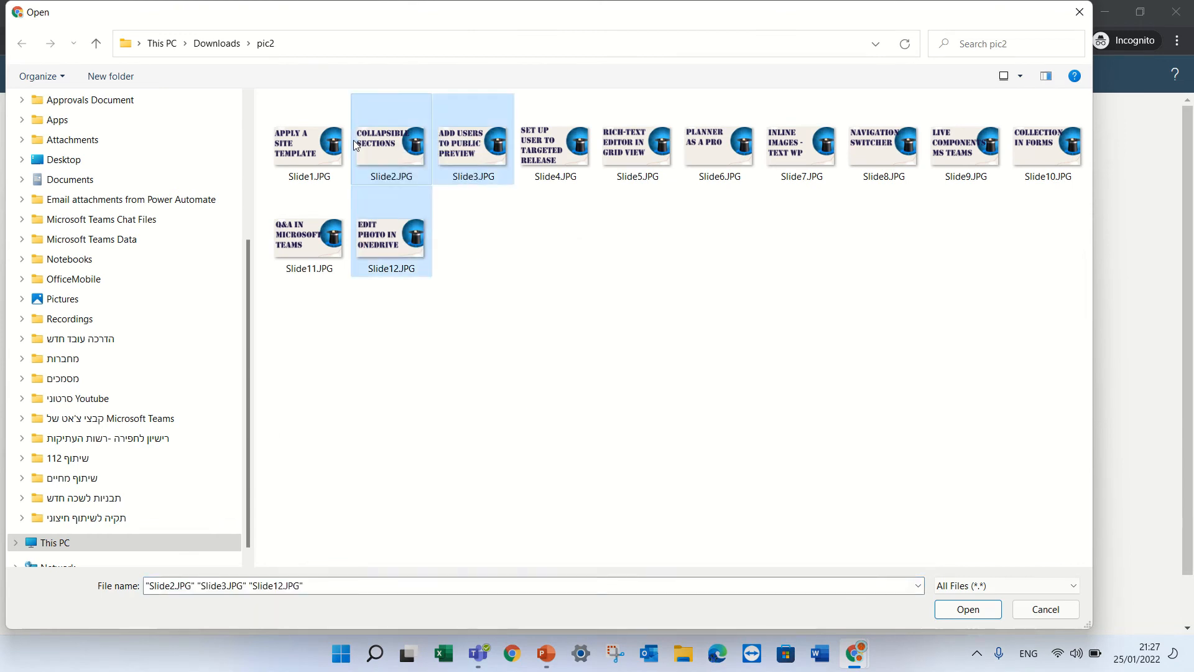
pyautogui.click(967, 608)
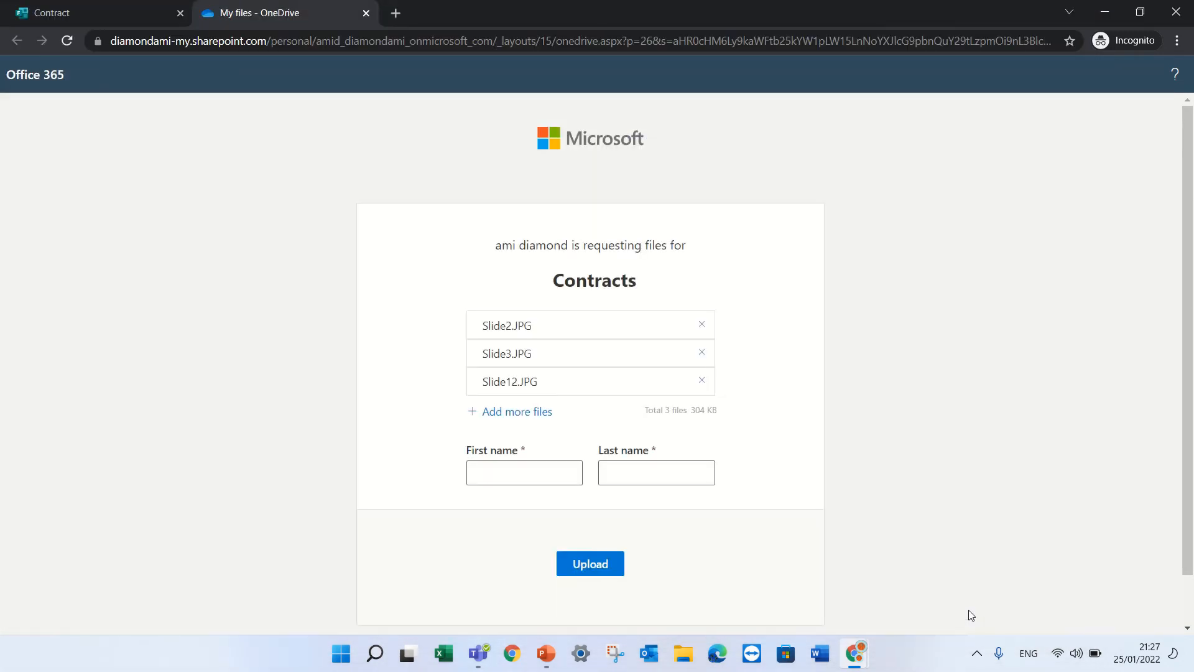
pyautogui.click(523, 472)
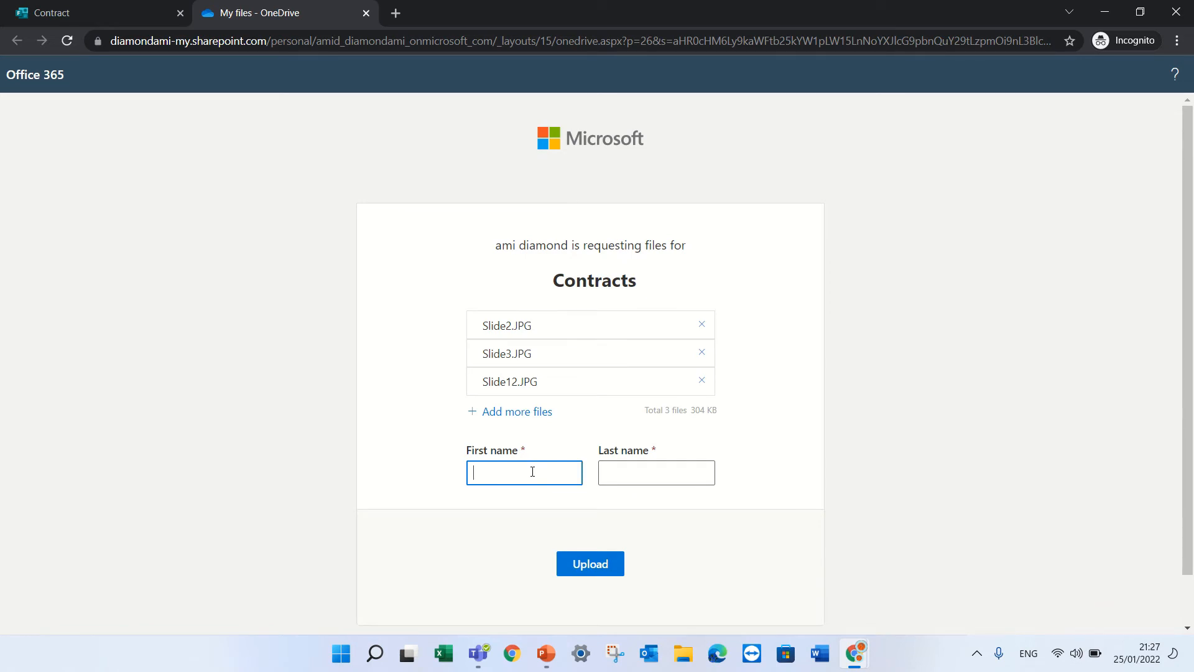
pyautogui.write('lee')
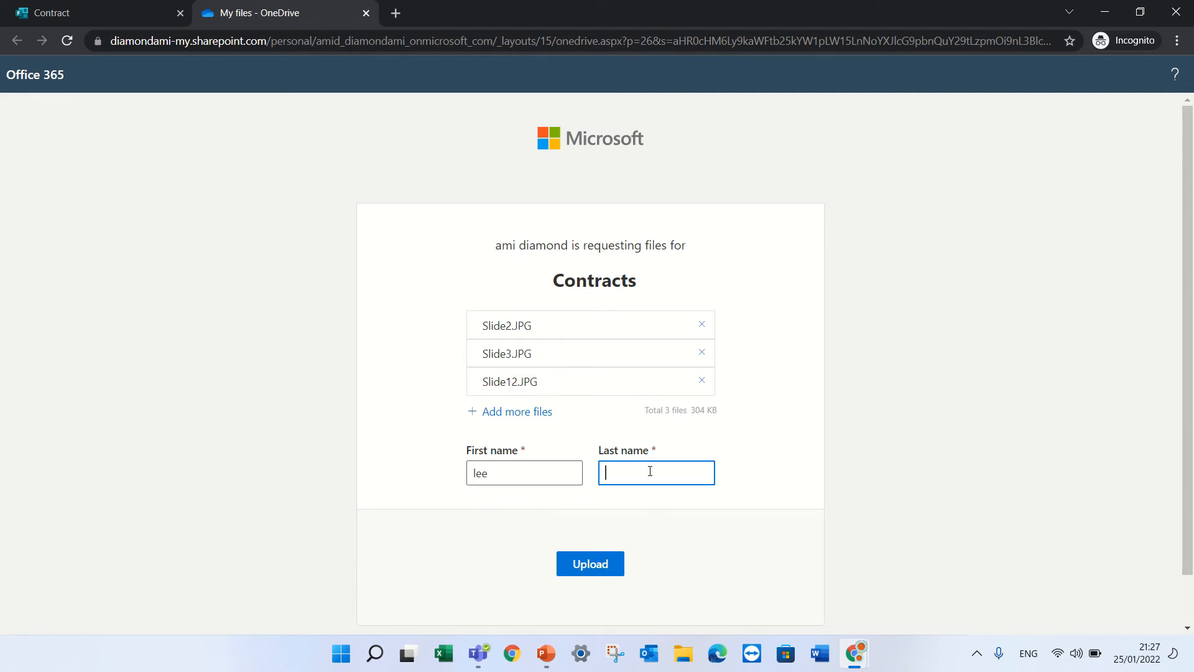
pyautogui.write('joe')
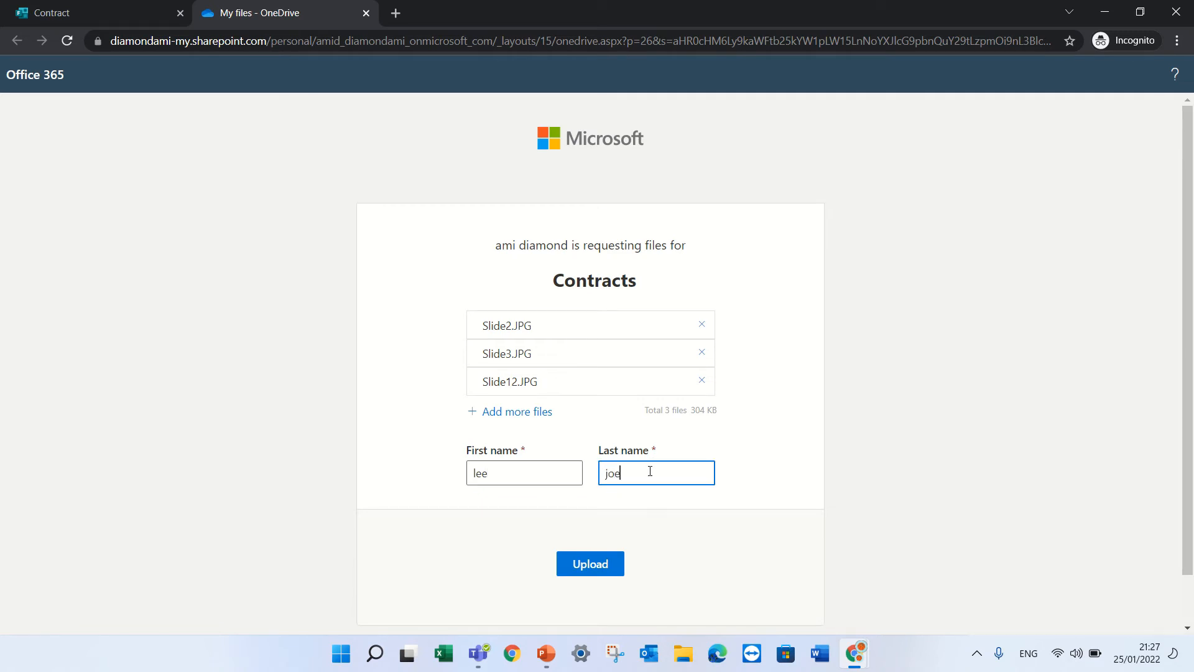
pyautogui.click(589, 564)
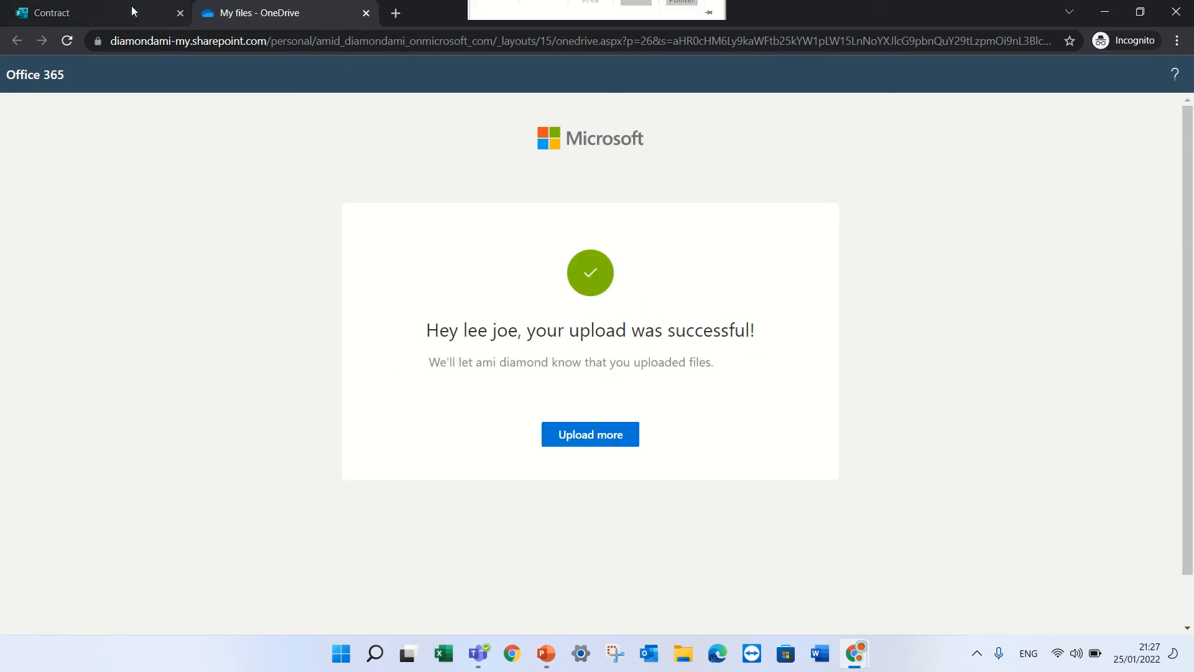
# Answer question 2 of the Contract form with 'ok', submit it, and return to the upload confirmation tab
pyautogui.click(84, 13)
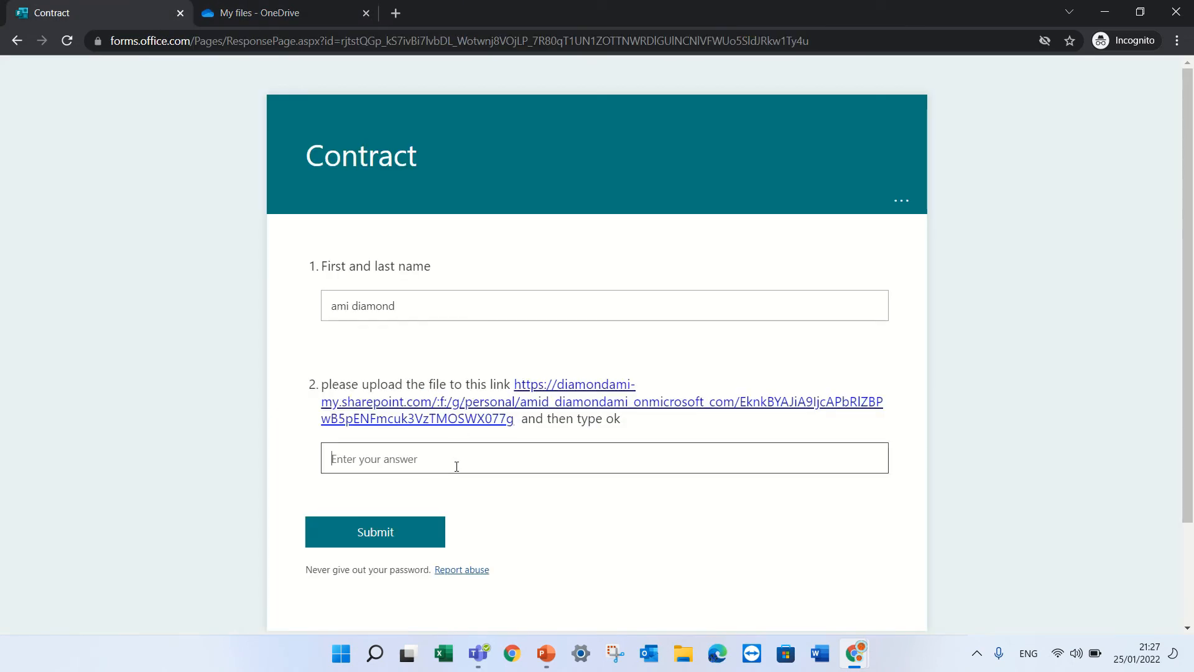
pyautogui.write('ok')
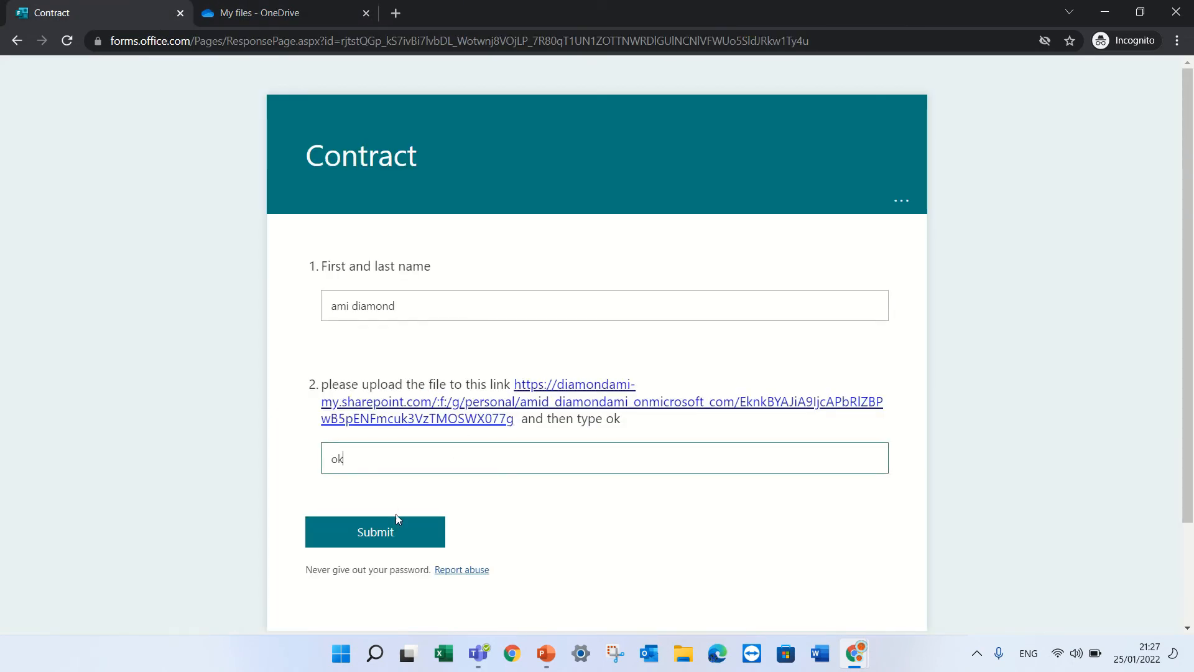
pyautogui.click(374, 532)
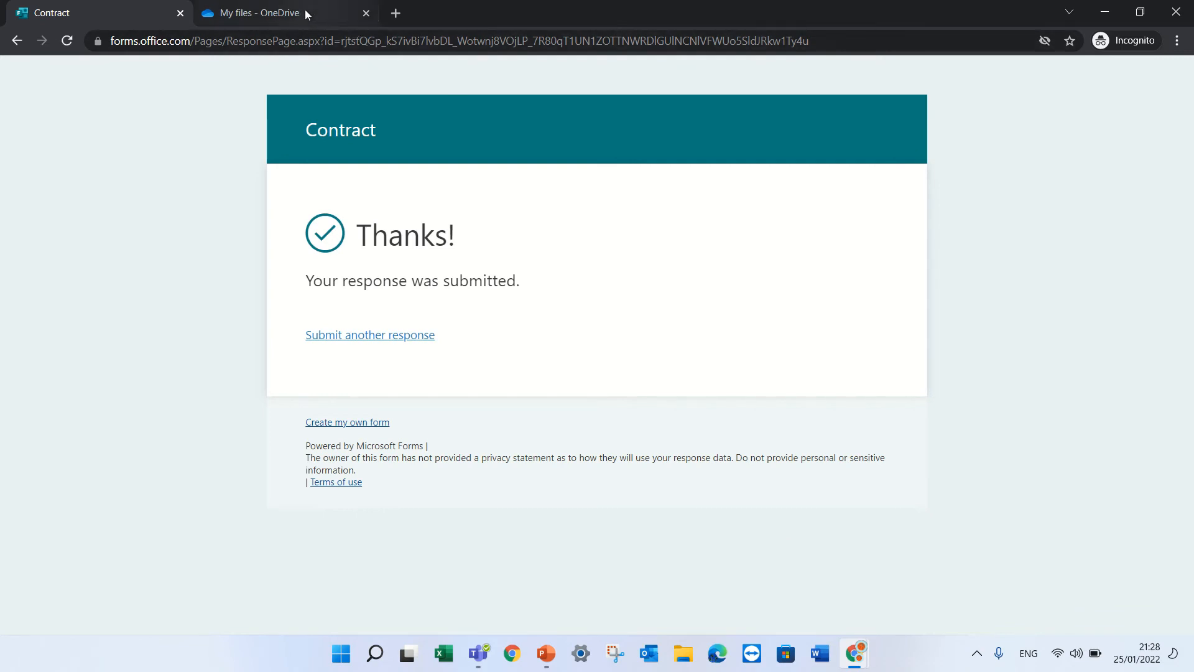
pyautogui.click(274, 13)
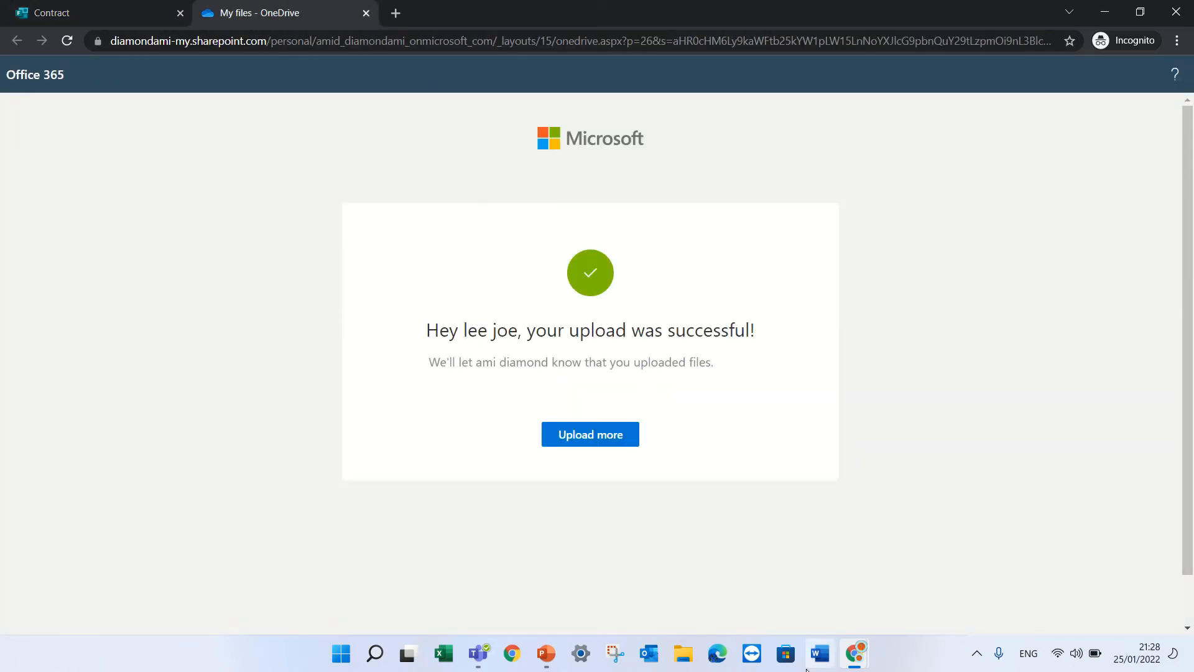
pyautogui.moveTo(854, 652)
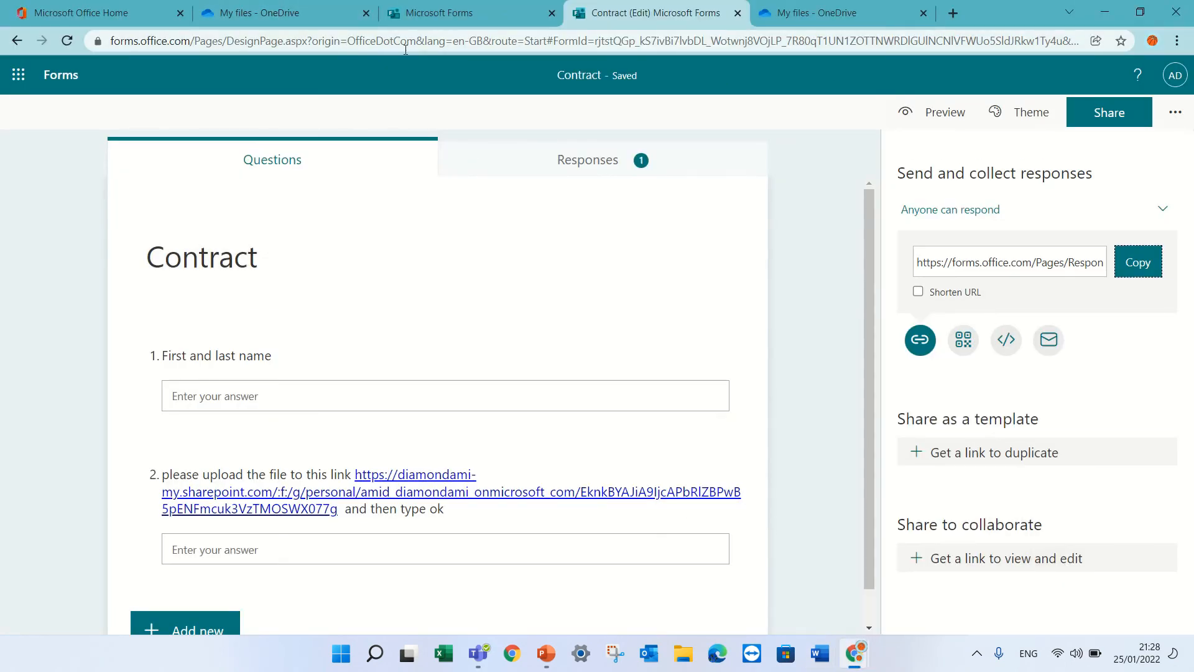
pyautogui.click(282, 13)
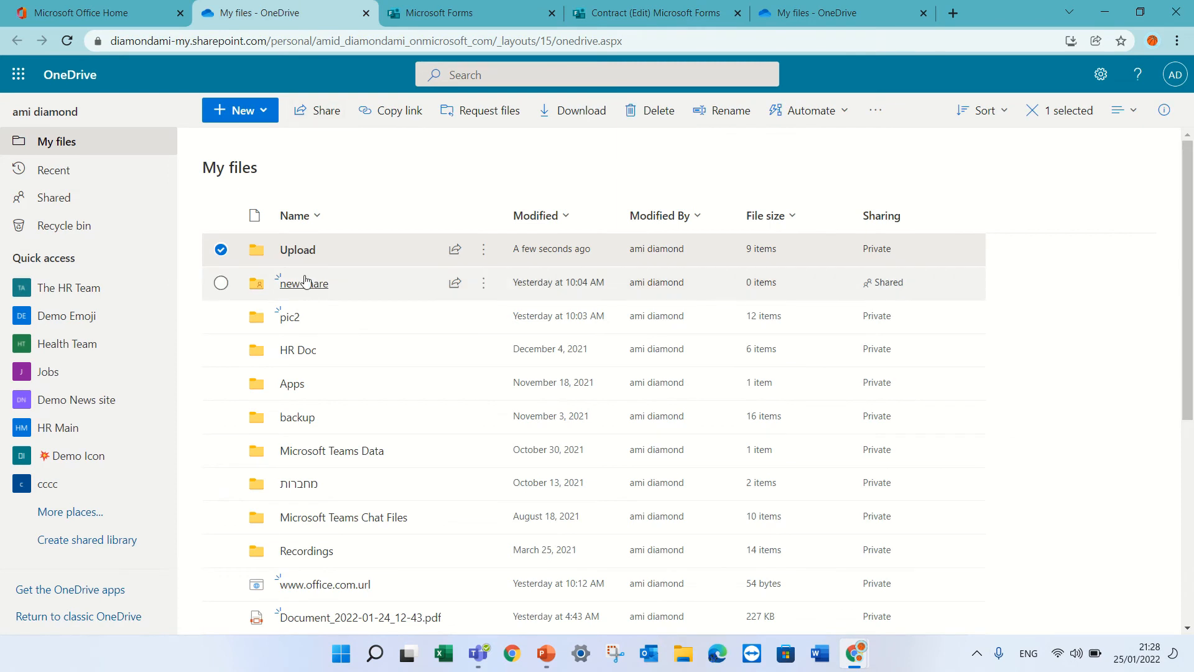
pyautogui.doubleClick(297, 248)
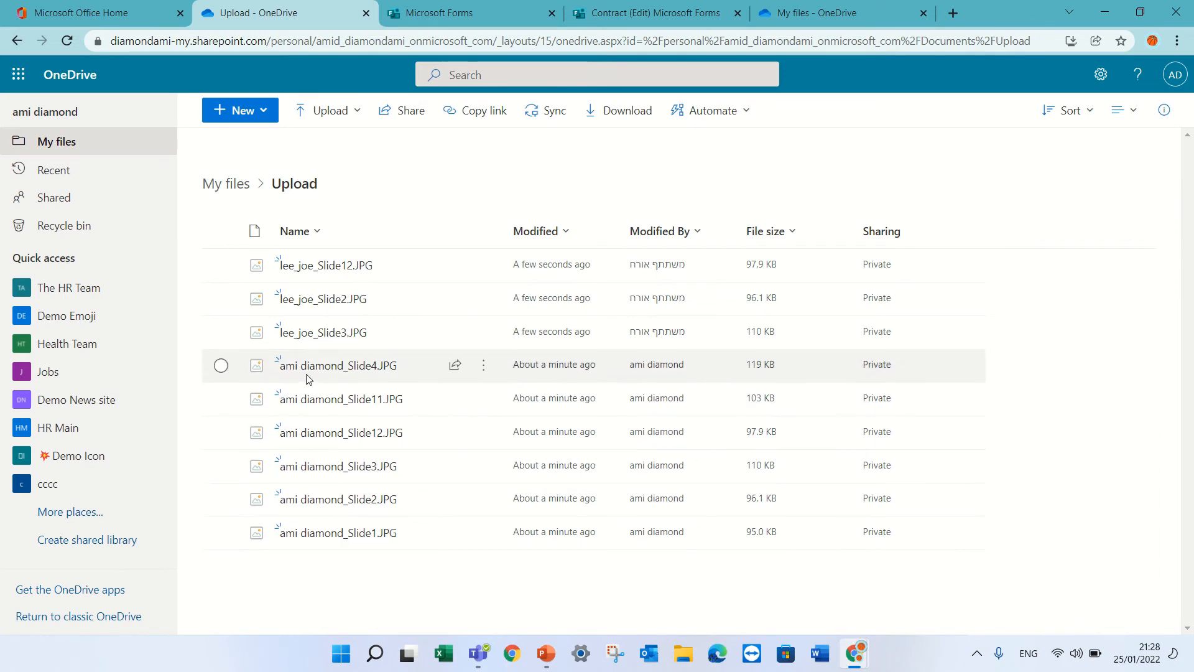
pyautogui.moveTo(388, 382)
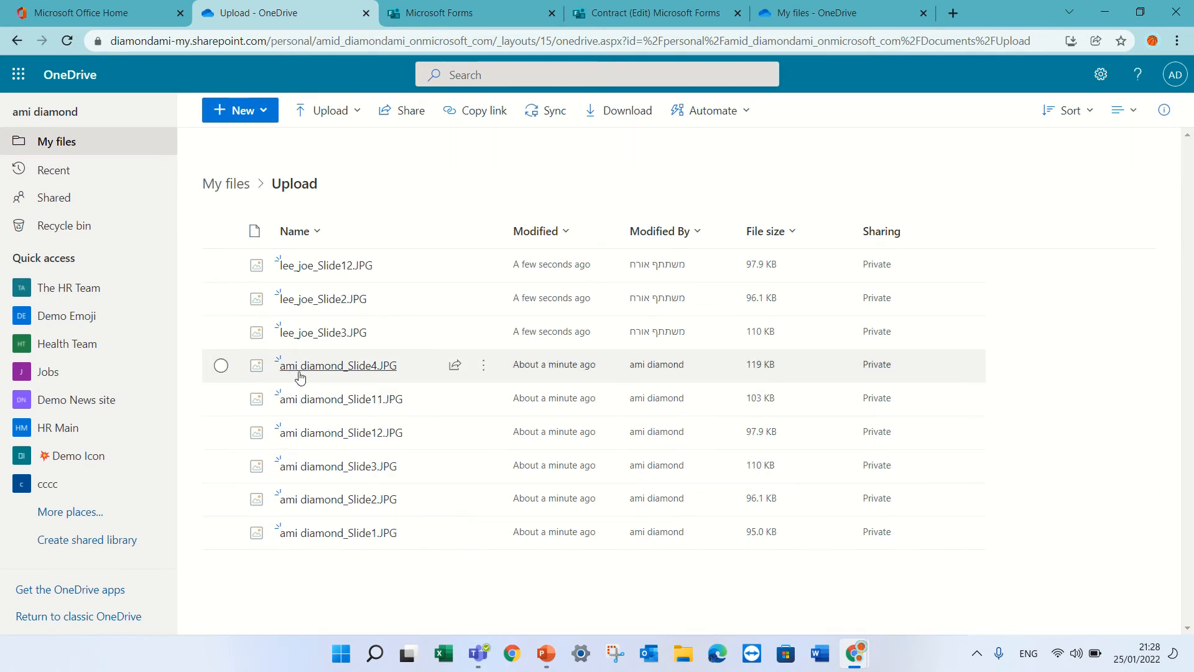
pyautogui.moveTo(326, 265)
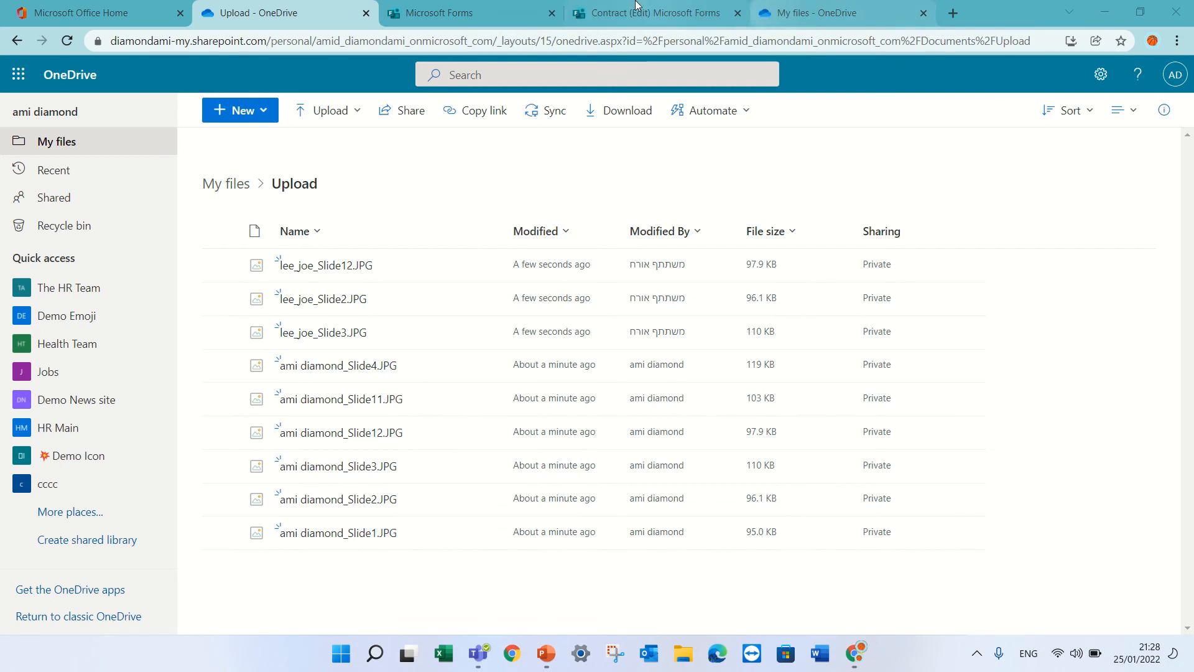
pyautogui.moveTo(899, 73)
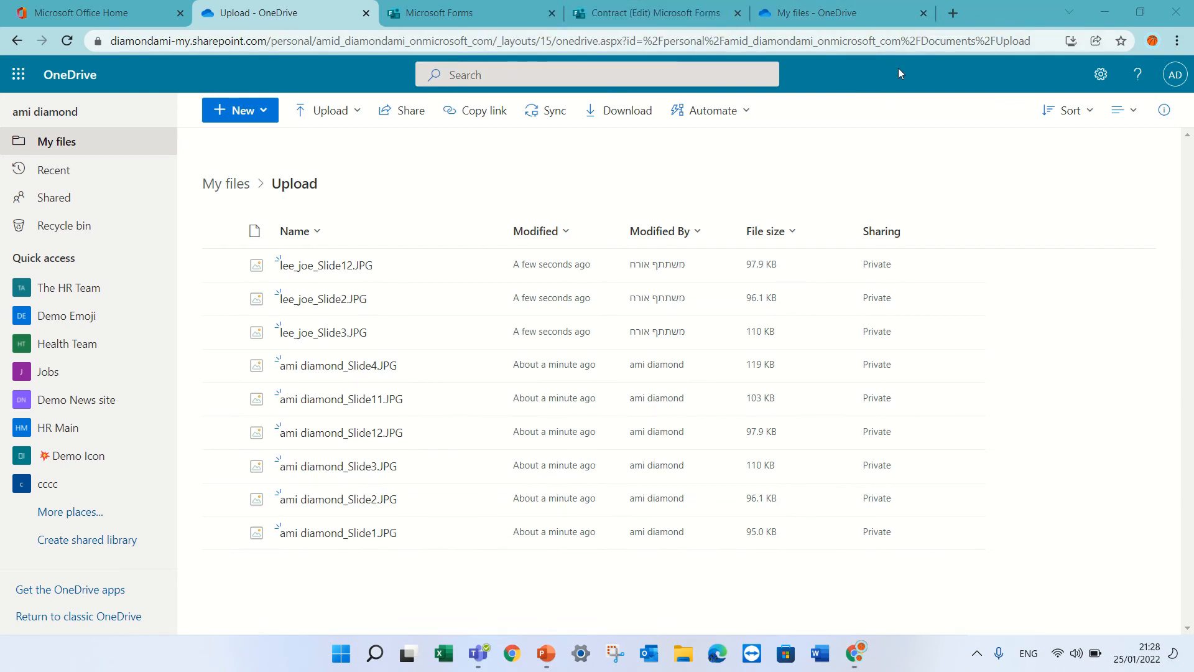
pyautogui.moveTo(967, 157)
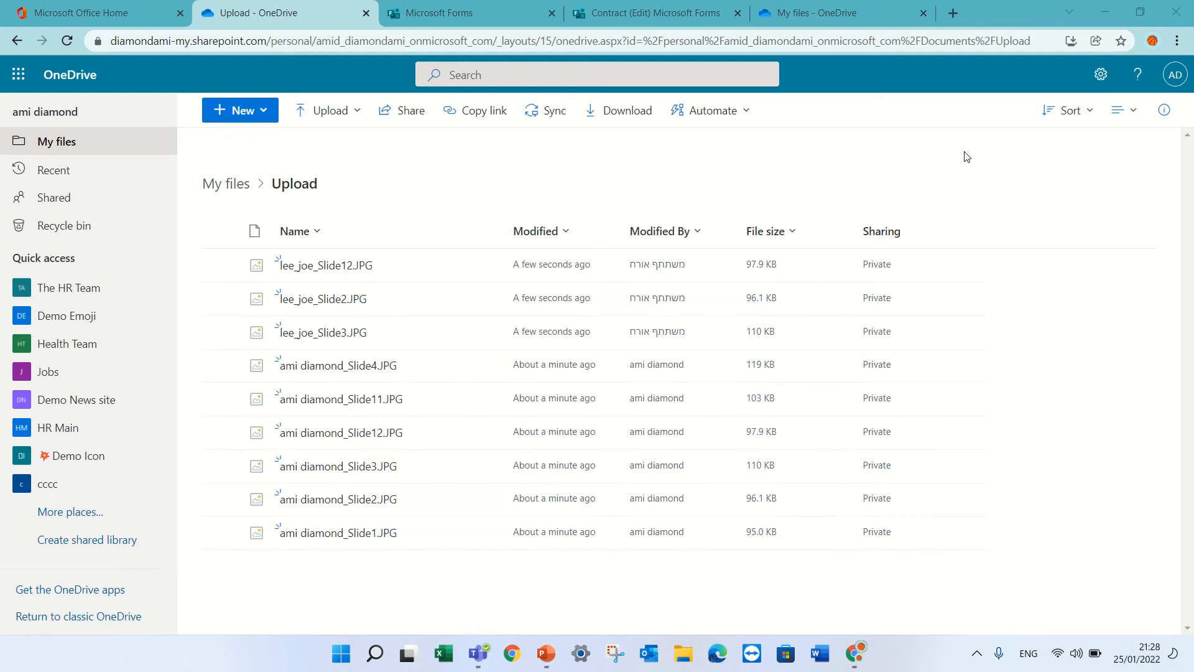
# Create a form titled 'test' with an upload question allowing 4 files, 10MB each
pyautogui.click(468, 13)
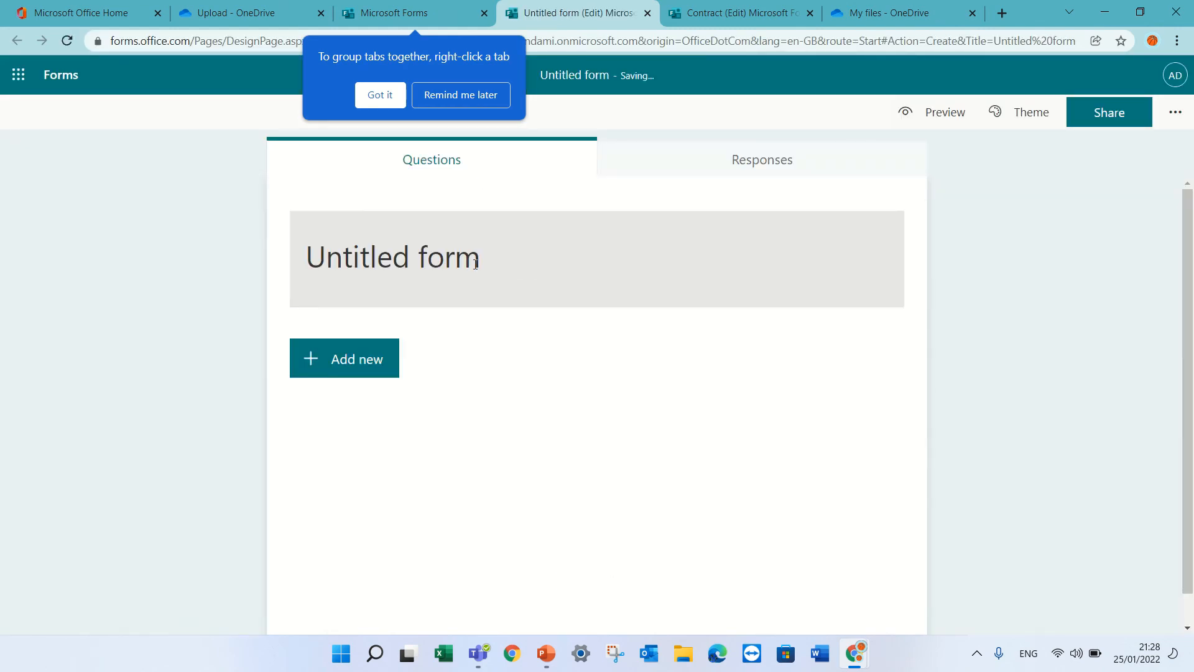
pyautogui.write('tes')
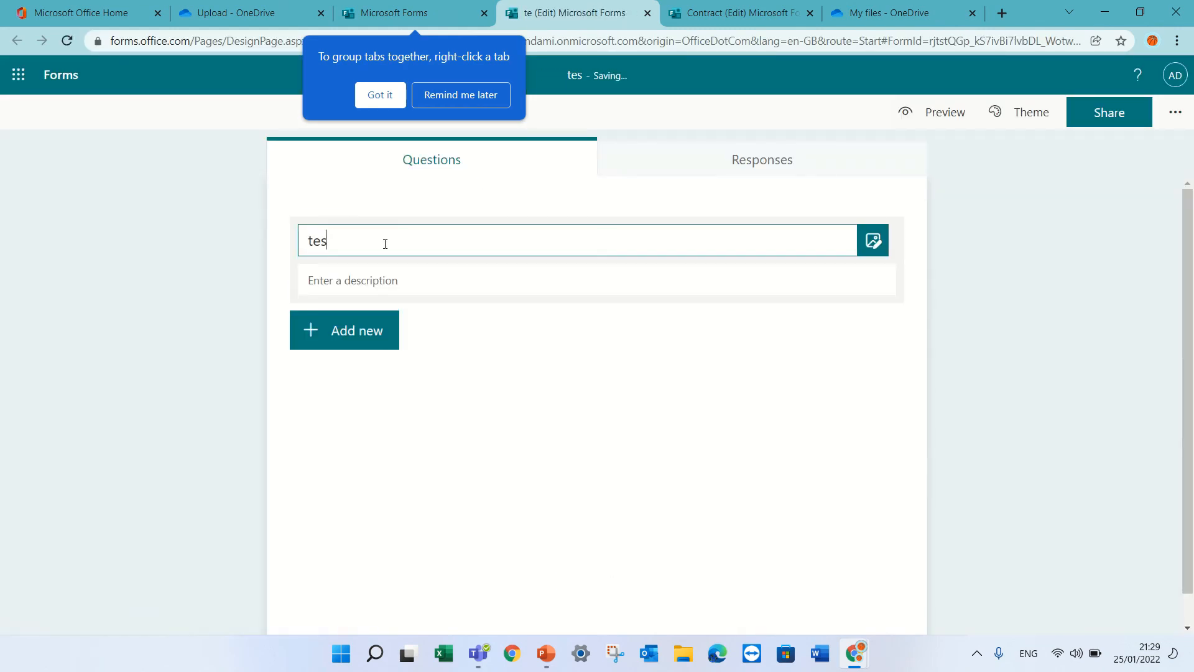
pyautogui.click(343, 329)
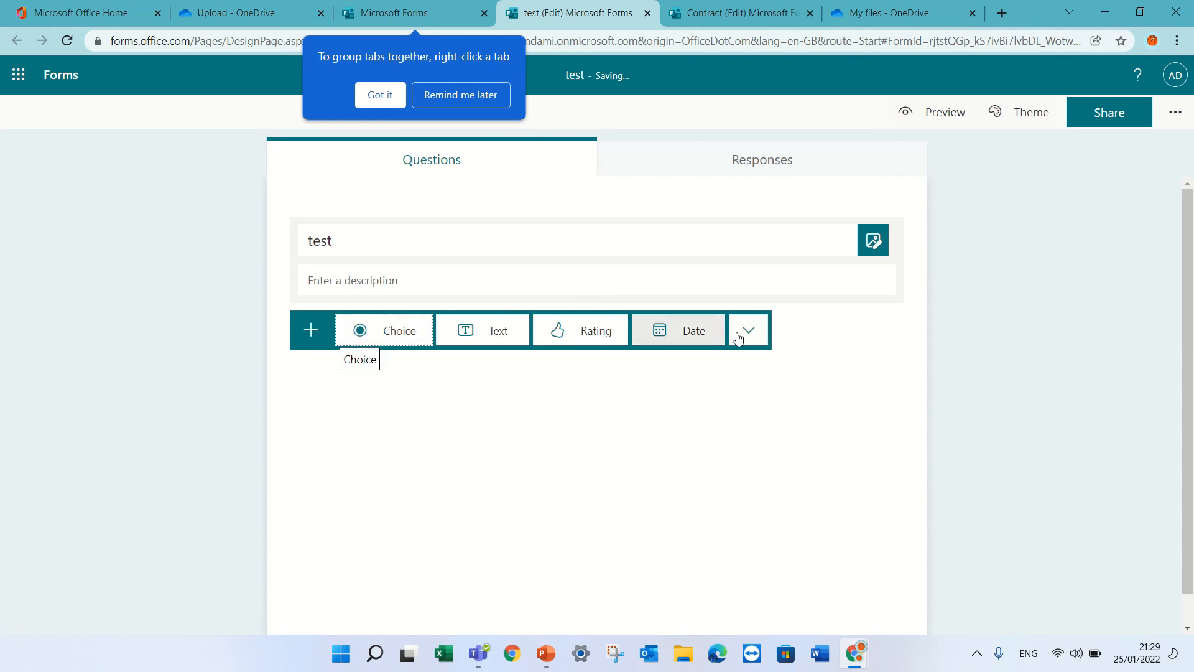
pyautogui.click(747, 330)
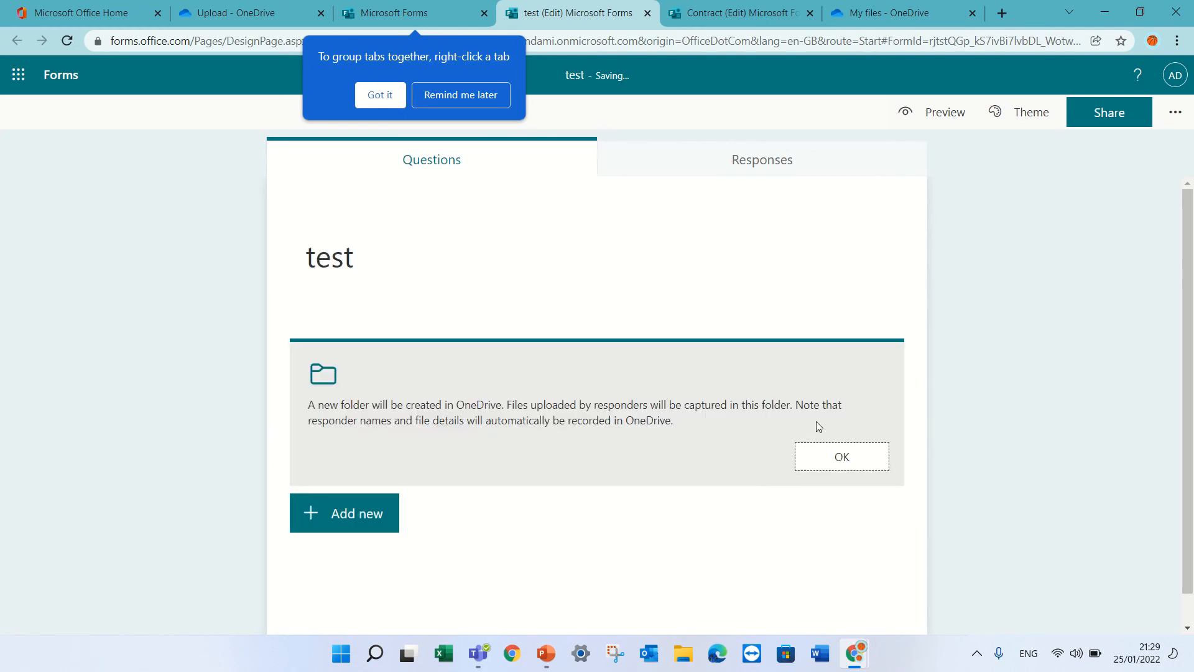
pyautogui.moveTo(857, 464)
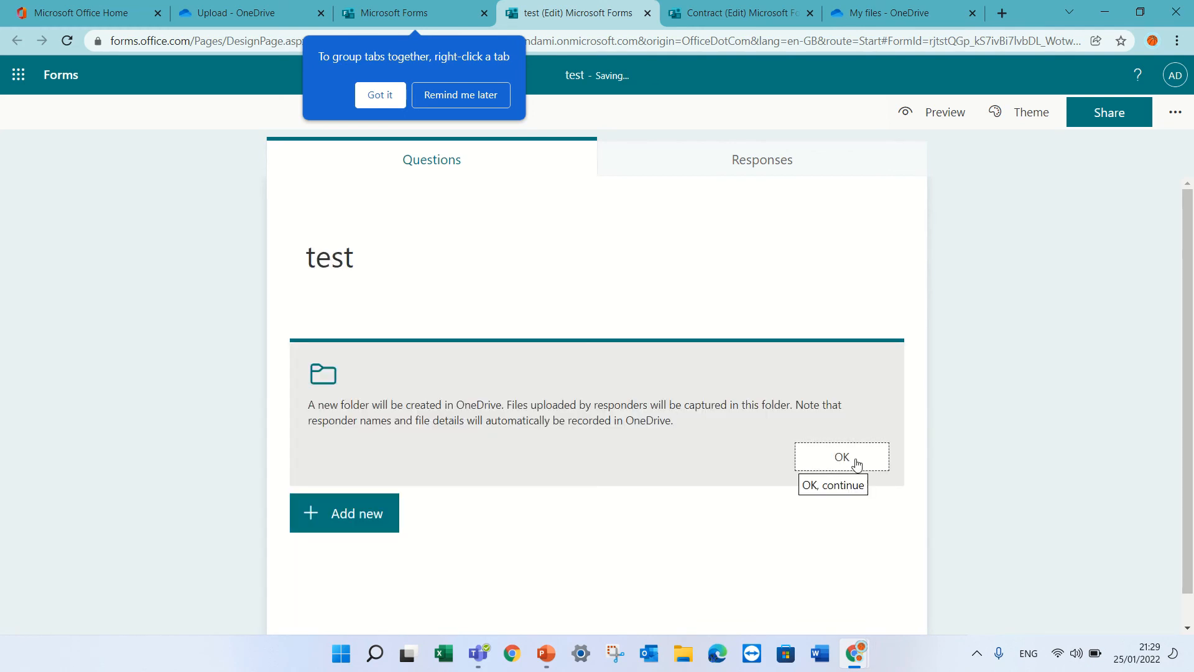
pyautogui.click(840, 456)
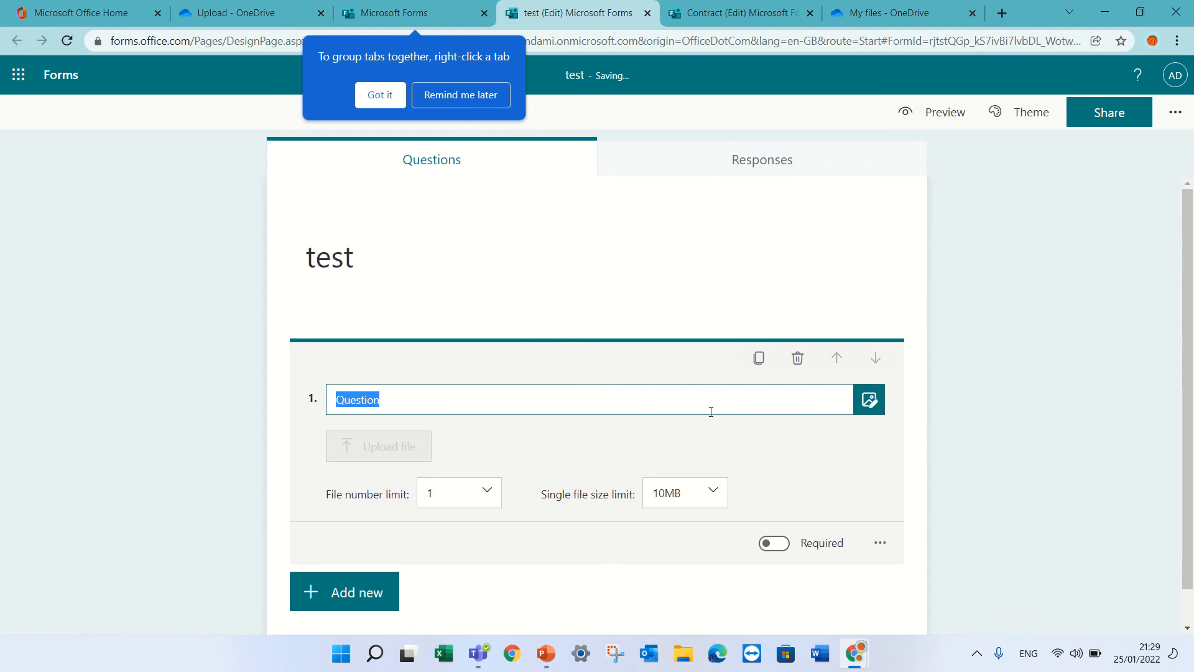
pyautogui.click(457, 492)
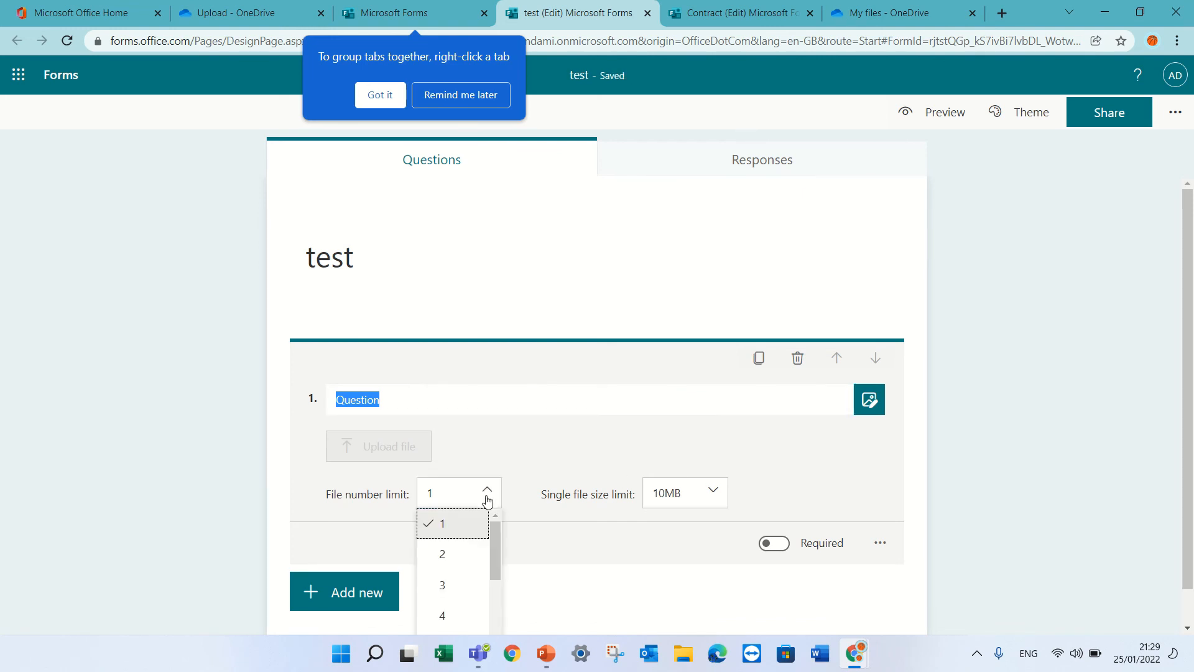
pyautogui.click(441, 614)
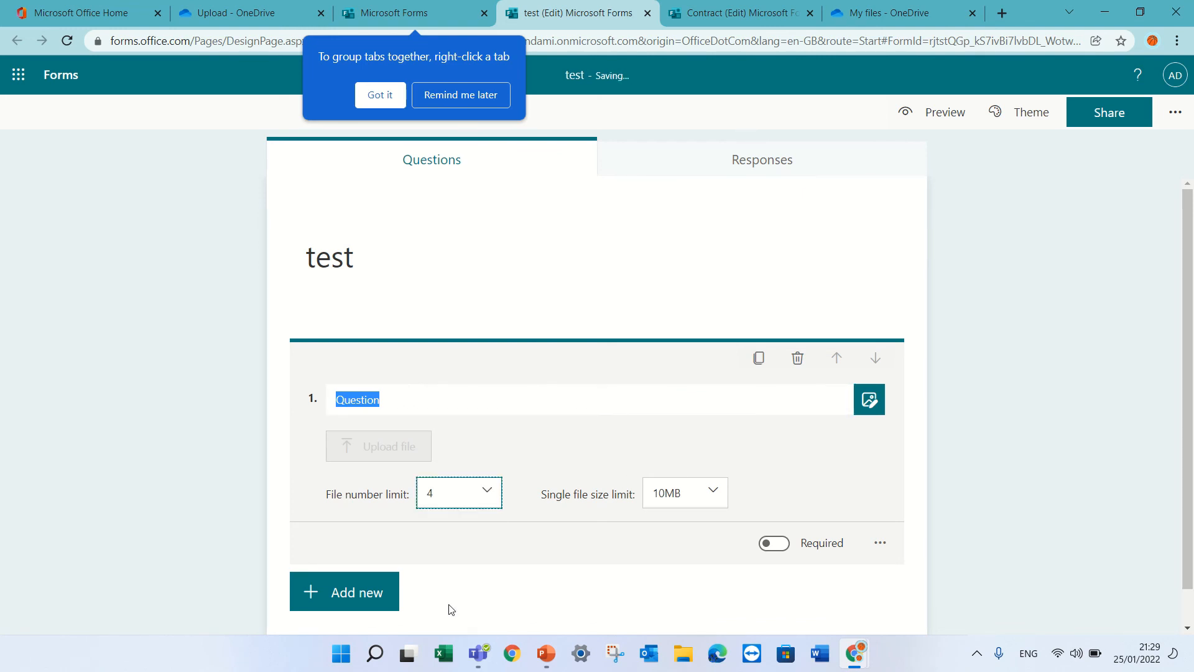
pyautogui.moveTo(709, 497)
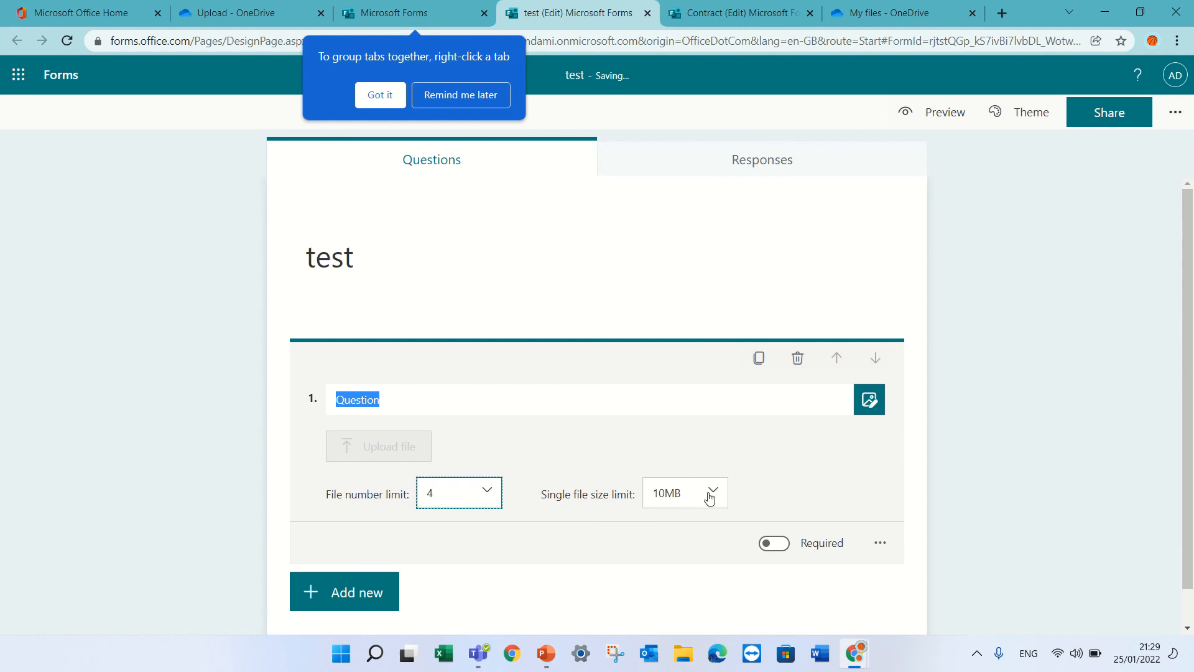
pyautogui.click(683, 492)
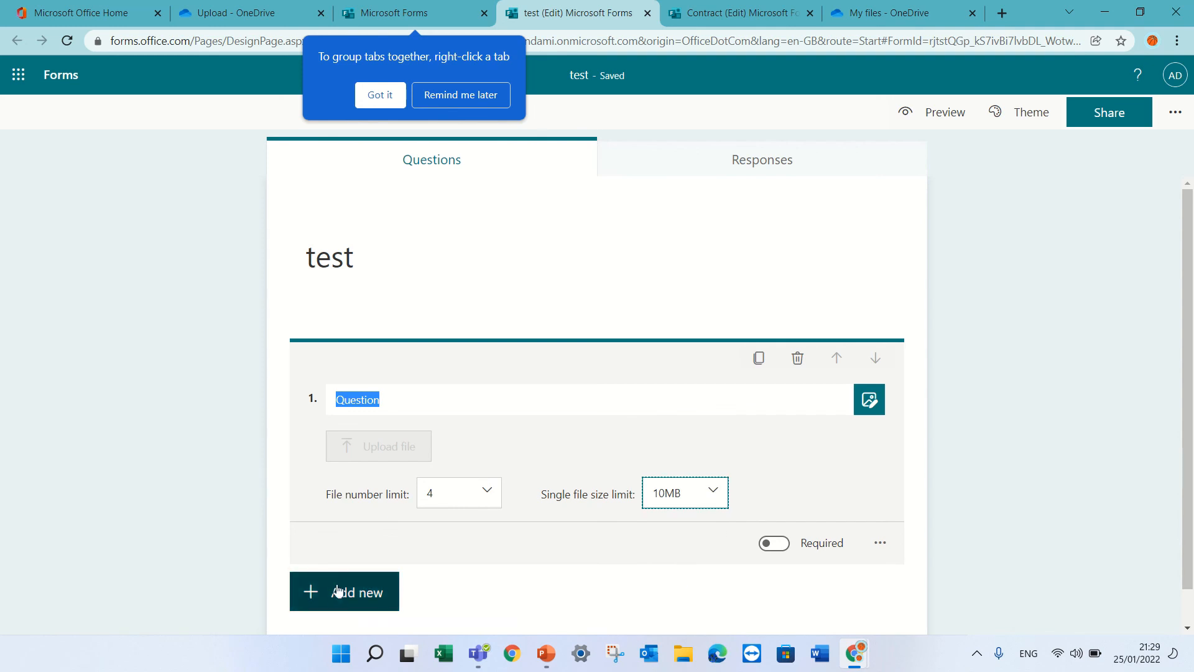
# Preview the test form, attach Slide11.JPG and Slide12.JPG, and dismiss the tab tip
pyautogui.click(944, 112)
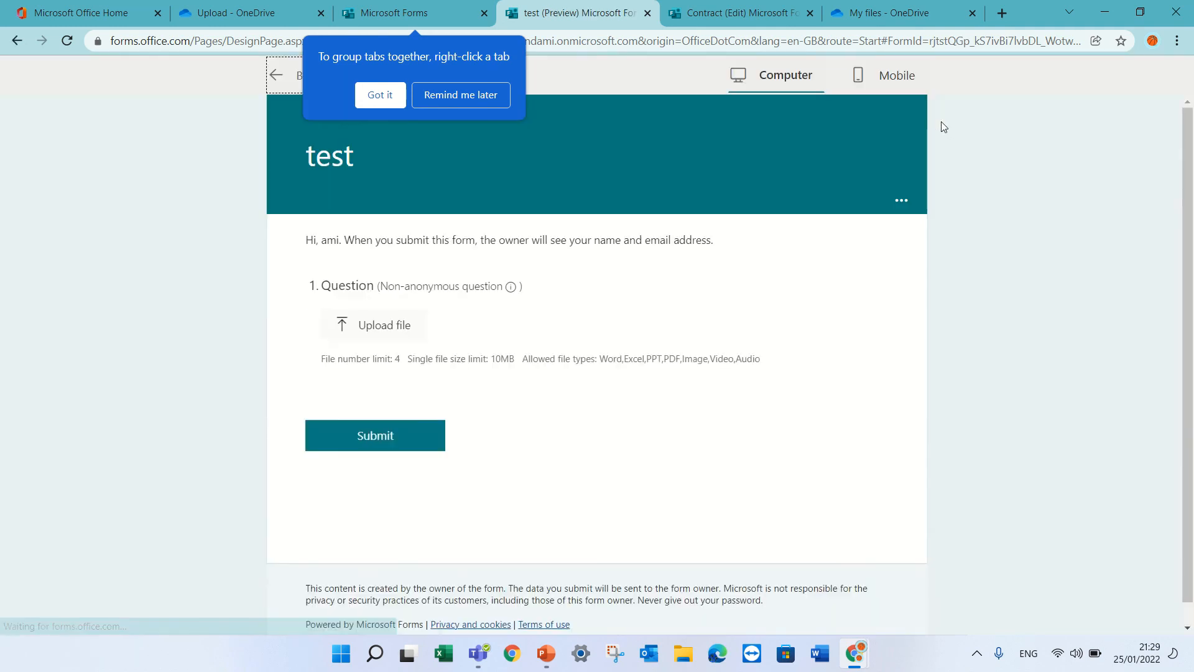
pyautogui.click(374, 435)
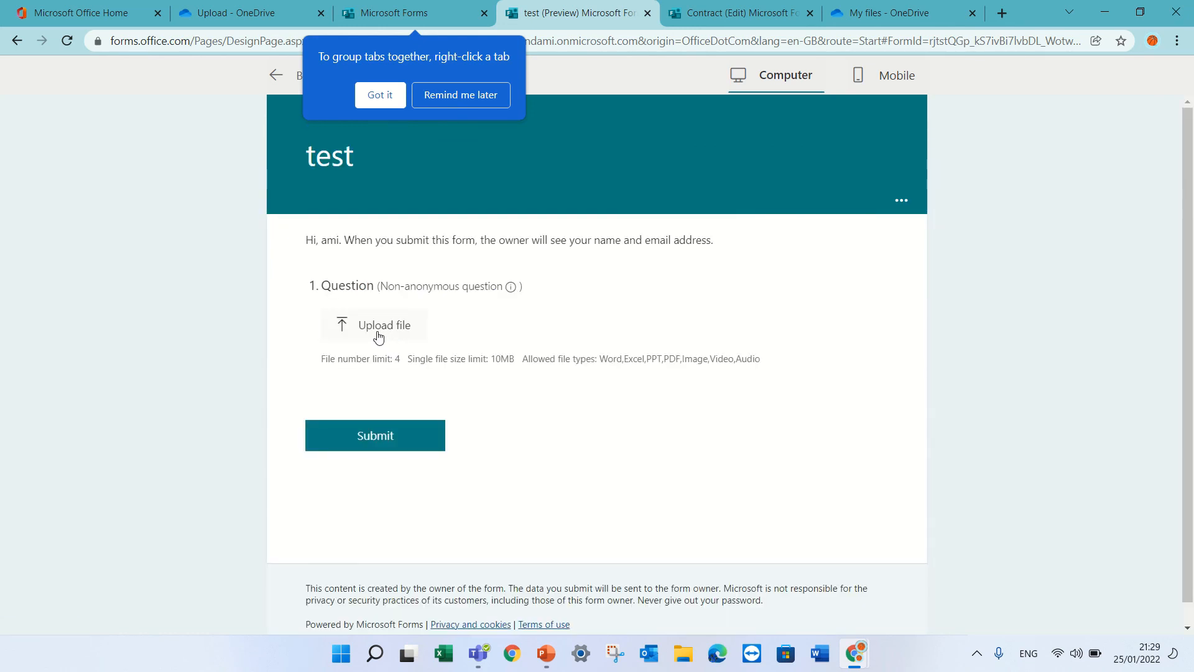
pyautogui.click(375, 324)
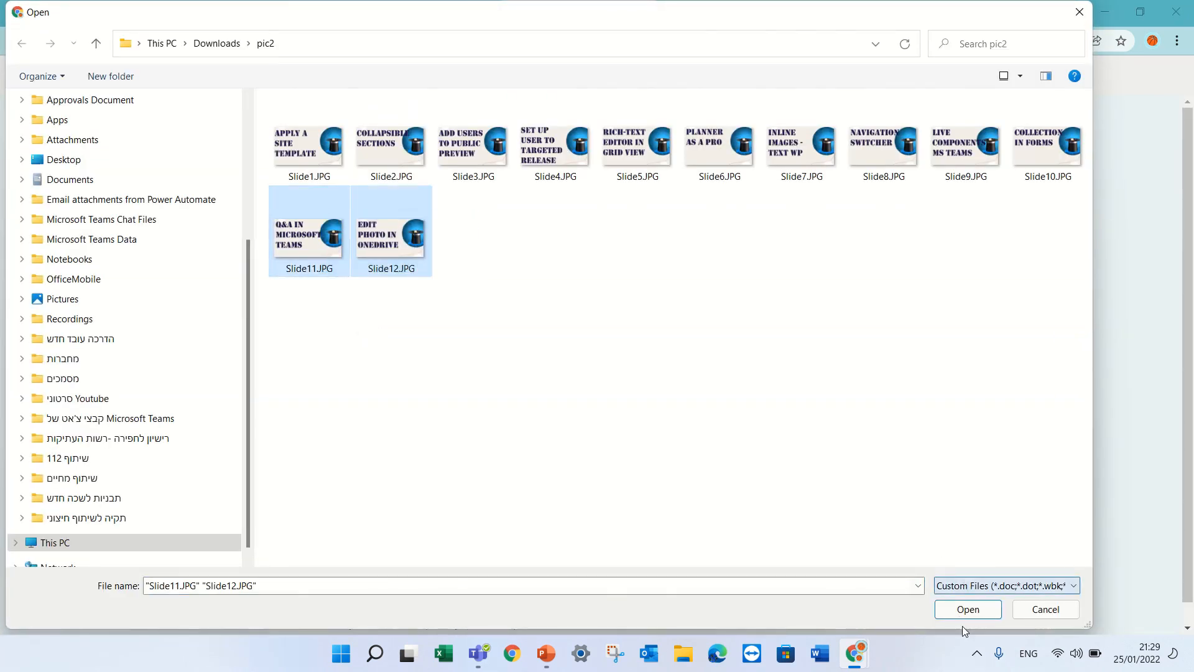
pyautogui.click(966, 608)
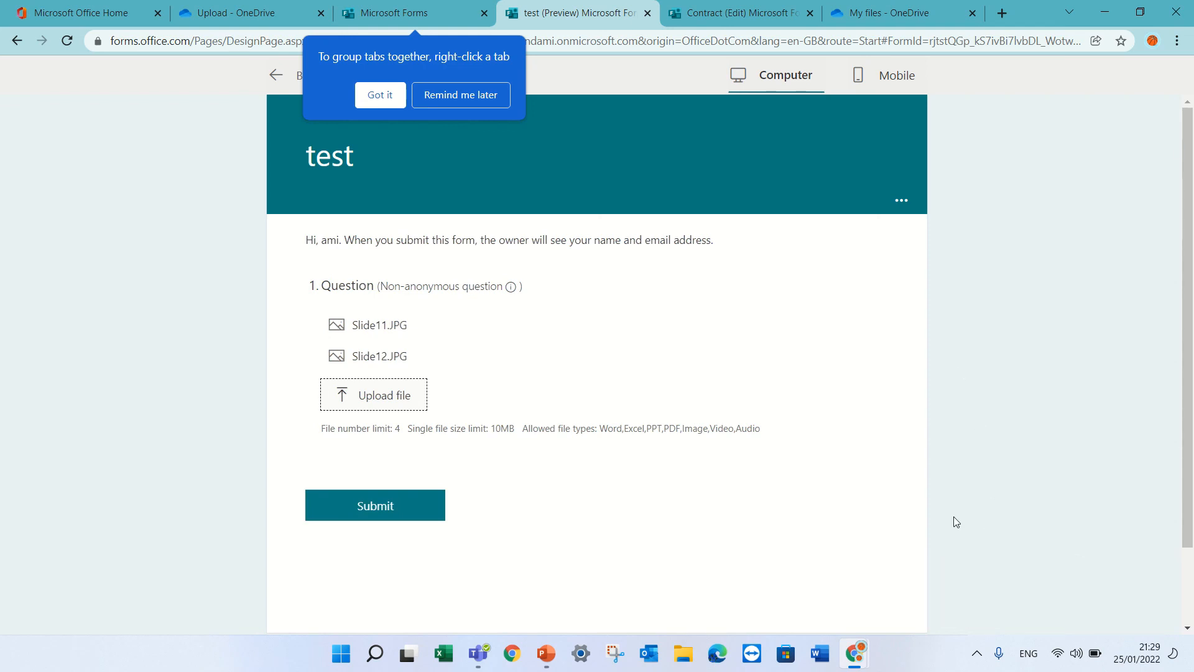
pyautogui.moveTo(530, 166)
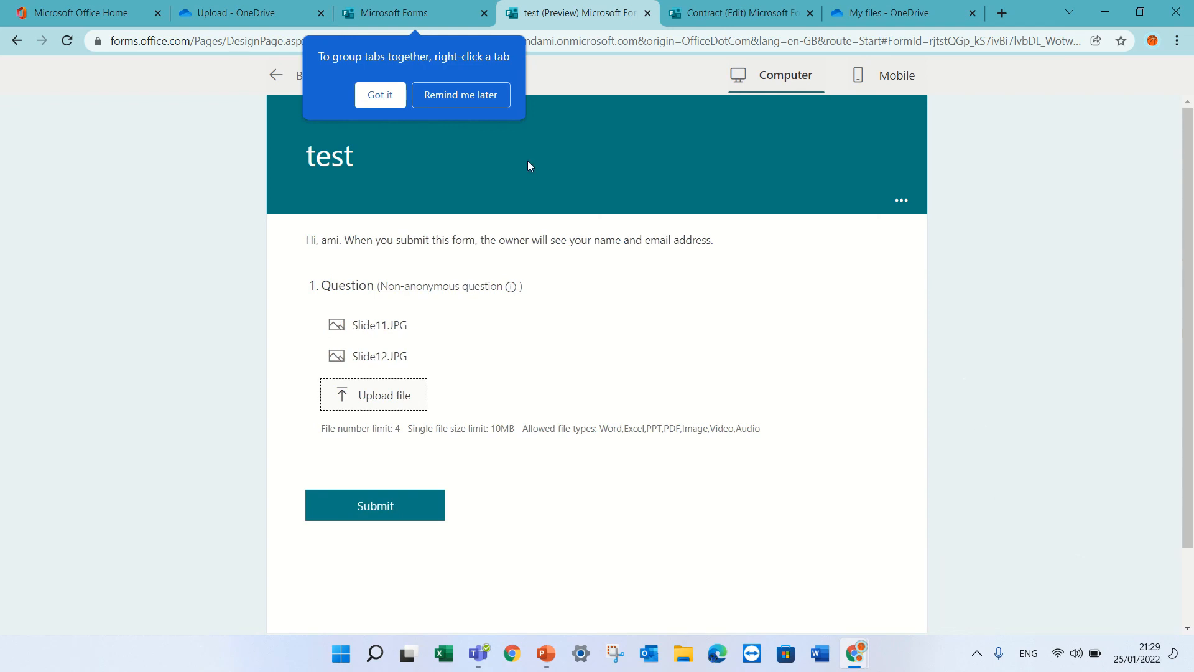
pyautogui.click(380, 95)
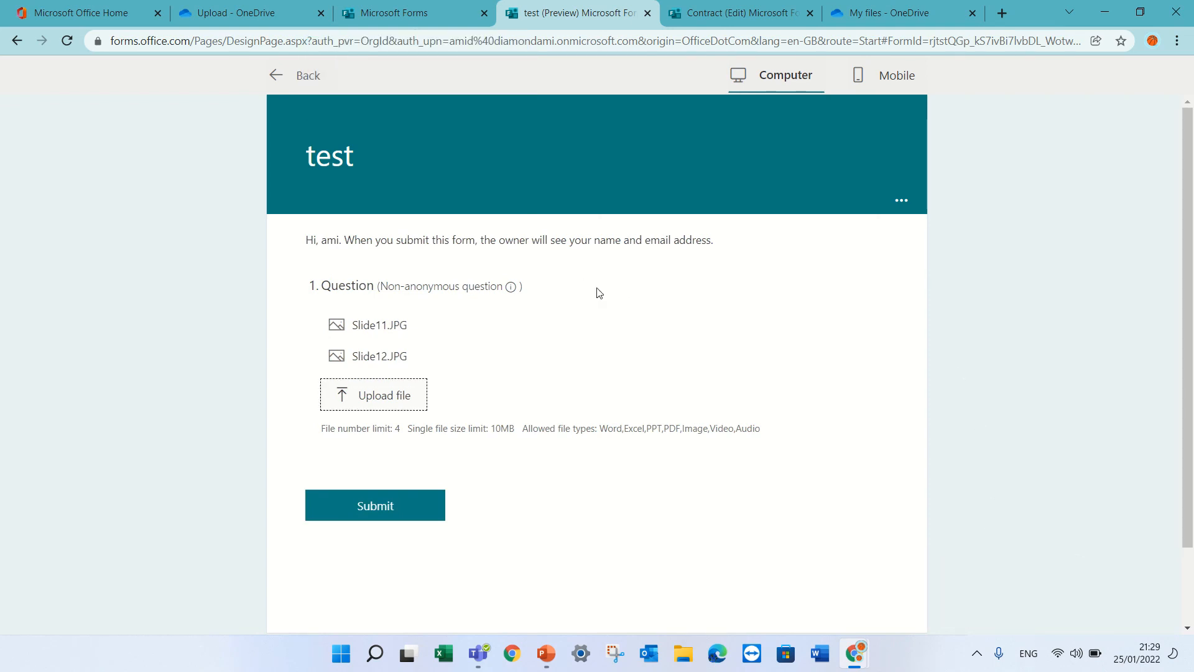